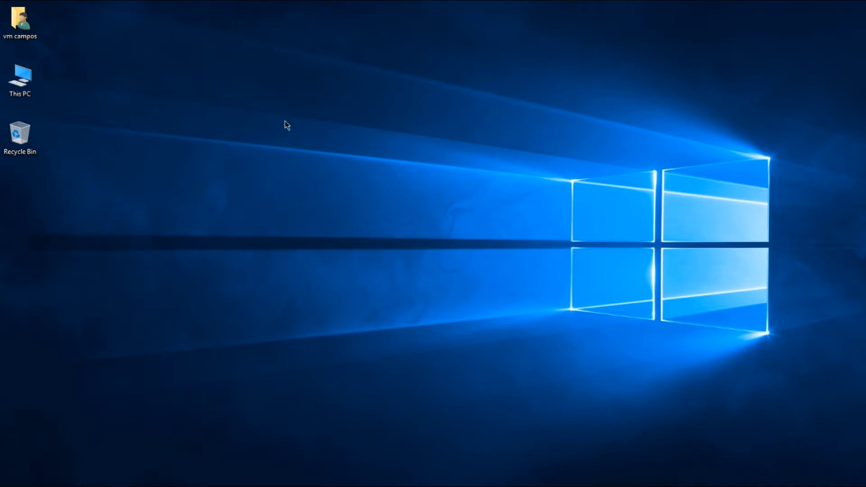
mouse_move(492, 216)
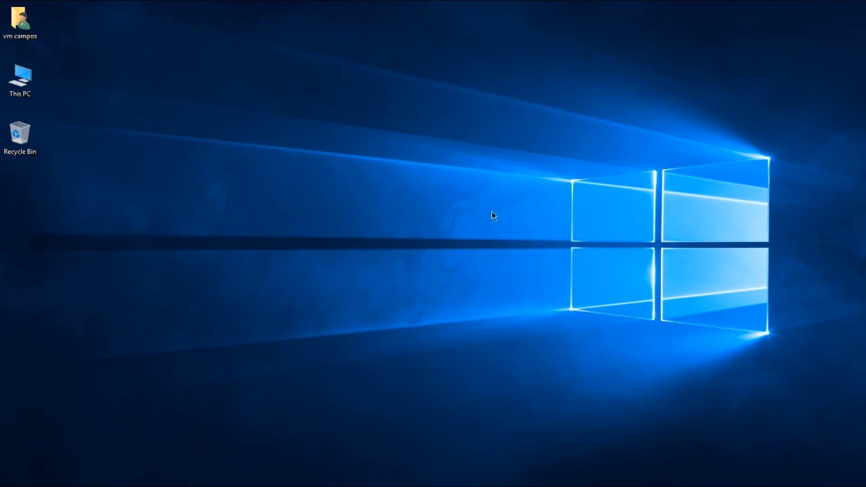
mouse_move(250, 239)
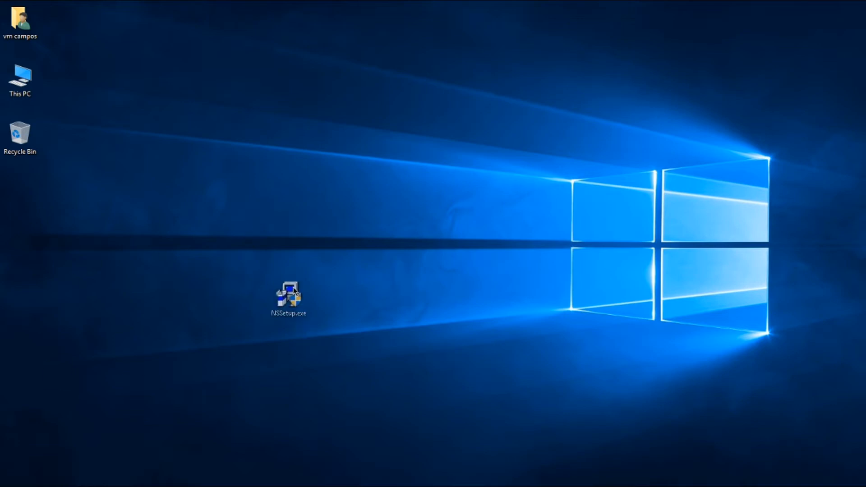
Drag the NSSetup.exe icon around and settle it left of centre on the desktop
left_click_drag(288, 296, 263, 253)
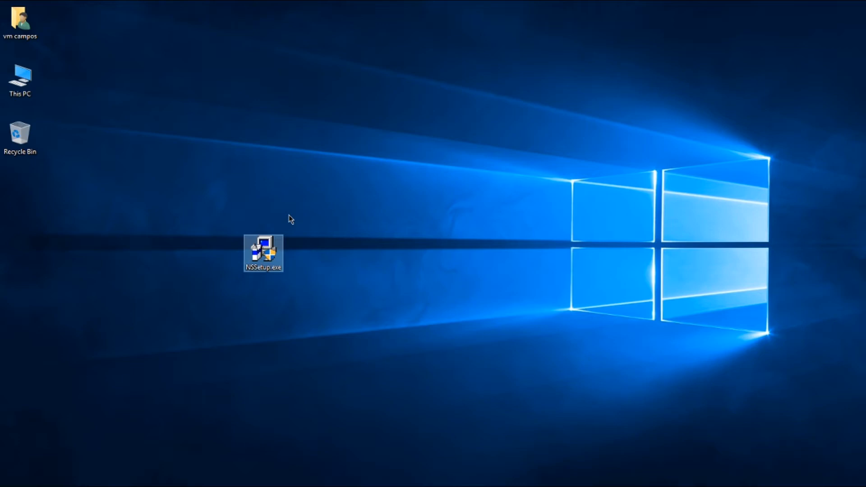
mouse_move(199, 217)
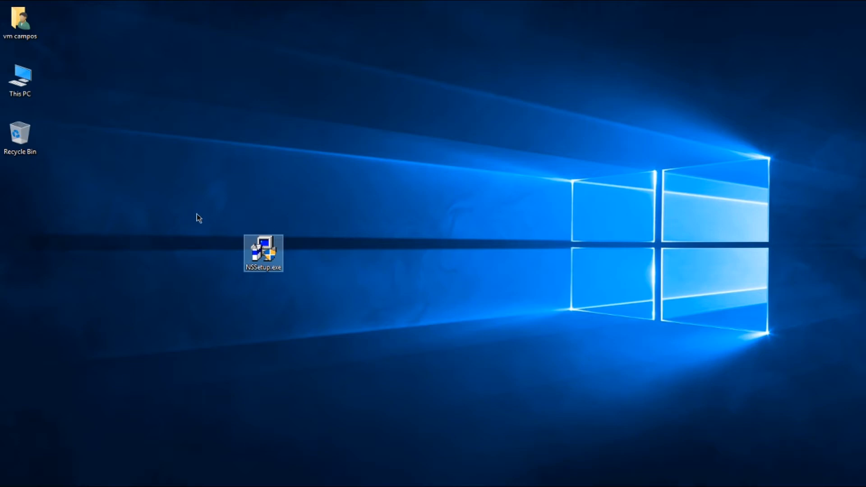
left_click_drag(199, 215, 314, 315)
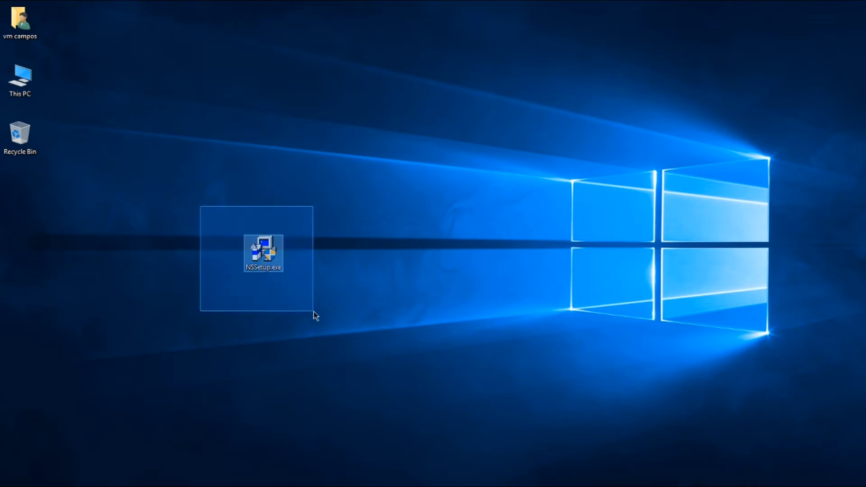
left_click_drag(264, 254, 263, 194)
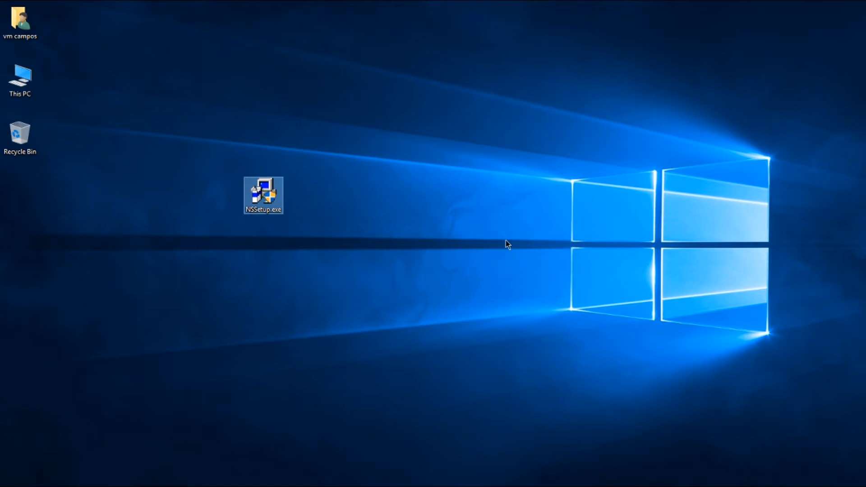
left_click_drag(263, 195, 303, 252)
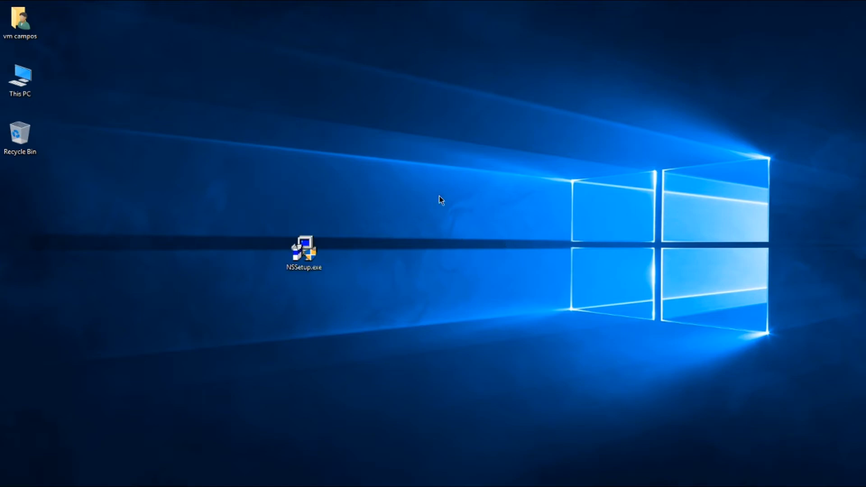
mouse_move(63, 224)
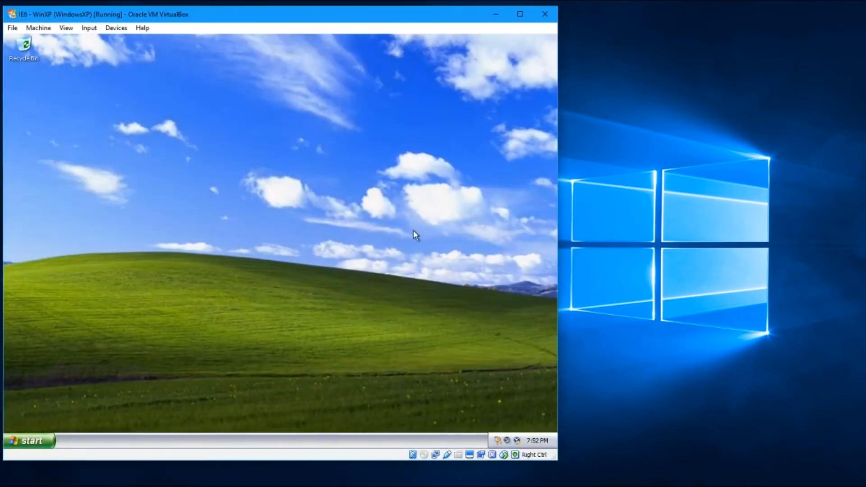
mouse_move(38, 413)
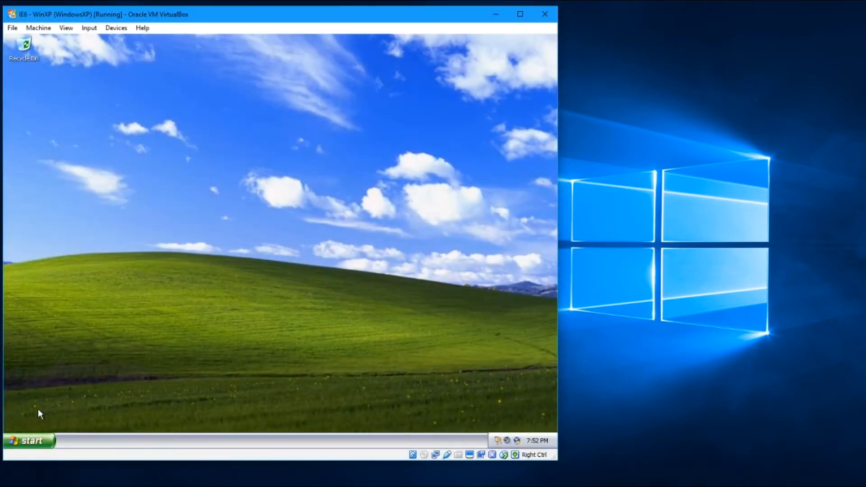
mouse_move(86, 439)
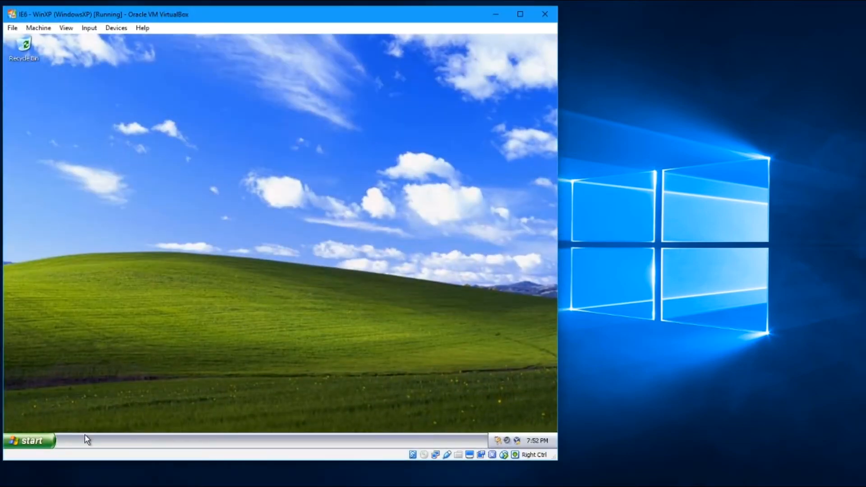
Launch Internet Explorer from the top of the XP Start menu
left_click(27, 441)
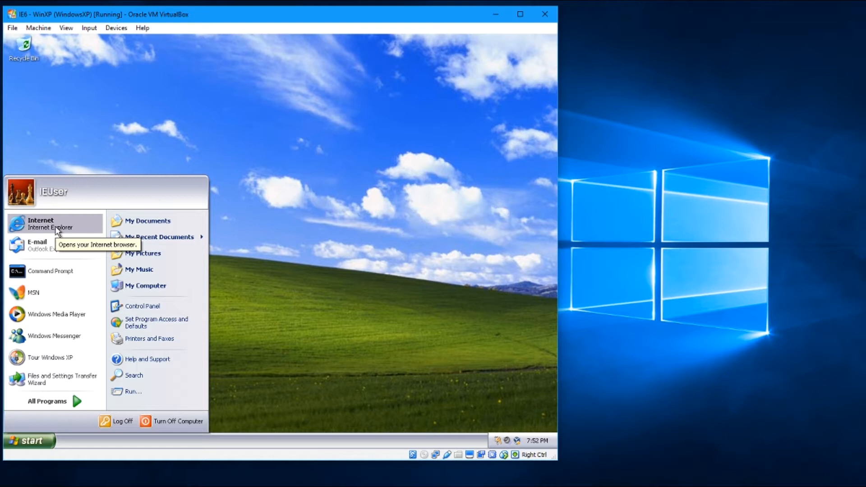
left_click(41, 223)
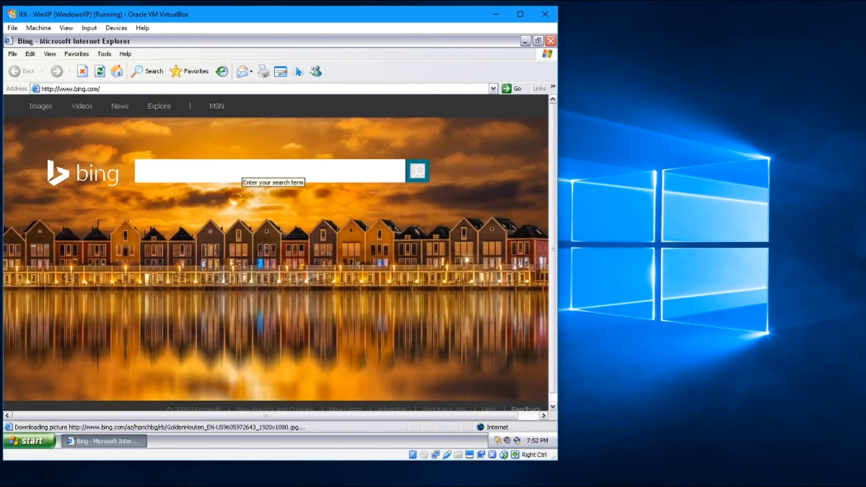
Search Bing for 'download netscape navigator 7'
type("do")
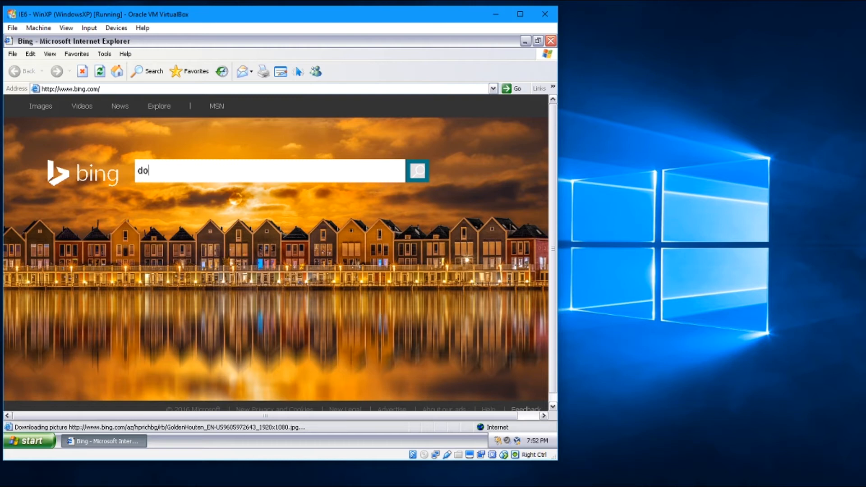
type("wnload netscape naviga")
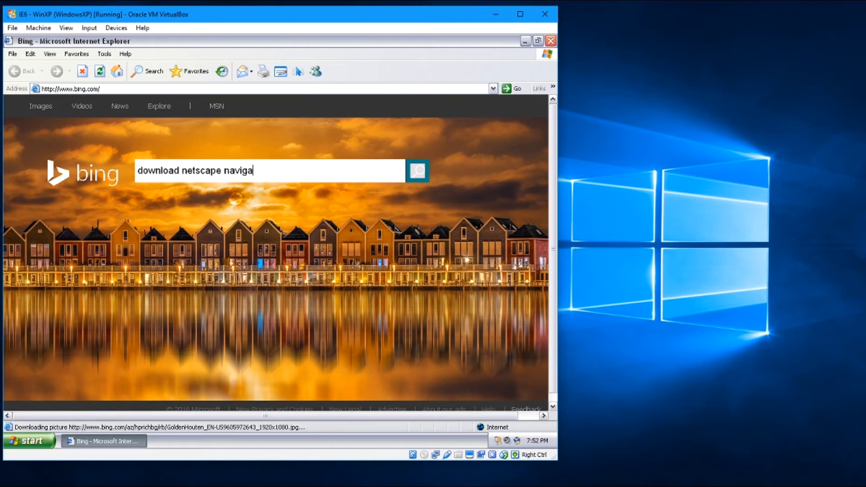
type("tor 7")
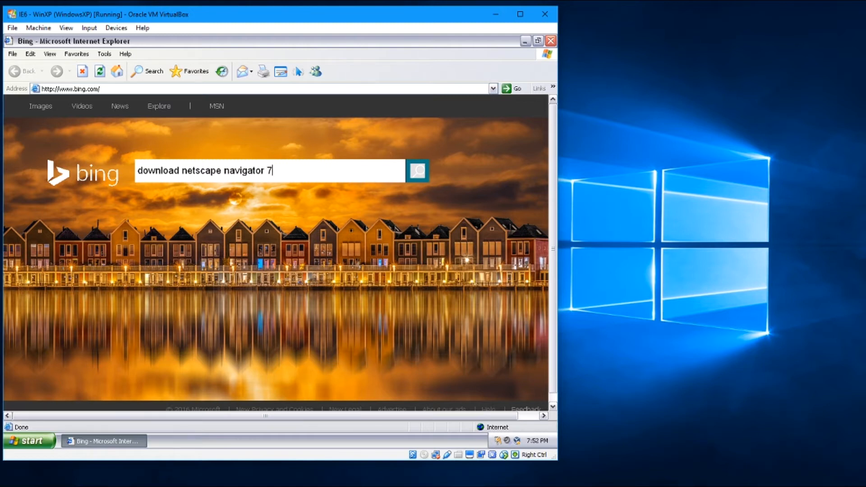
left_click(417, 170)
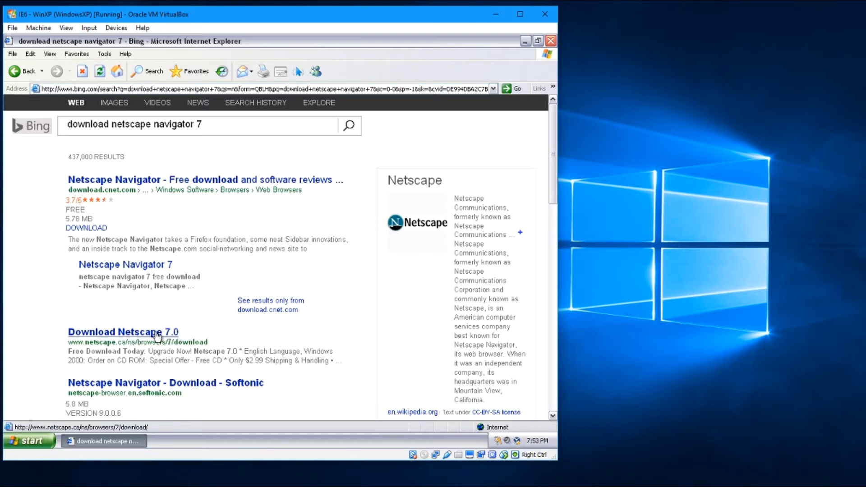
Open the 'Download Netscape 7.0' result and request the installer with FREE Download
left_click(123, 331)
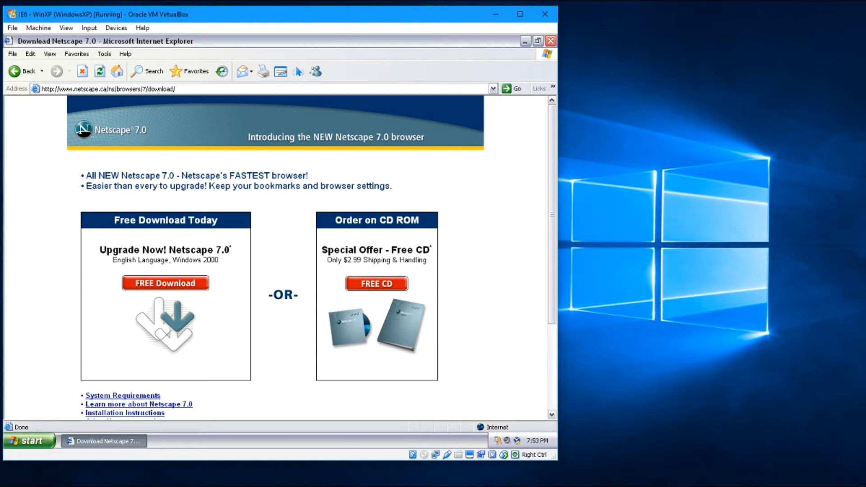
mouse_move(145, 197)
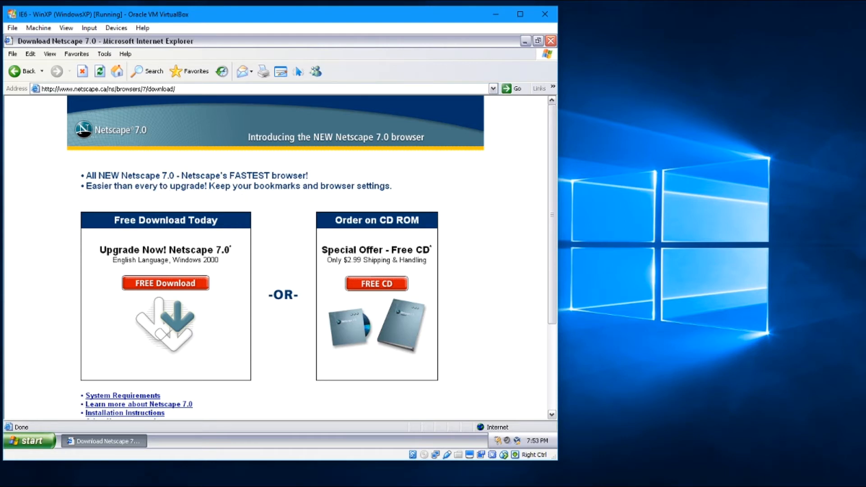
mouse_move(274, 295)
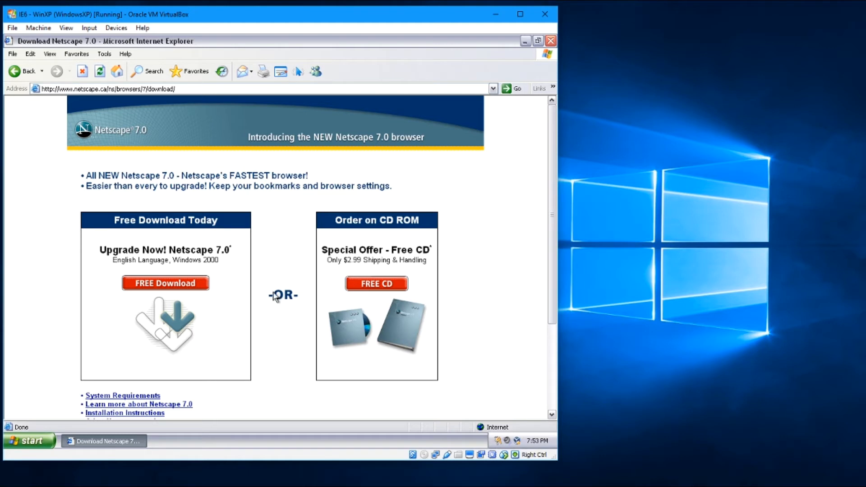
mouse_move(413, 236)
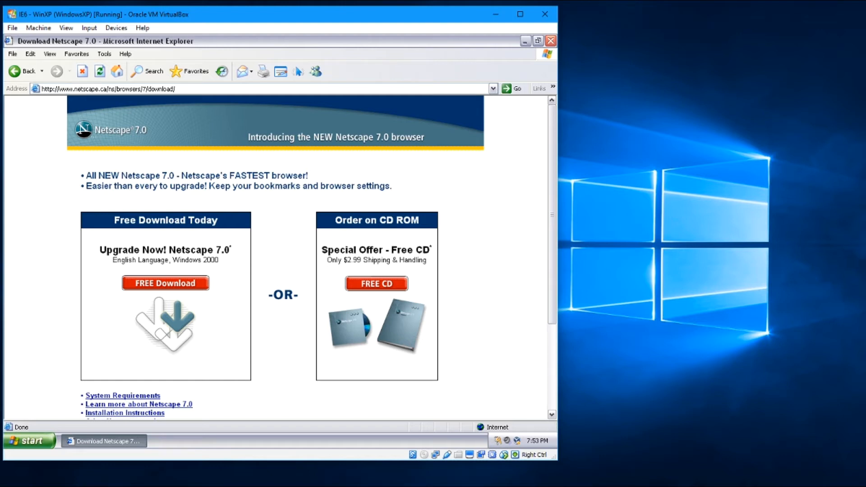
mouse_move(179, 287)
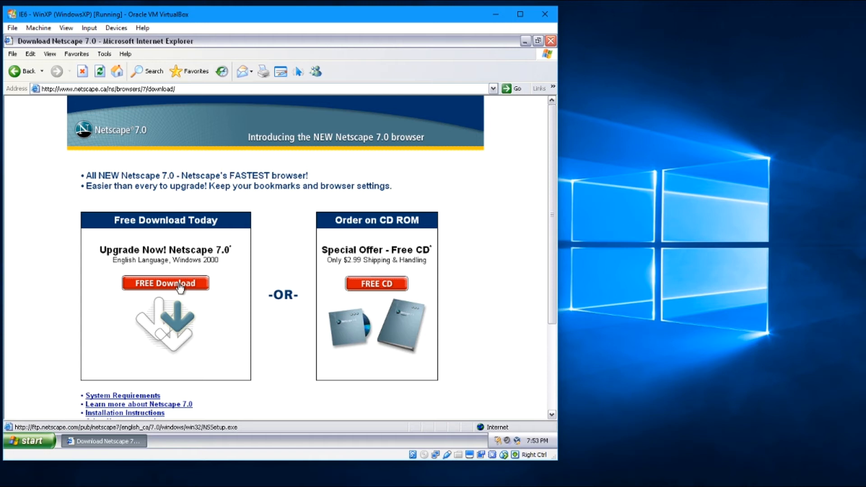
left_click(165, 283)
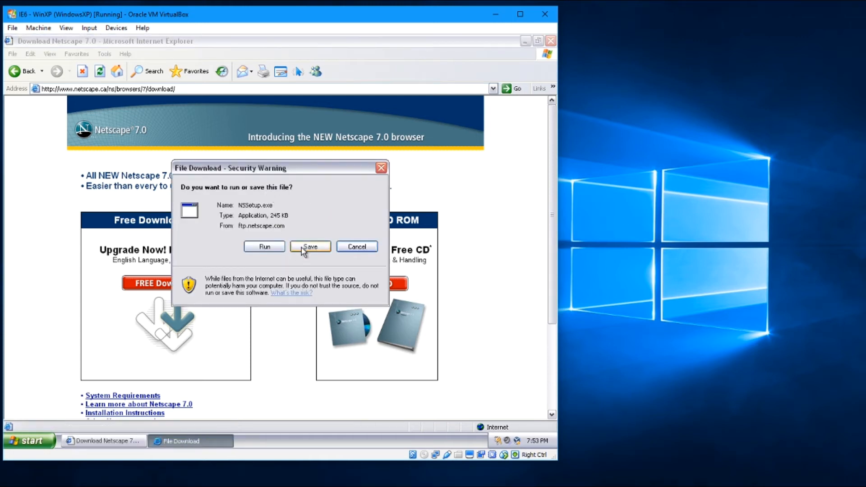
Save NSSetup.exe to the XP desktop and close the download-complete notice
left_click(310, 247)
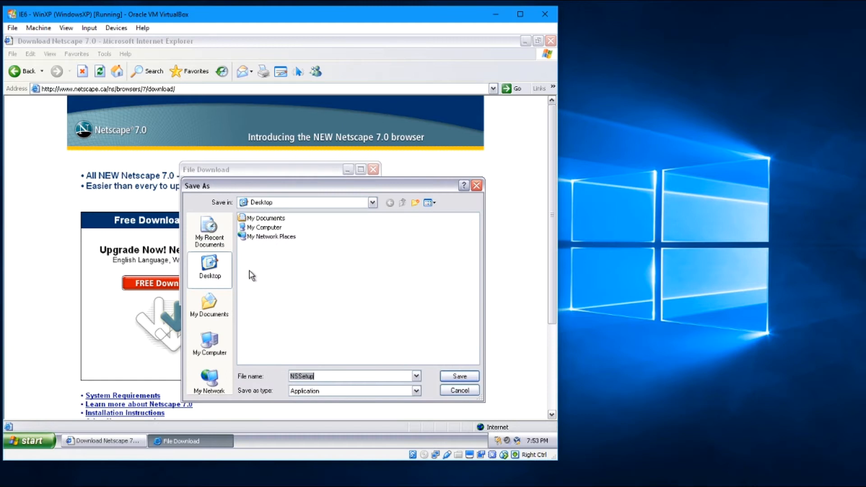
left_click(459, 375)
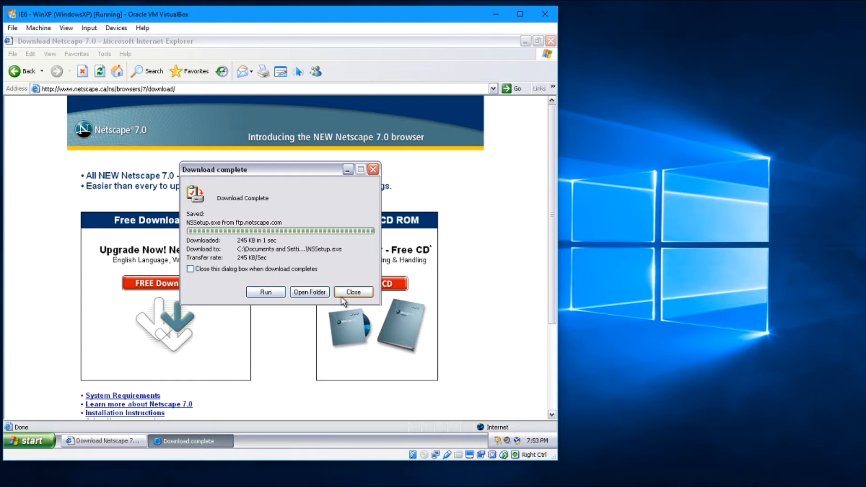
left_click(352, 291)
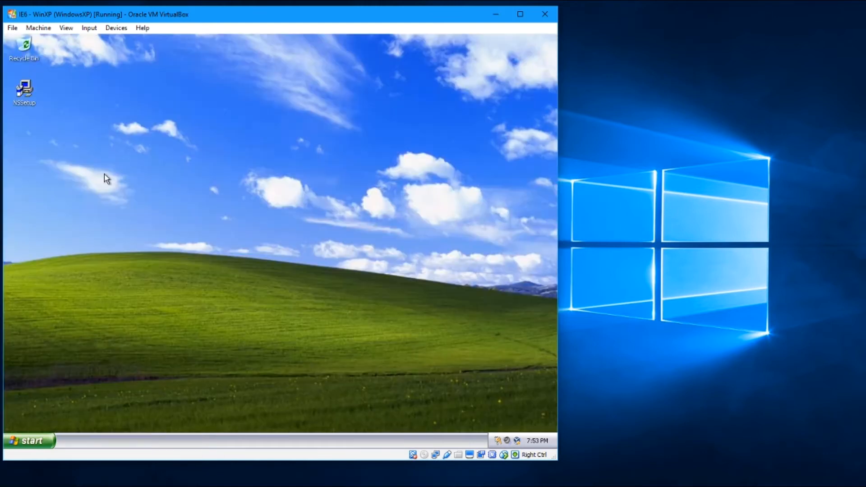
Move the NSSetup icon onto the desktop and run it past the security warning
left_click_drag(24, 91, 192, 137)
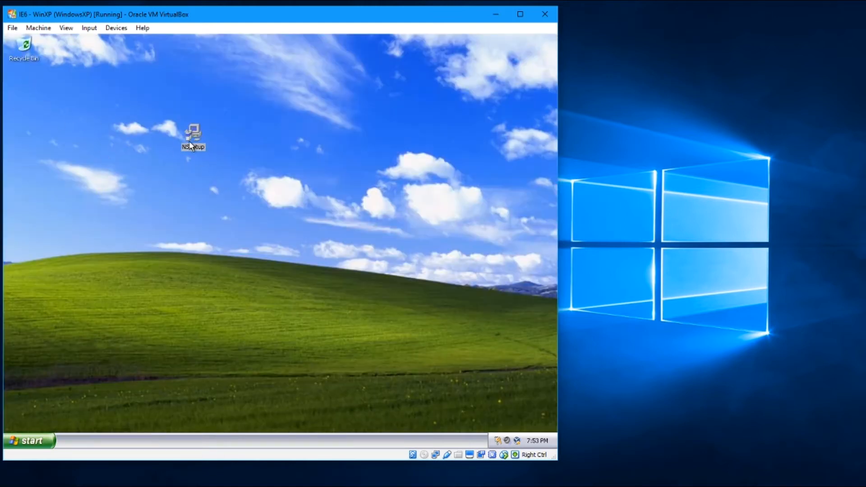
double_click(193, 135)
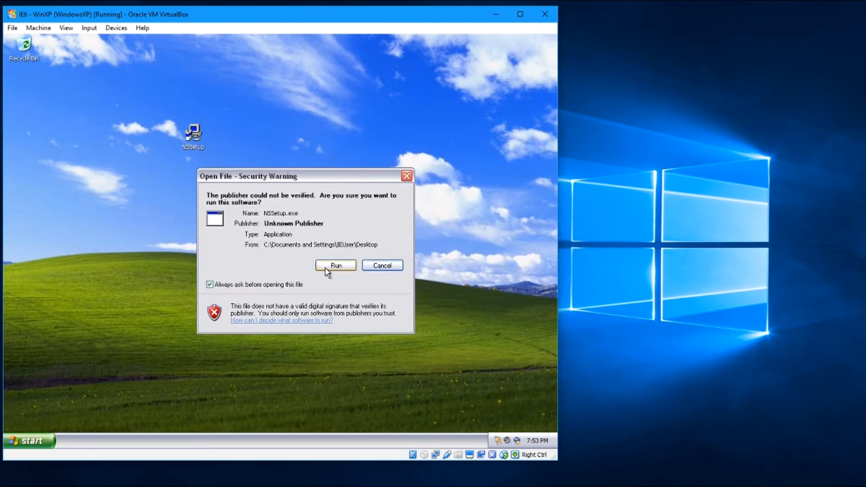
left_click(335, 265)
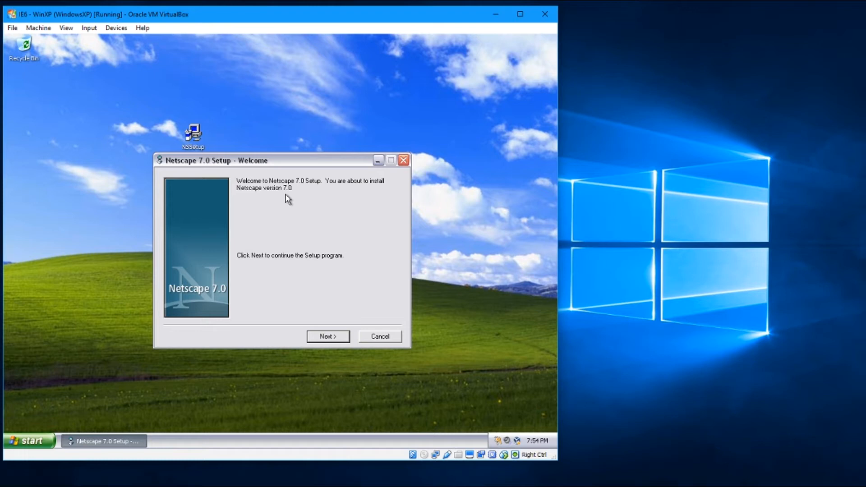
Get past the welcome and license pages, then pick the Custom setup type
left_click(327, 336)
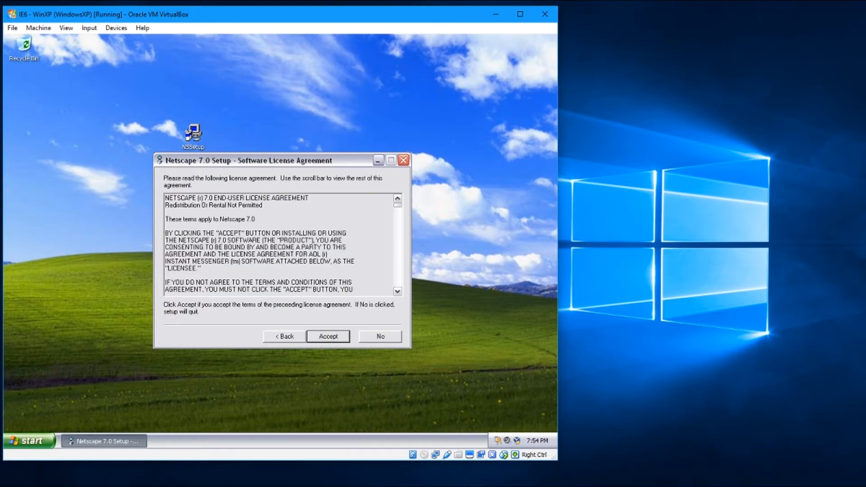
left_click(397, 291)
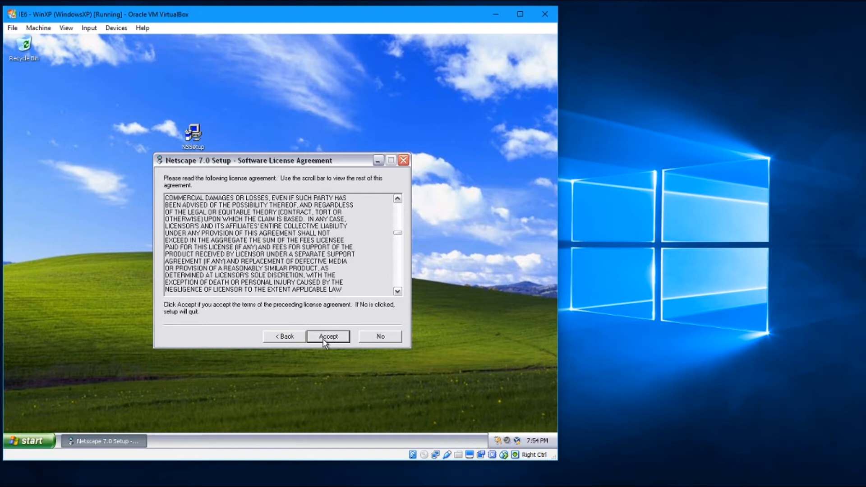
left_click(327, 336)
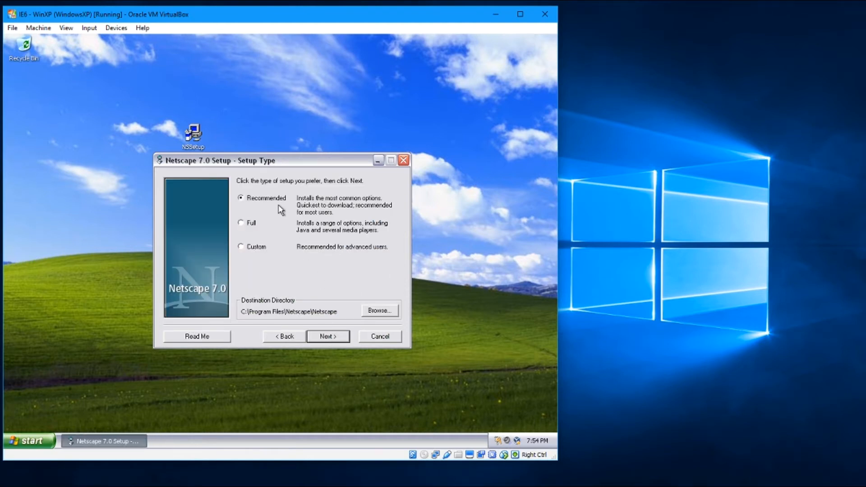
mouse_move(276, 283)
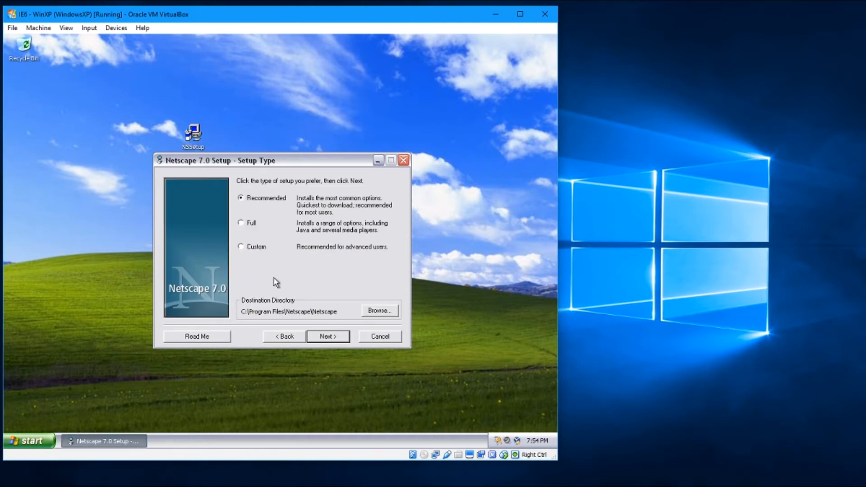
left_click(241, 246)
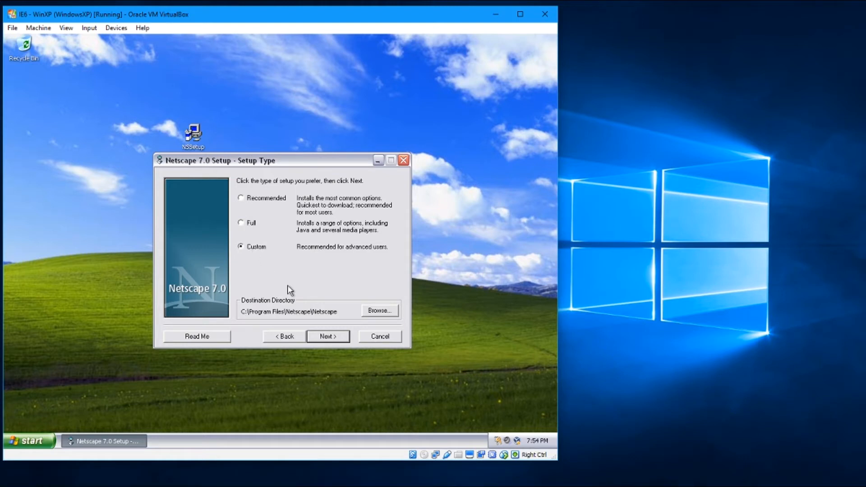
left_click(327, 335)
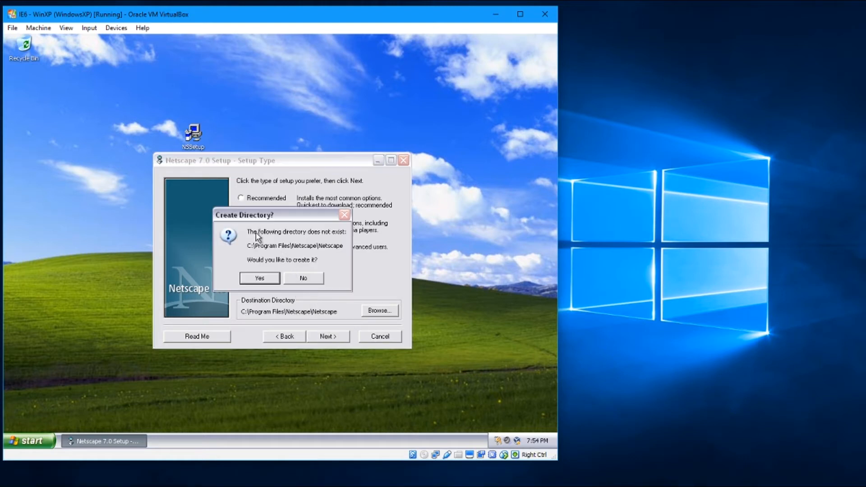
Create the install folder and keep all components, including Spell Checker, RealPlayer 8, Flash Player
left_click(259, 278)
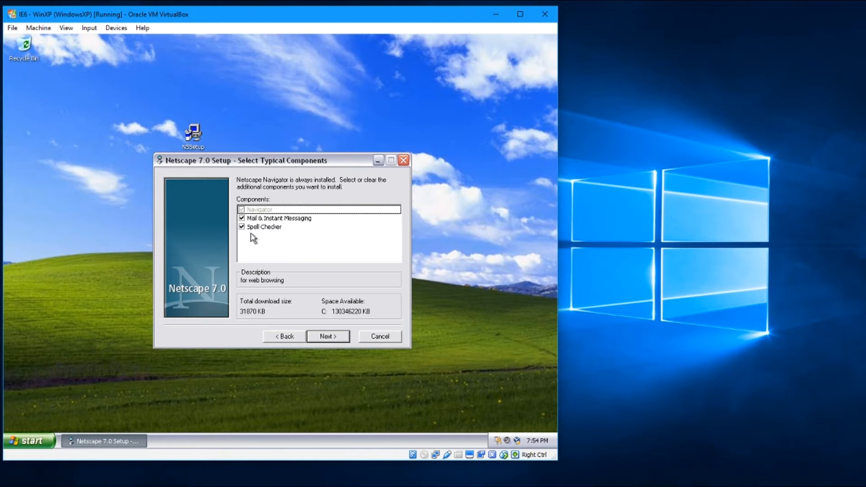
mouse_move(323, 220)
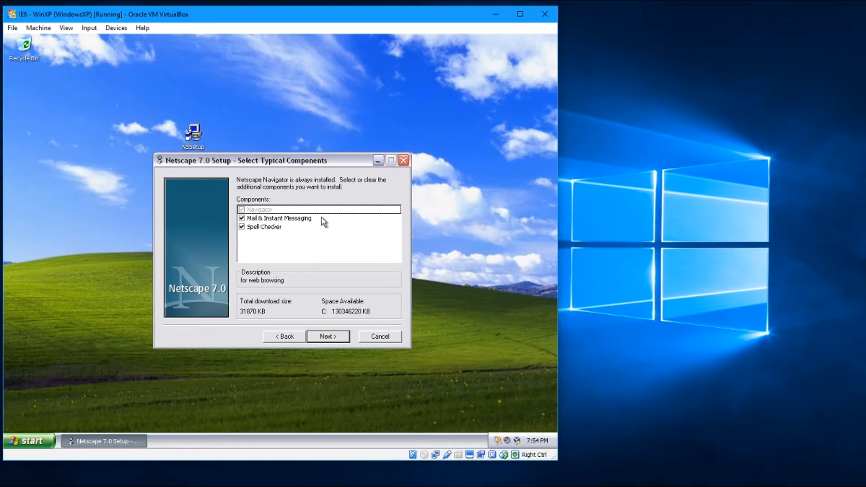
left_click(264, 227)
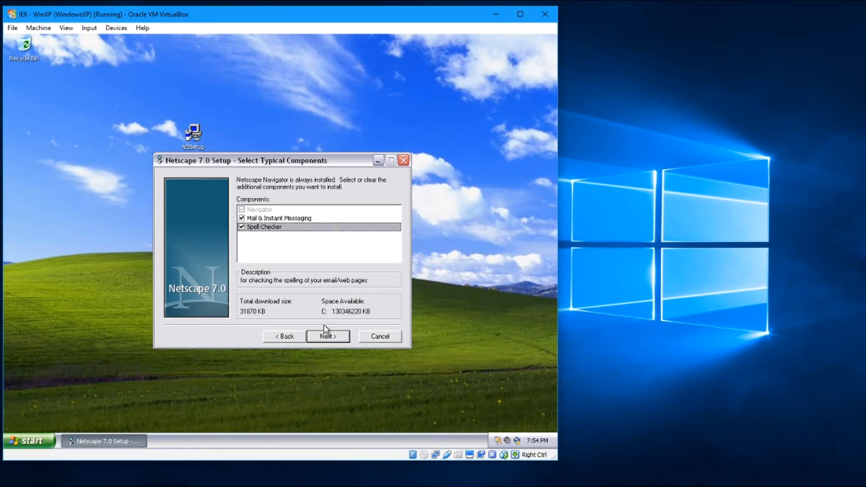
left_click(327, 336)
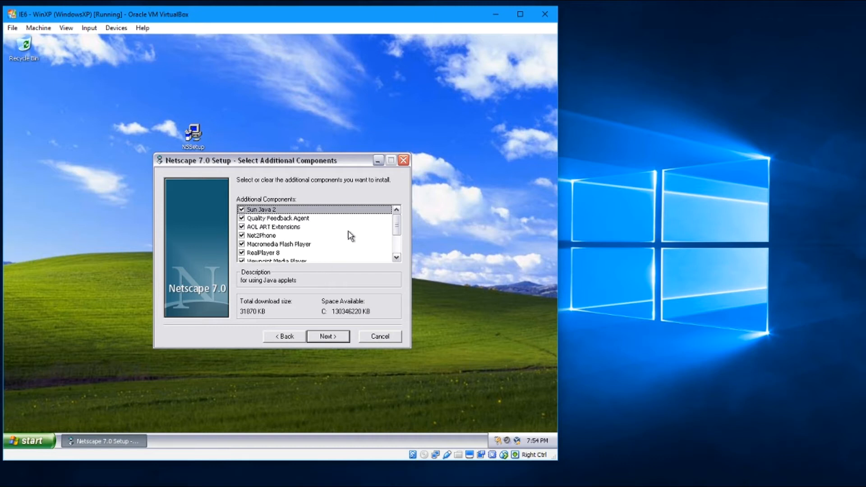
mouse_move(290, 232)
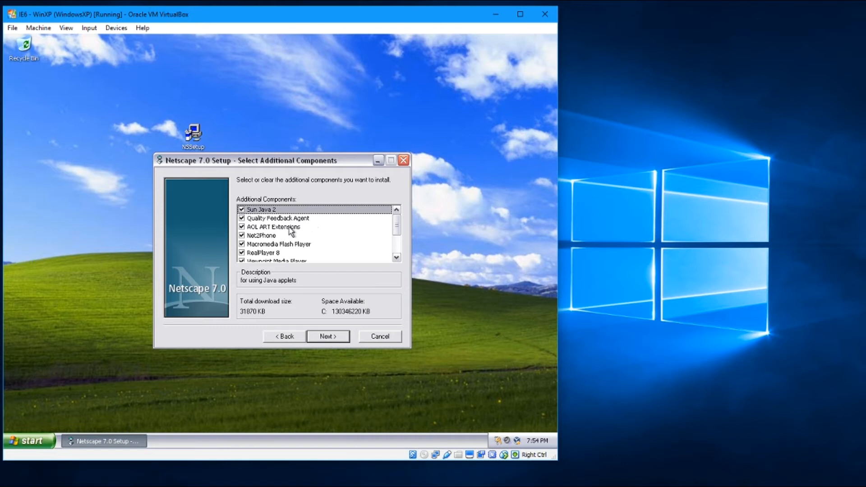
mouse_move(296, 236)
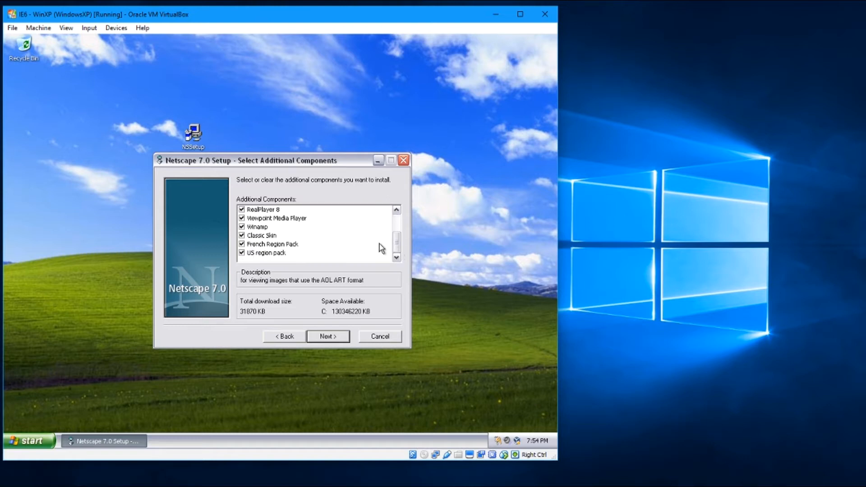
left_click(263, 209)
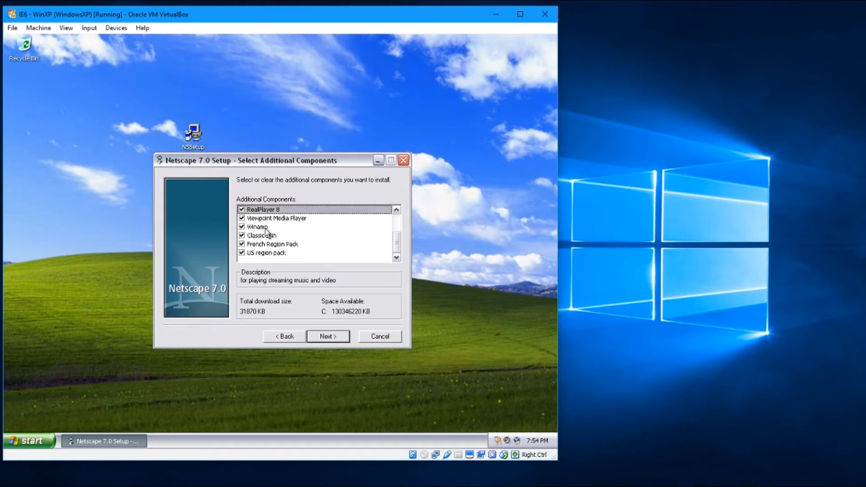
left_click(257, 227)
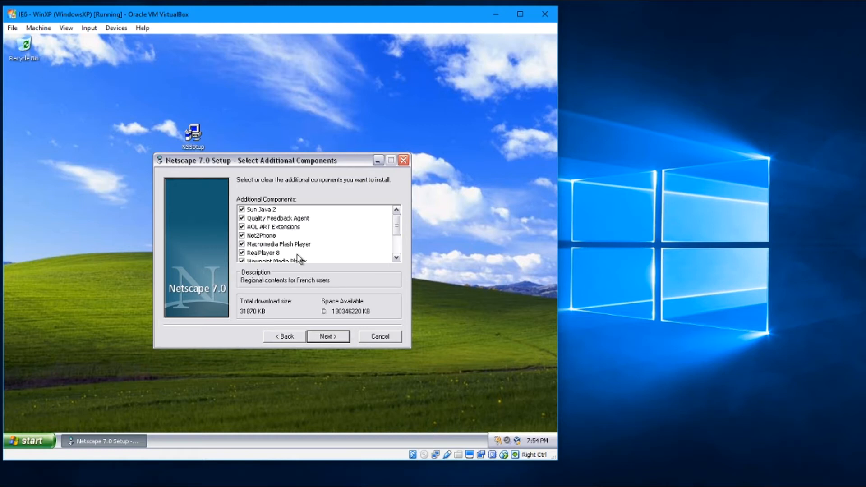
left_click(279, 244)
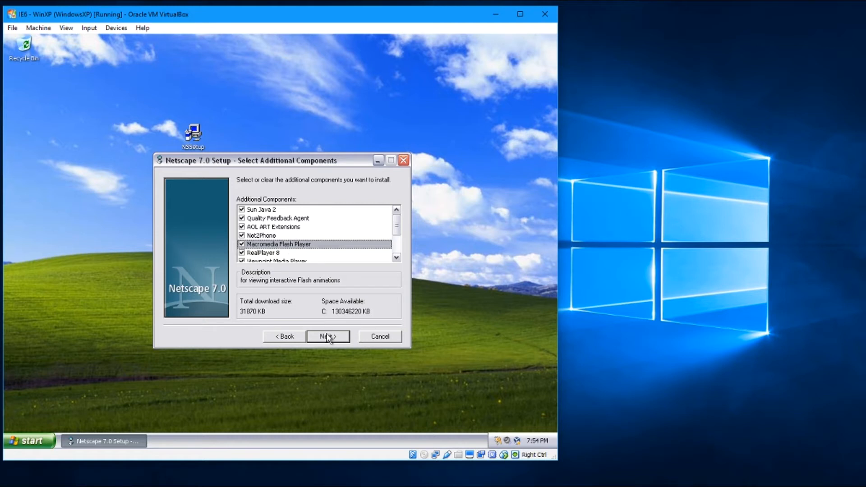
left_click(327, 336)
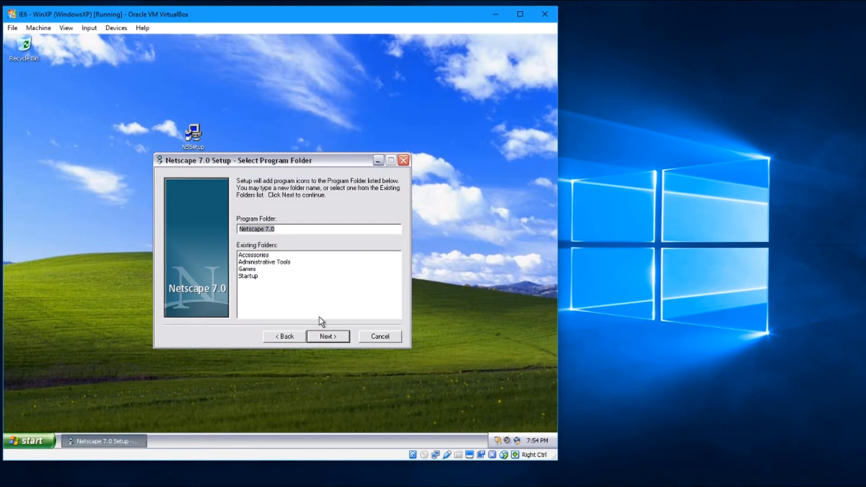
Accept the Netscape 7.0 program folder, Quick Launch and additional options defaults
left_click(275, 229)
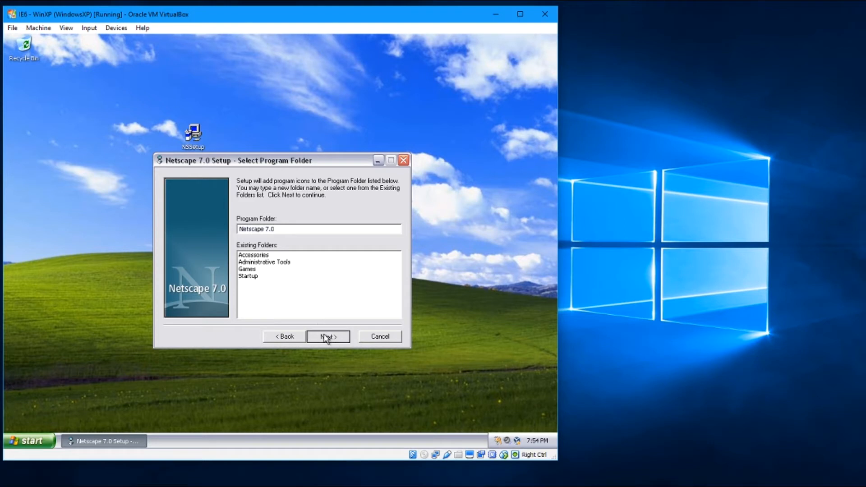
left_click(327, 337)
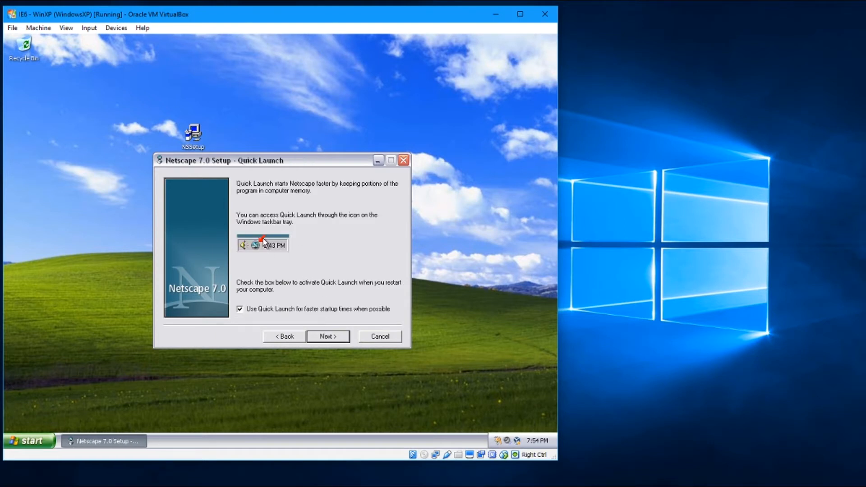
left_click(328, 336)
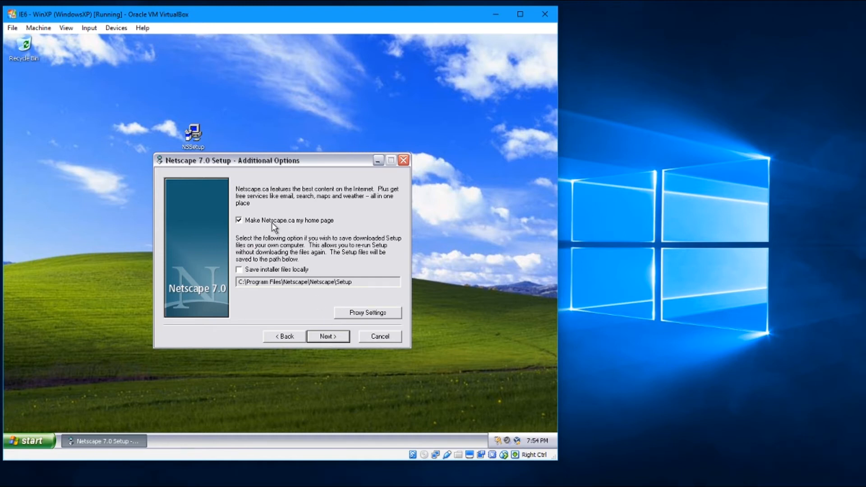
mouse_move(300, 255)
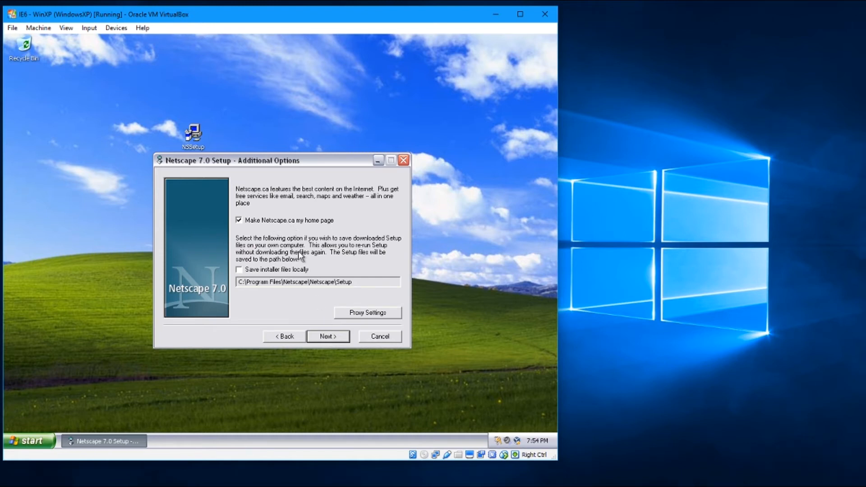
left_click(327, 336)
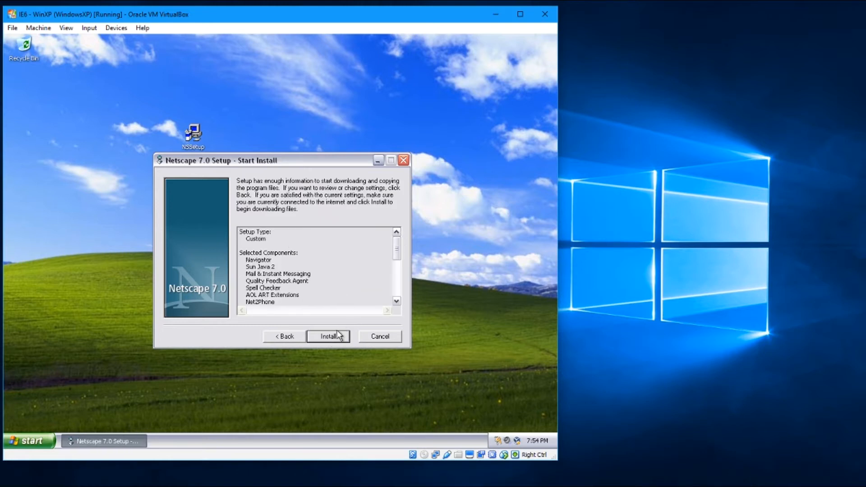
Start the Netscape 7.0 download and installation from the summary page
left_click(329, 336)
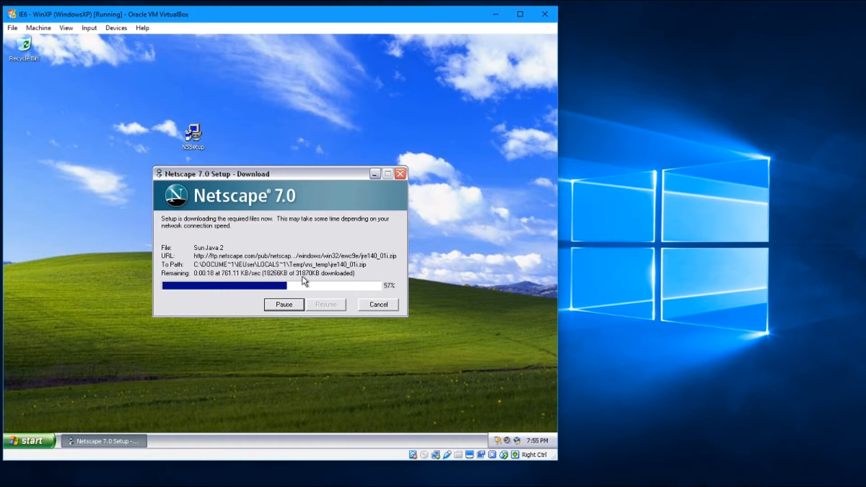
mouse_move(271, 231)
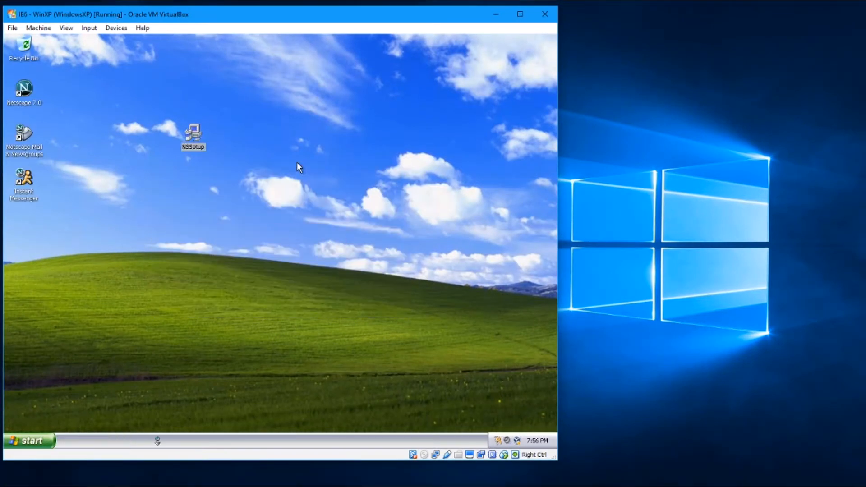
Wait while setup configures Sun Java 2 and RealPlayer 8, then cancel Netscape Registration
double_click(193, 132)
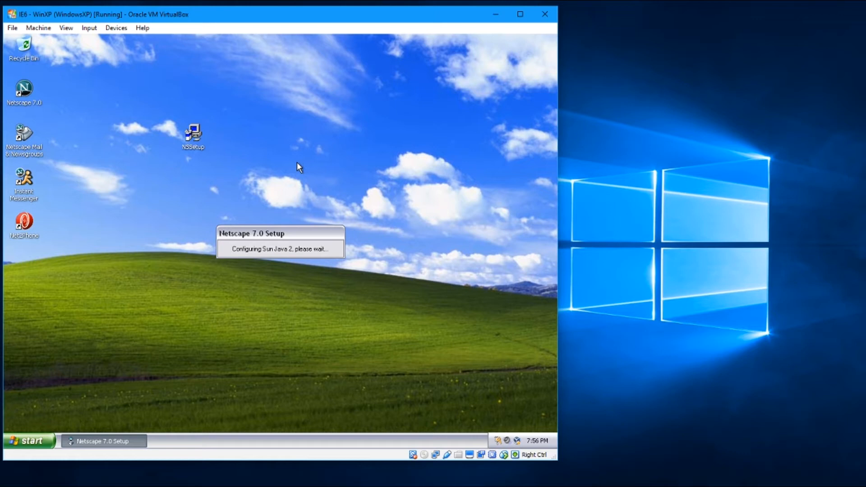
mouse_move(298, 265)
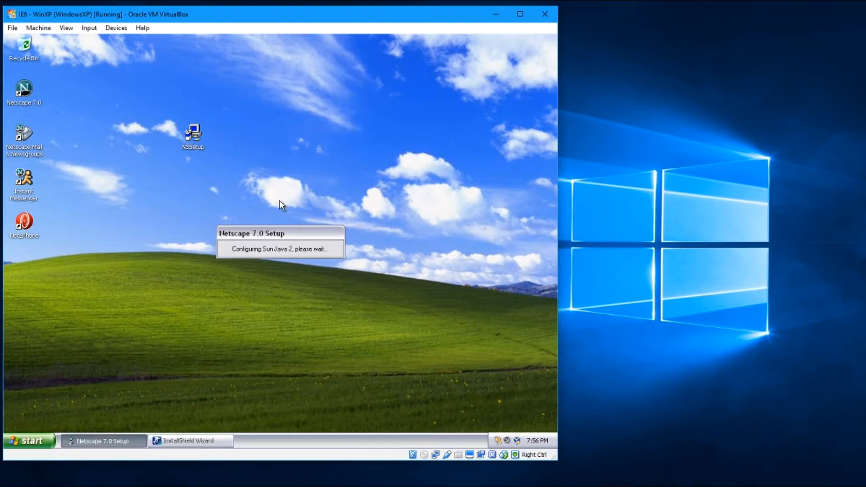
mouse_move(308, 269)
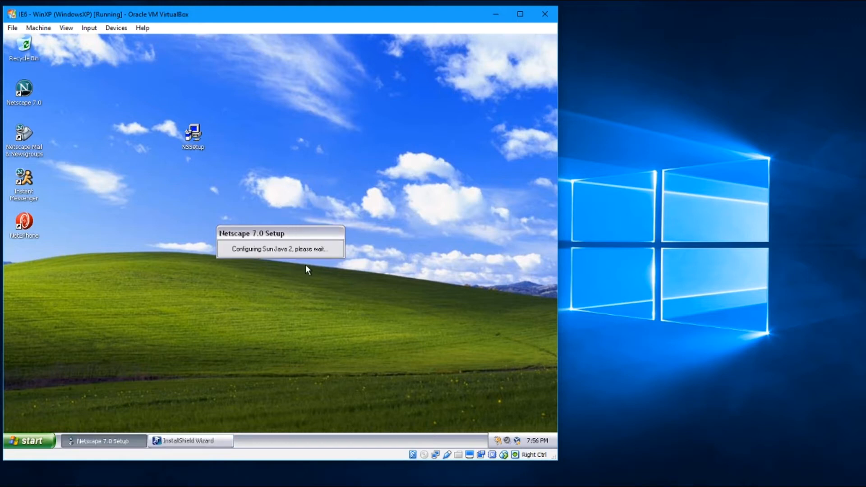
mouse_move(293, 257)
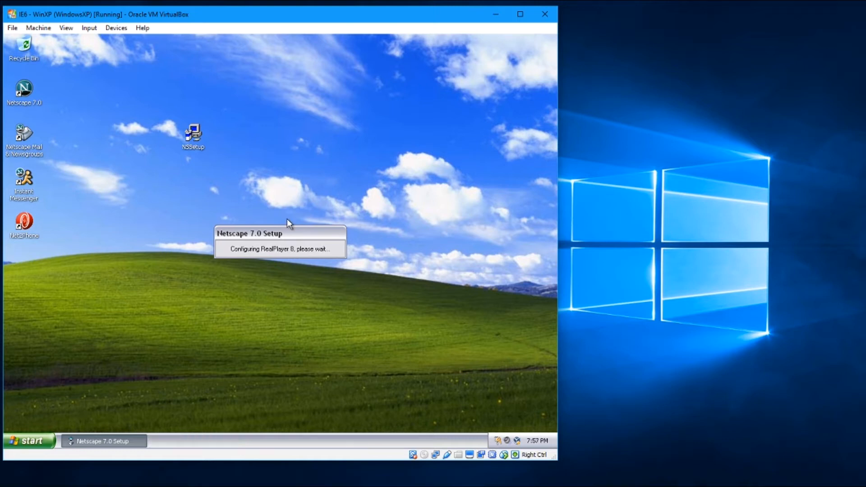
mouse_move(296, 273)
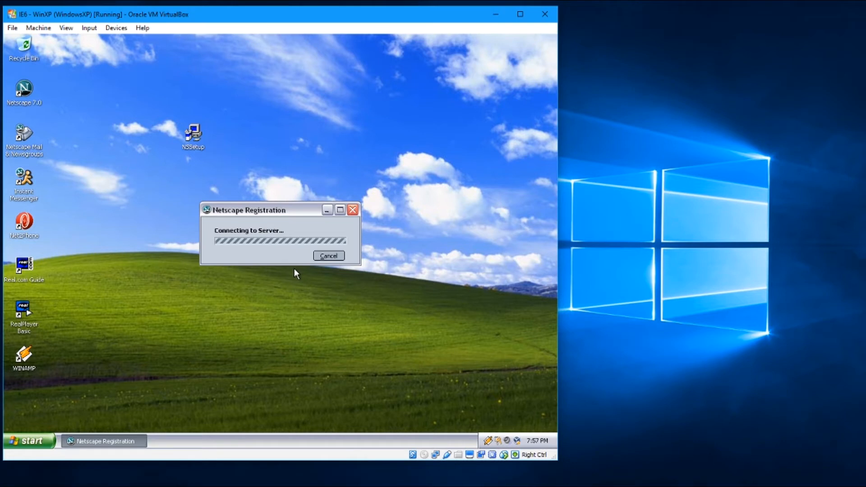
left_click(327, 255)
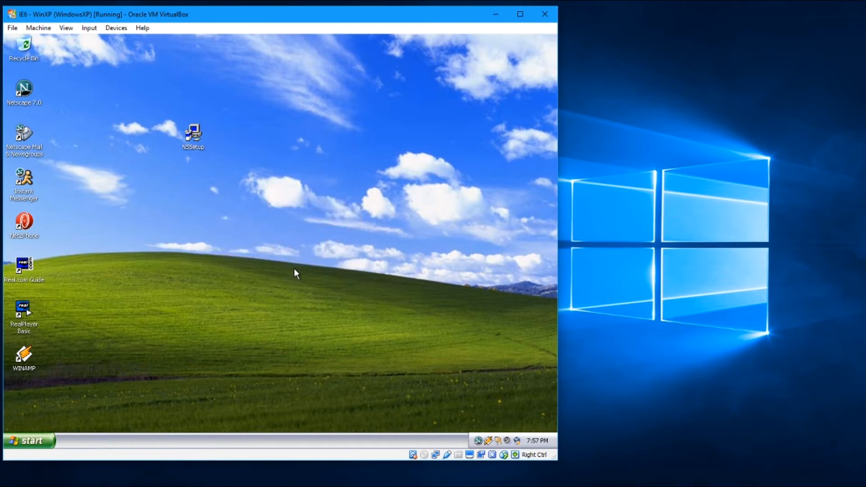
Launch Netscape 7.0, make it the default browser, and view the About Netscape version page
double_click(24, 89)
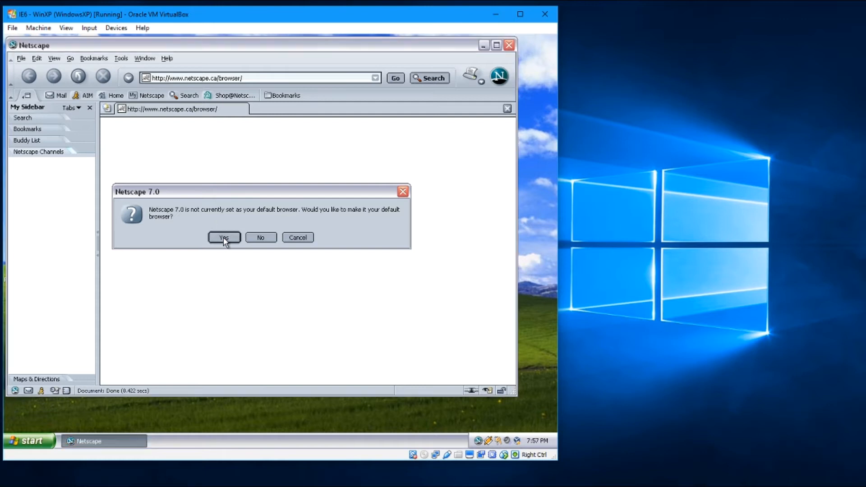
left_click(224, 237)
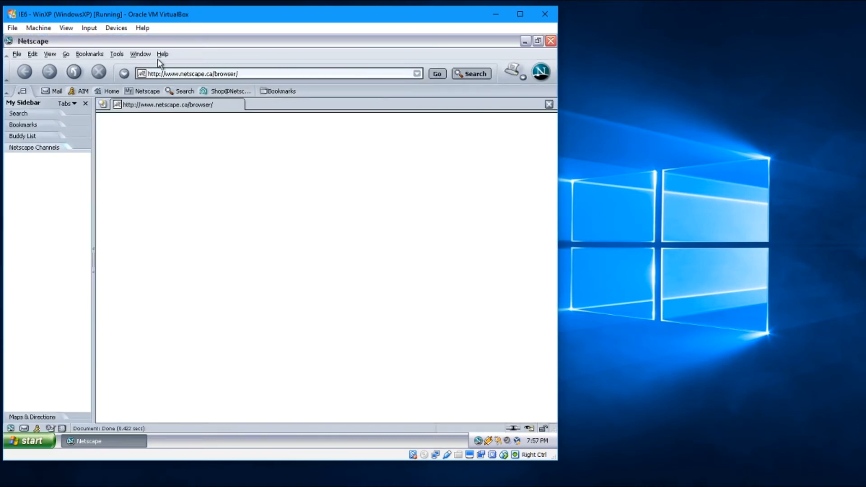
left_click(162, 54)
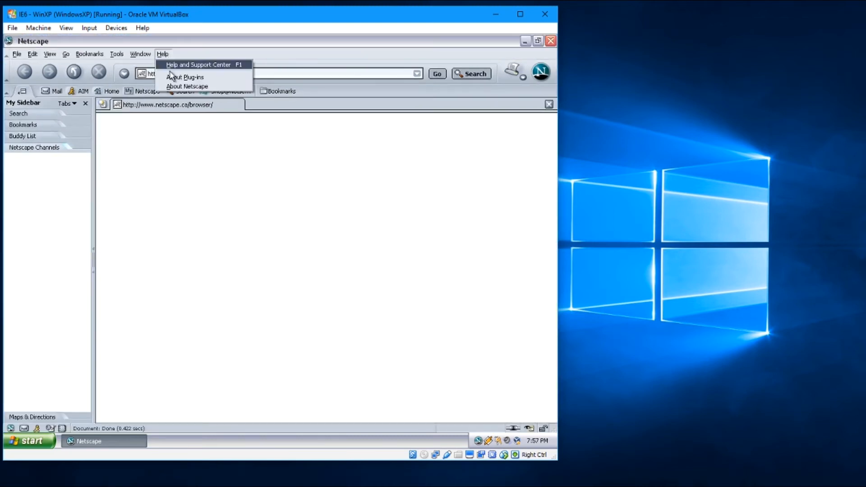
left_click(187, 86)
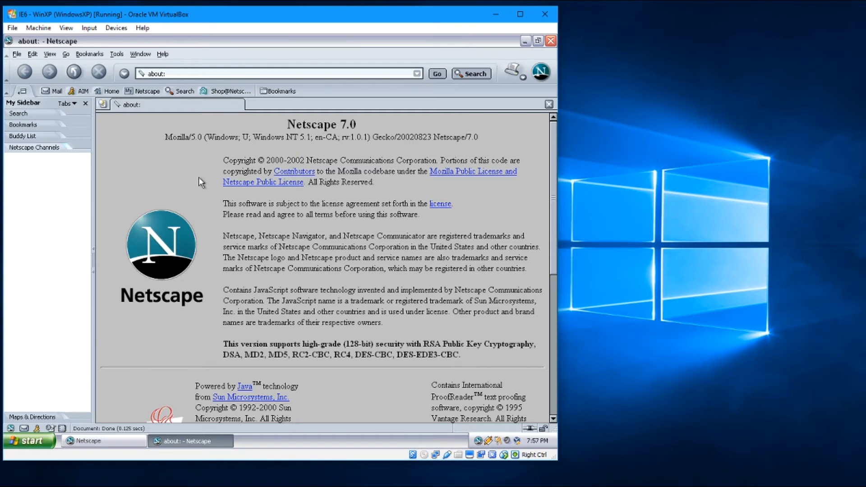
scroll("down", 3)
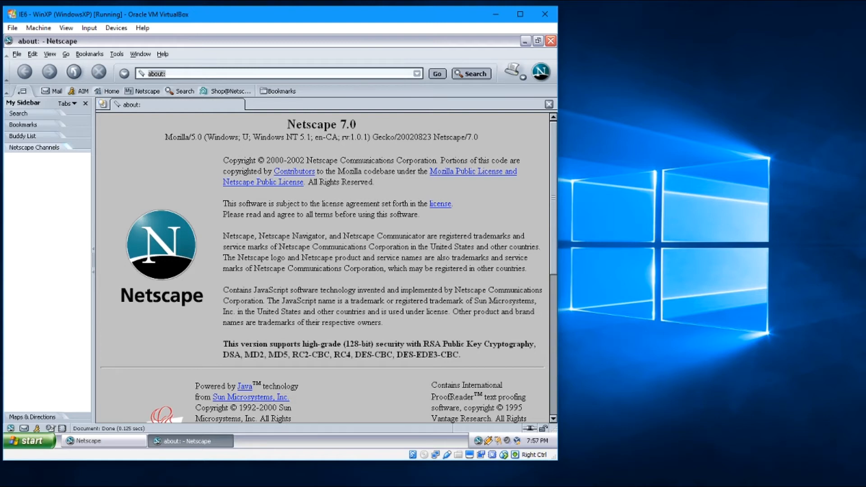
Load google.com, then continue past security warnings for Google Search and I'm Feeling Lucky
type("google.com/")
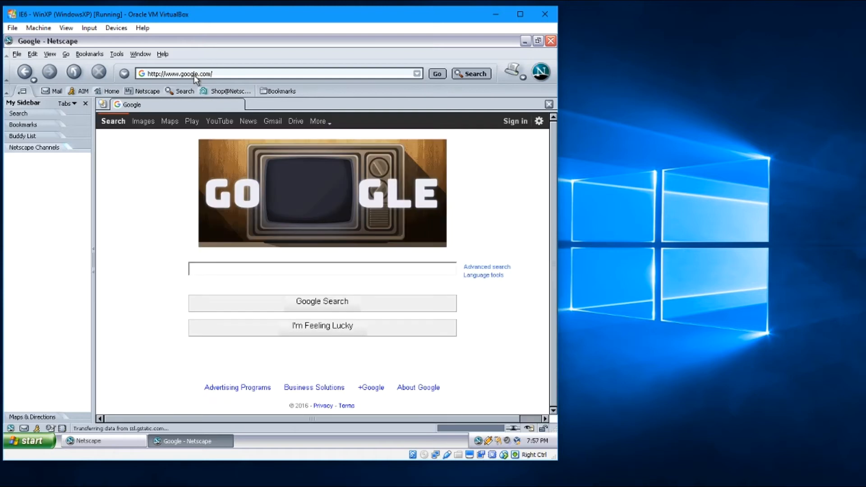
mouse_move(172, 197)
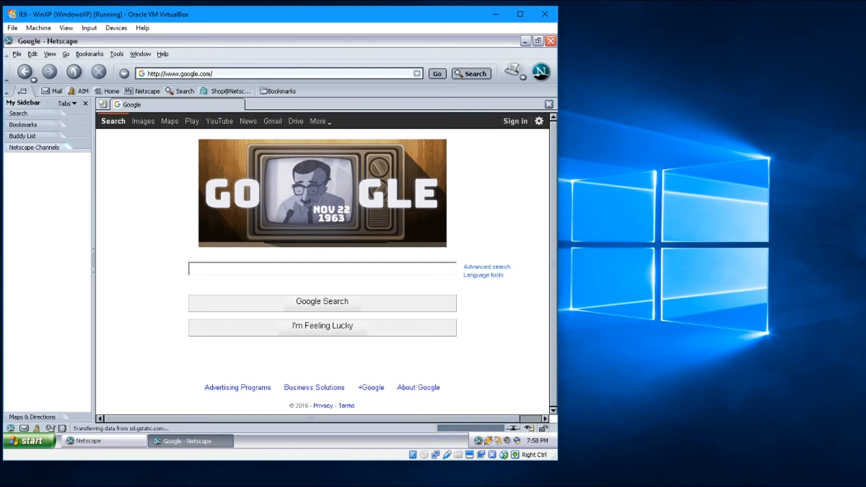
left_click(322, 303)
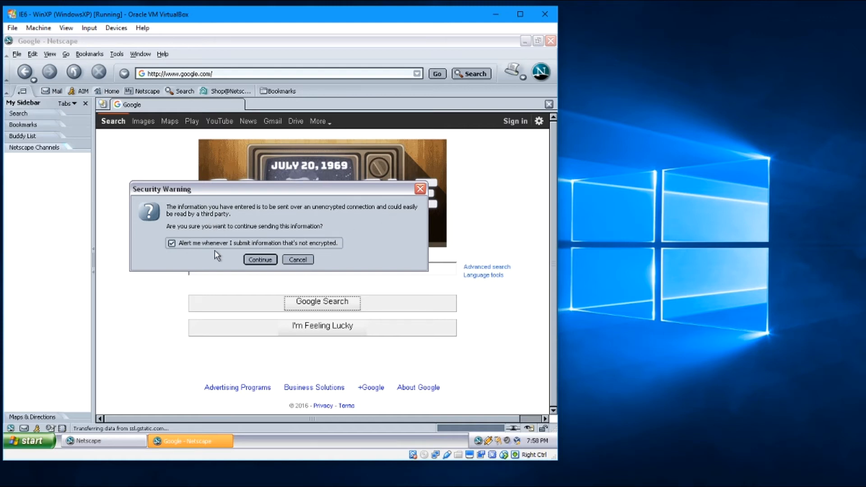
left_click(260, 260)
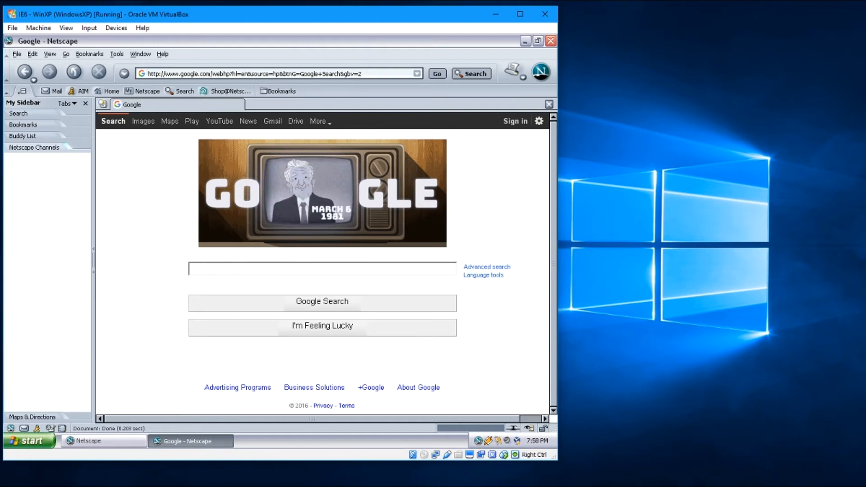
left_click(322, 327)
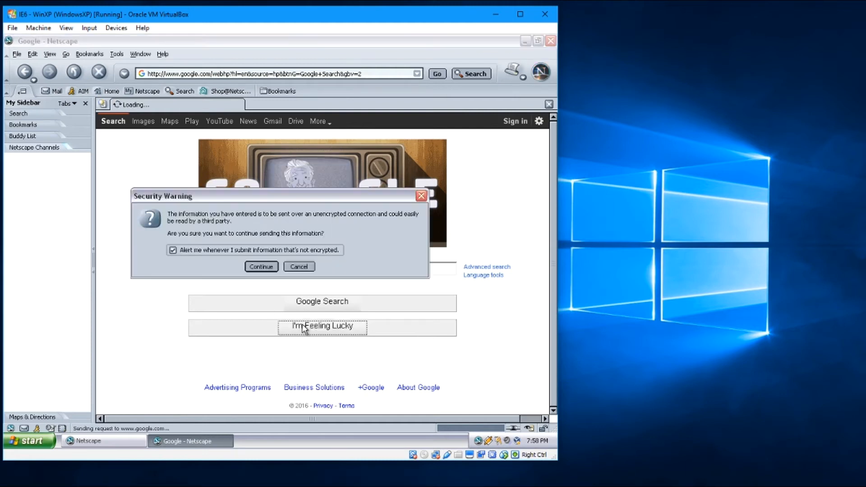
left_click(261, 266)
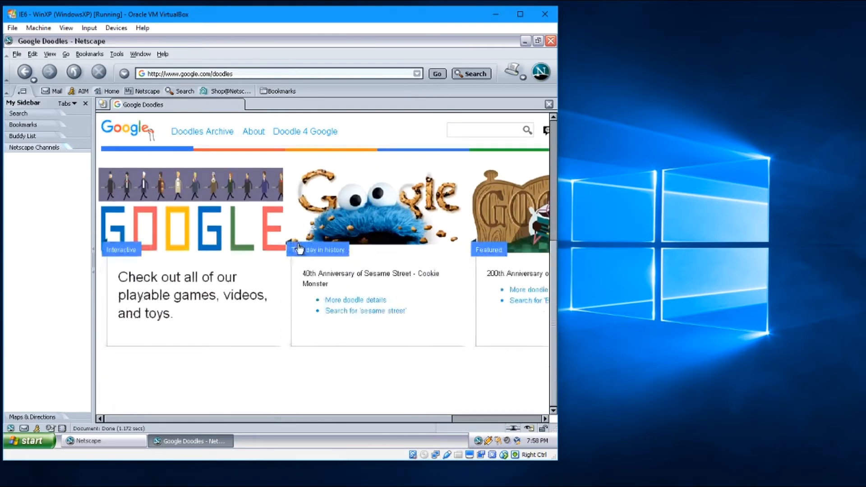
scroll("down", 3)
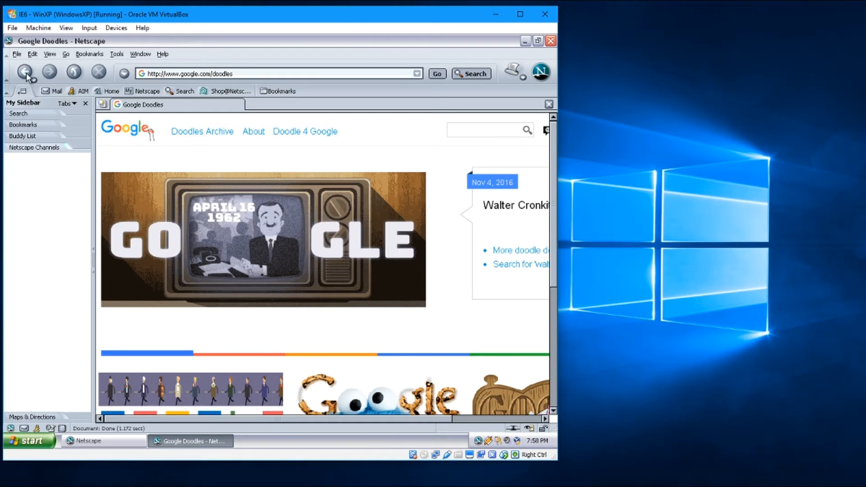
Try yahoo.com and facebook.com in the address bar, dismissing each certificate error
left_click(25, 72)
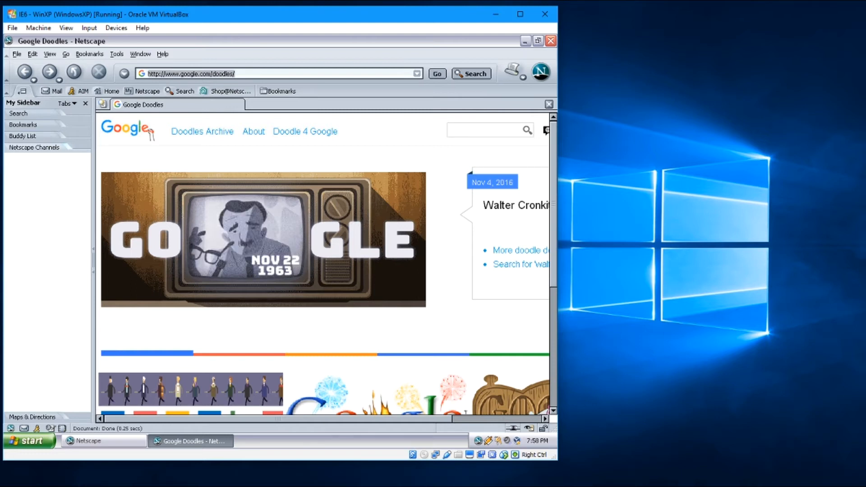
type("yahoo")
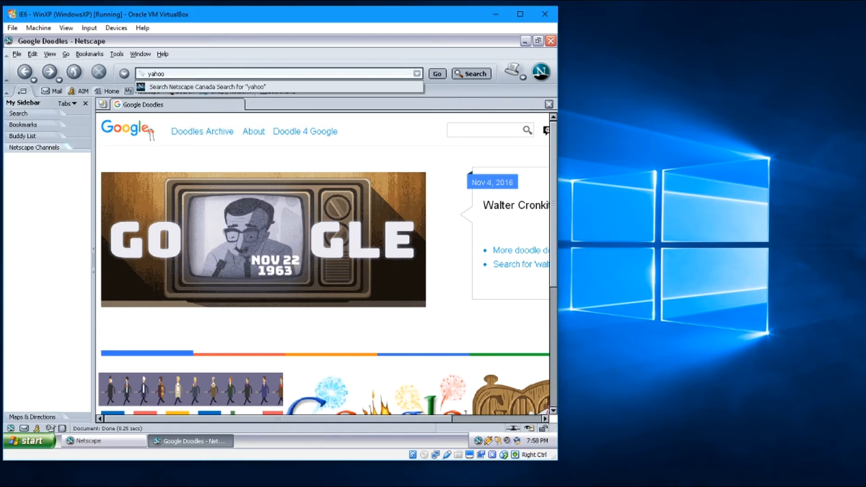
type(".com")
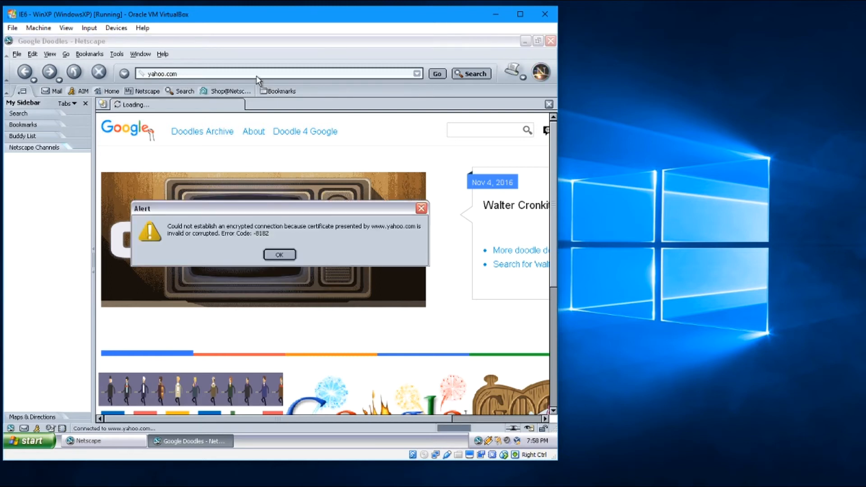
mouse_move(259, 239)
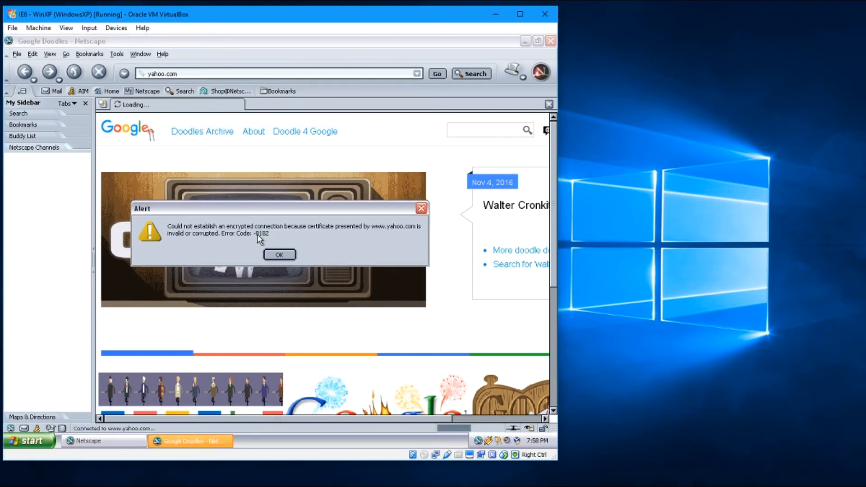
mouse_move(310, 236)
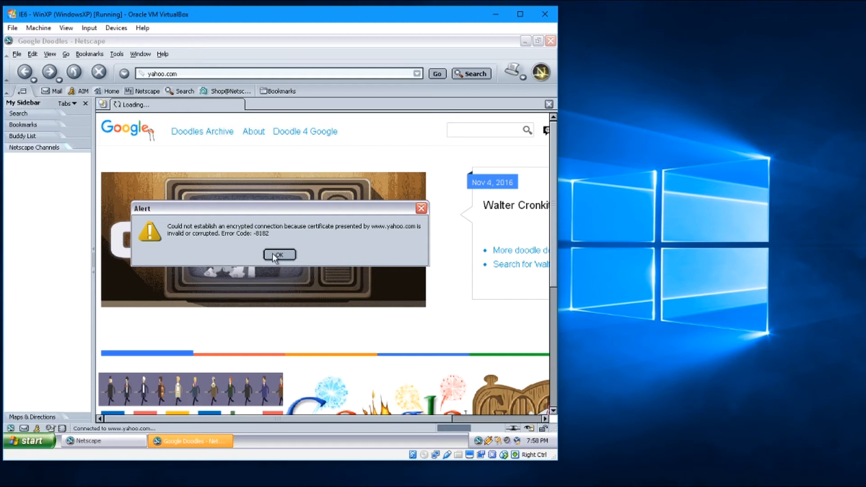
left_click(279, 254)
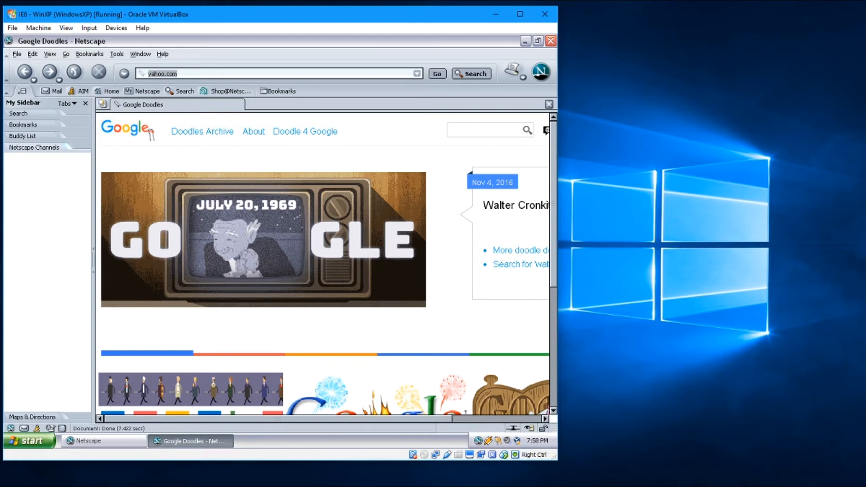
type("facebook")
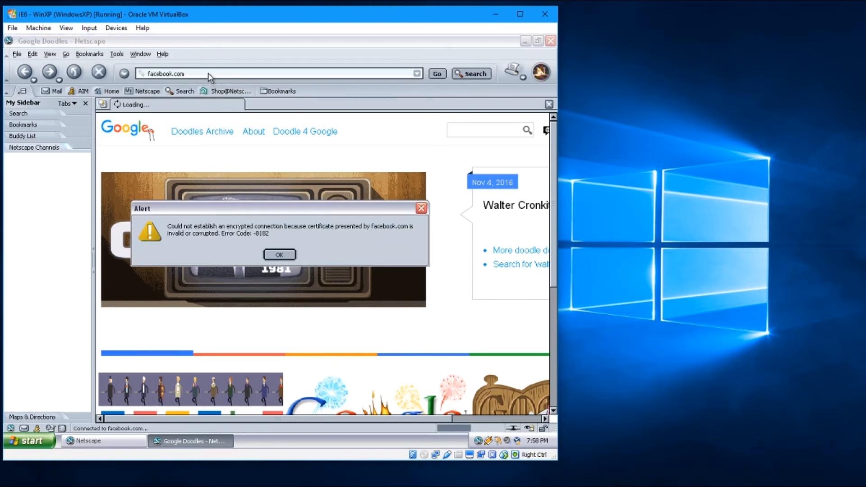
left_click(279, 254)
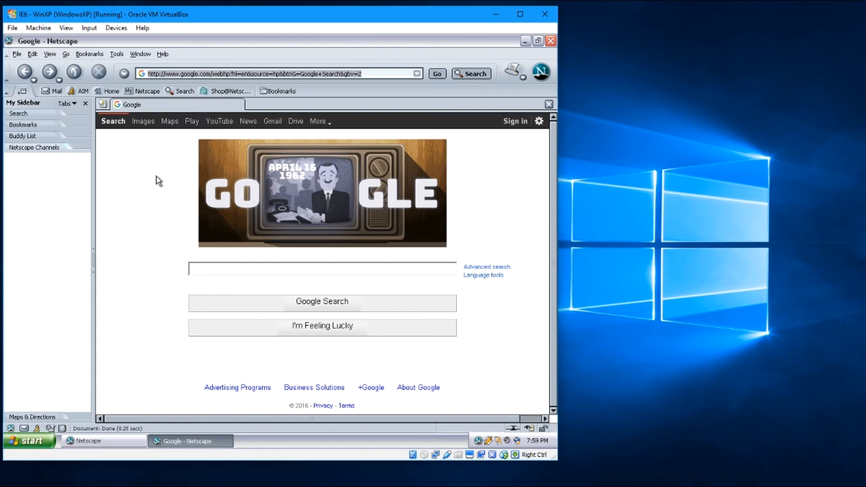
mouse_move(202, 149)
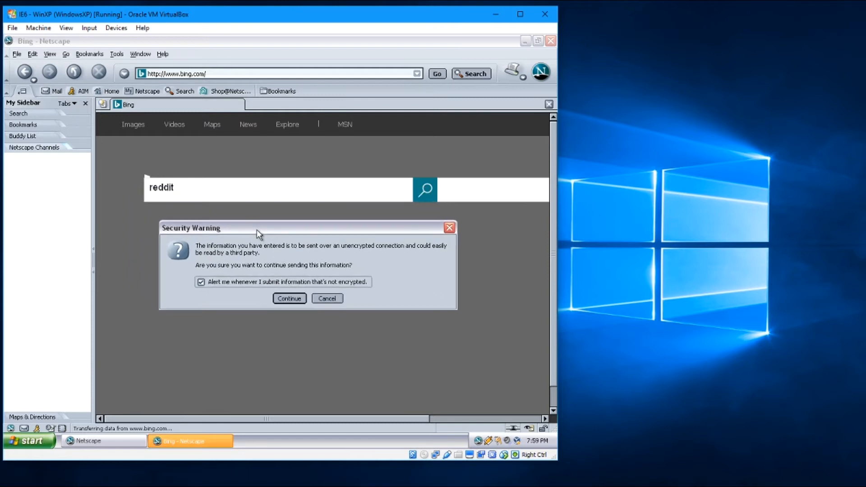
Send the Bing reddit search with unencrypted-submission warnings turned off, and scroll the results
left_click(201, 282)
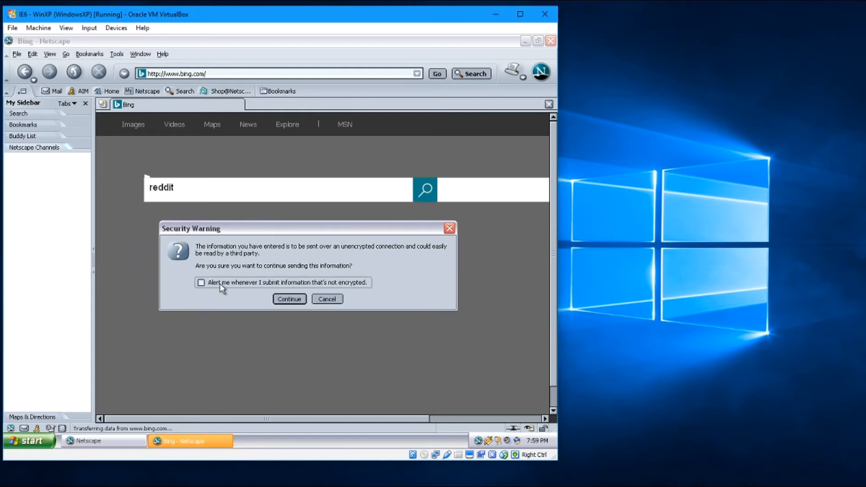
left_click(288, 298)
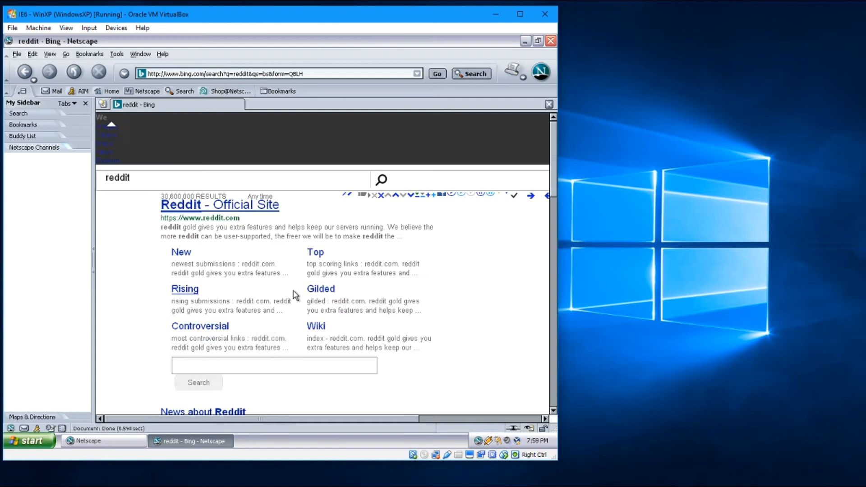
scroll("down", 3)
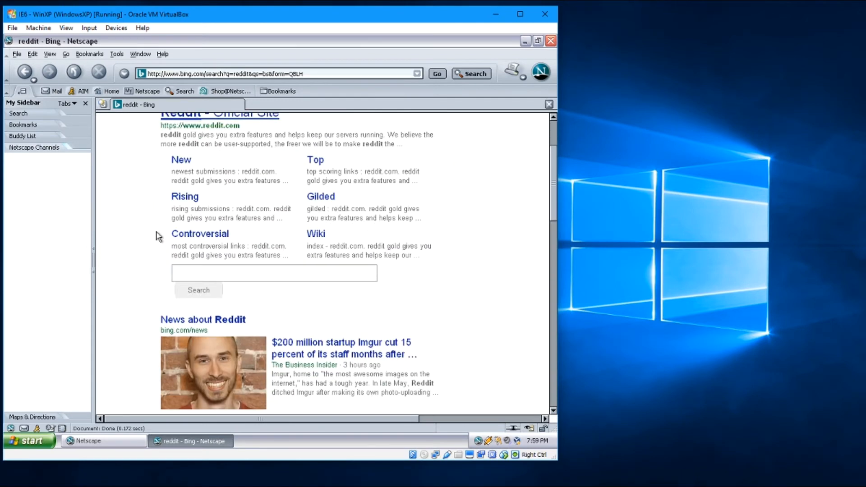
scroll("down", 3)
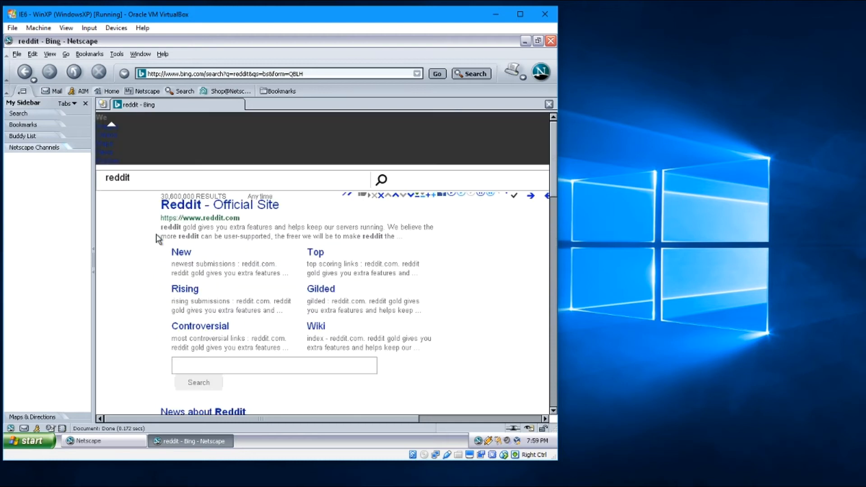
mouse_move(220, 204)
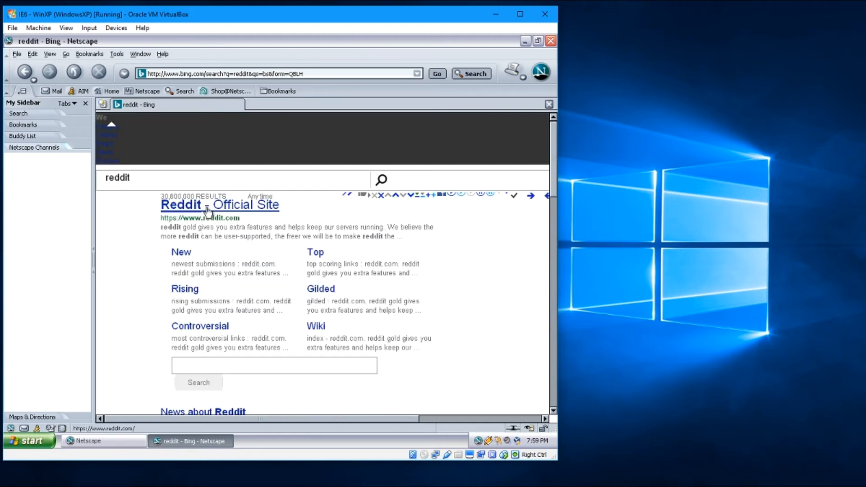
Open the Reddit - Official Site result, dismiss its certificate error, and scroll results
left_click(219, 205)
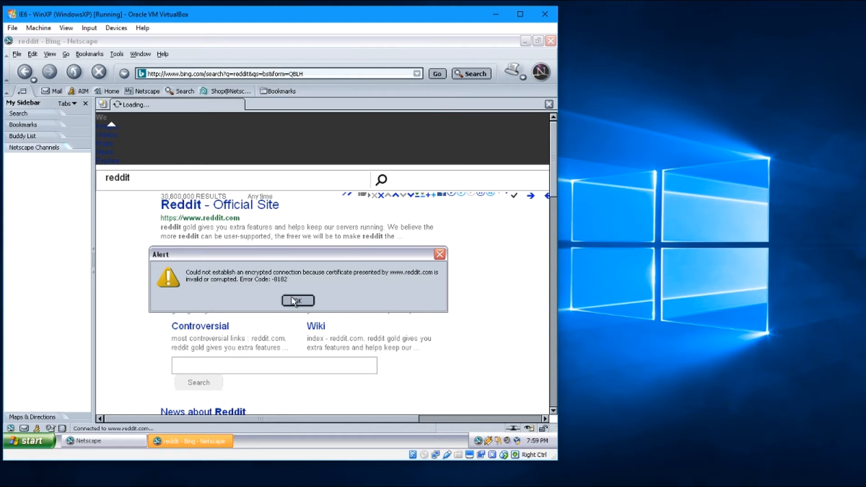
left_click(297, 300)
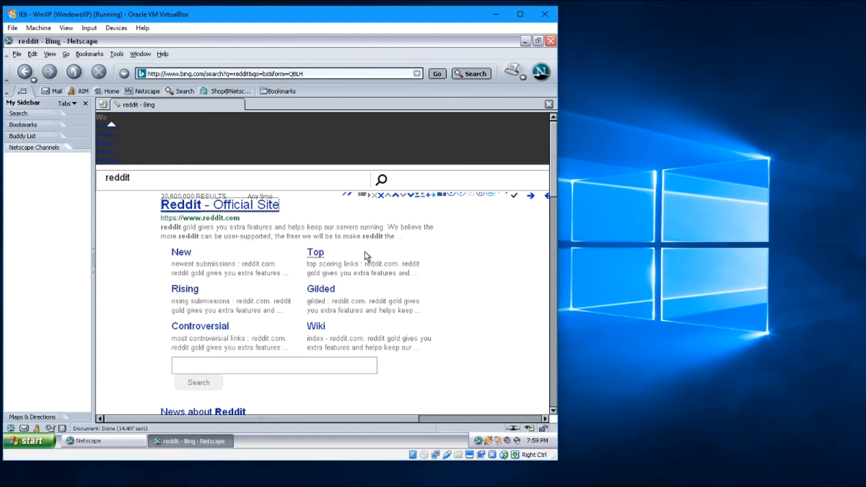
scroll("down", 3)
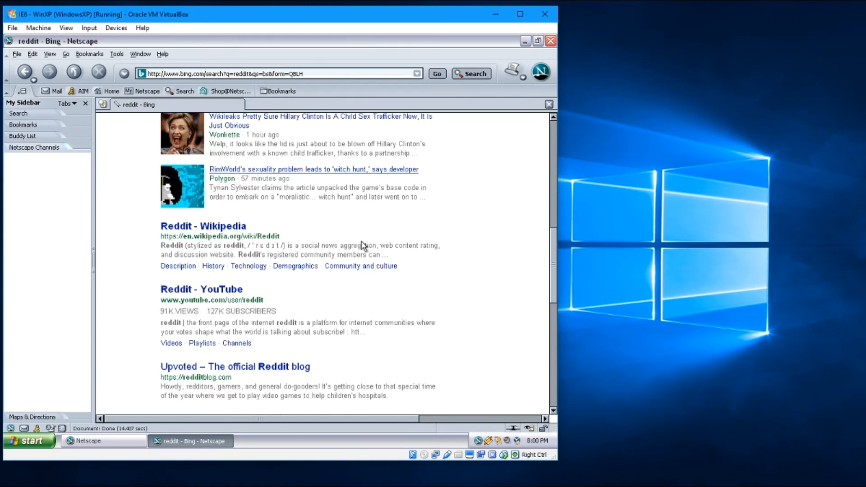
scroll("down", 3)
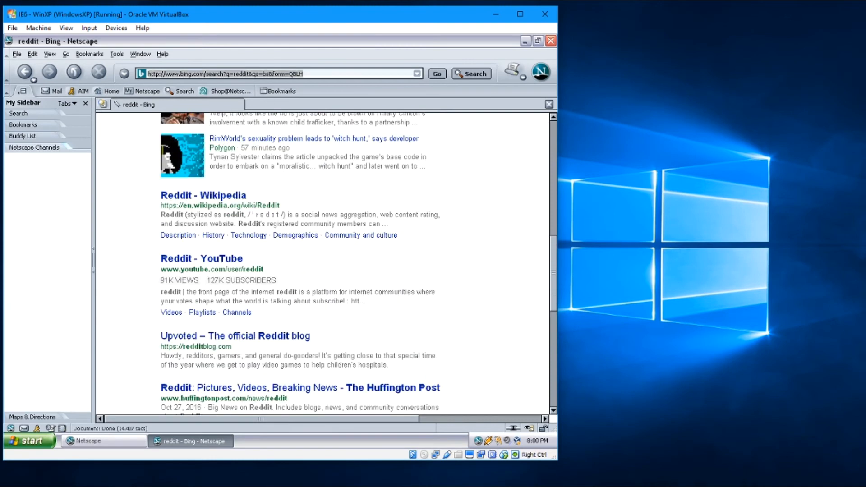
Try youtube.com, dismissing its certificate and no-common-encryption errors
type("youtube.com")
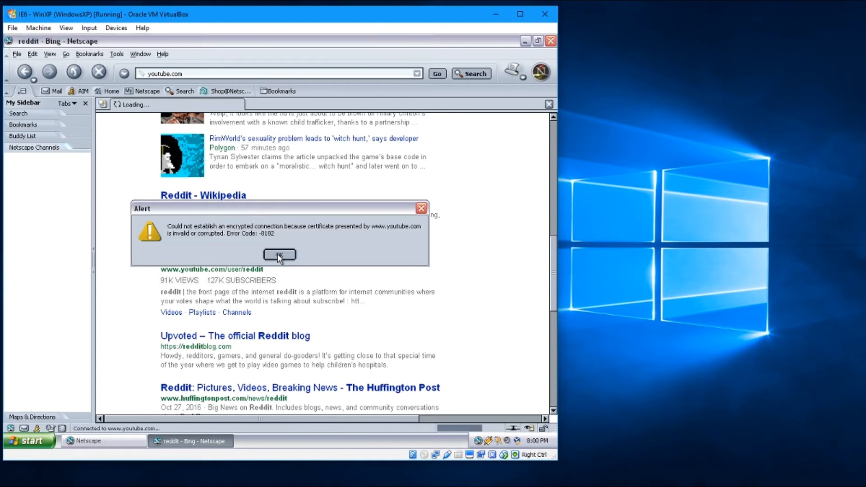
left_click(278, 254)
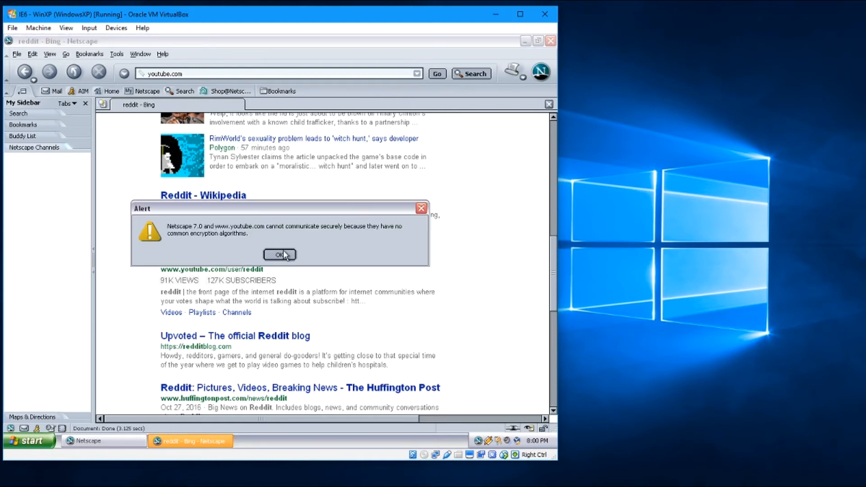
left_click(279, 255)
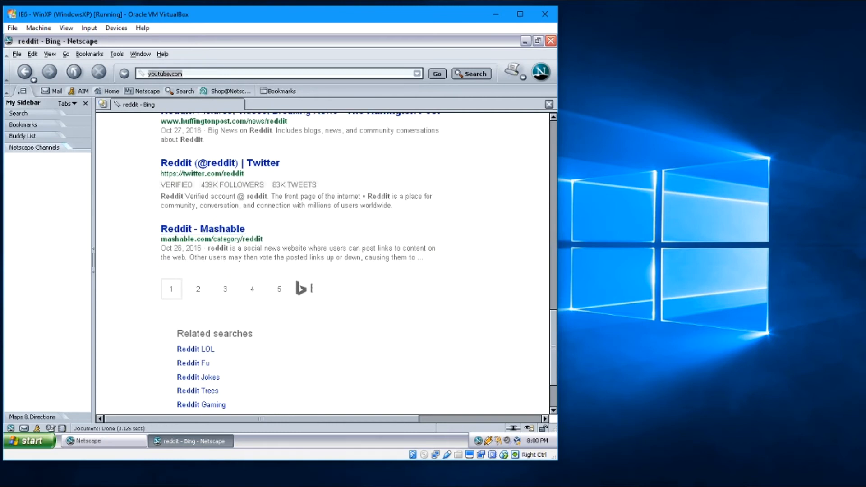
Load mashable.com past the outbrain certificate error, open its About page, and begin typing twitter
type("mashable.com")
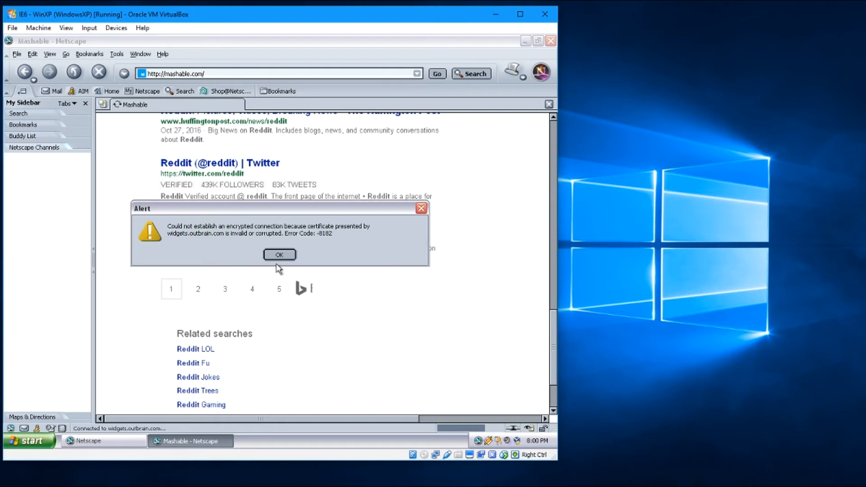
left_click(279, 255)
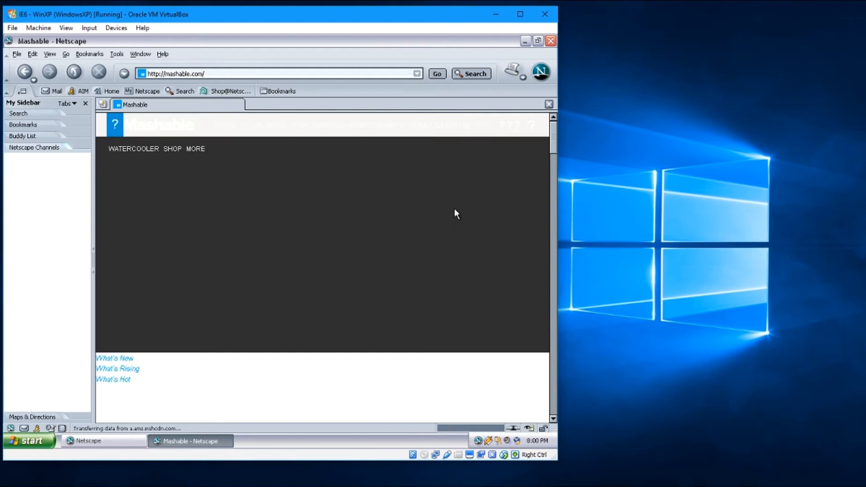
mouse_move(399, 217)
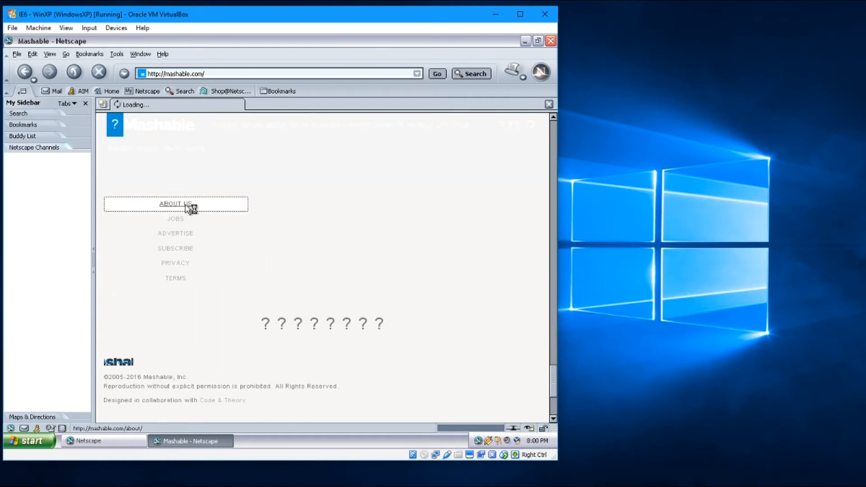
left_click(175, 204)
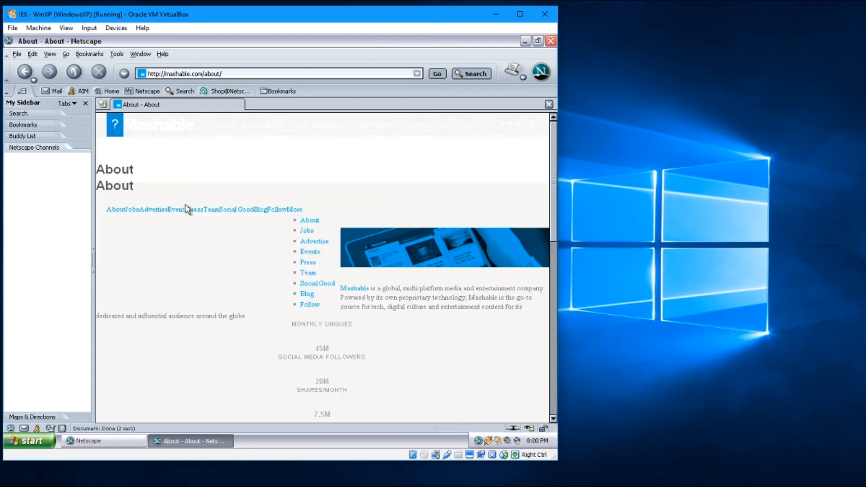
mouse_move(399, 270)
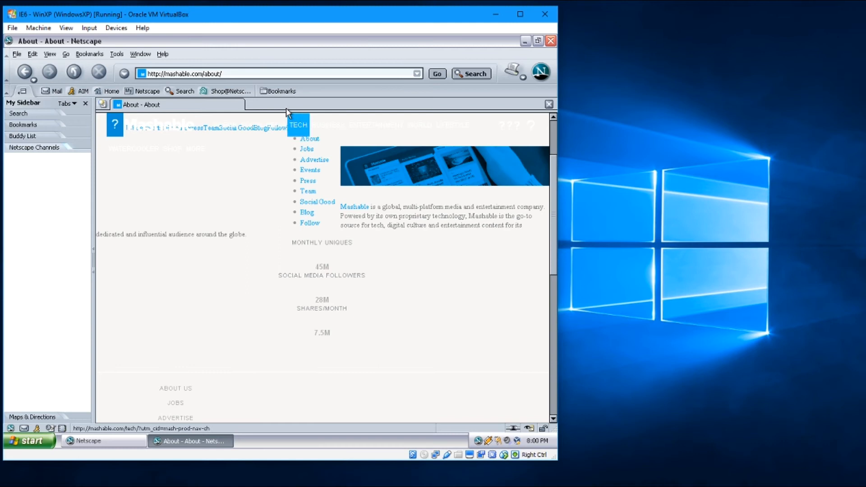
type("twitter.com")
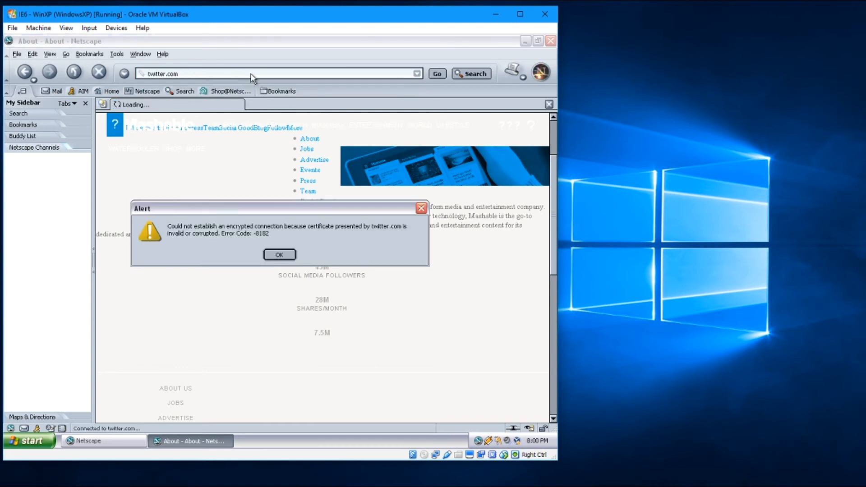
Dismiss the twitter.com certificate error and launch Netscape Mail
left_click(278, 255)
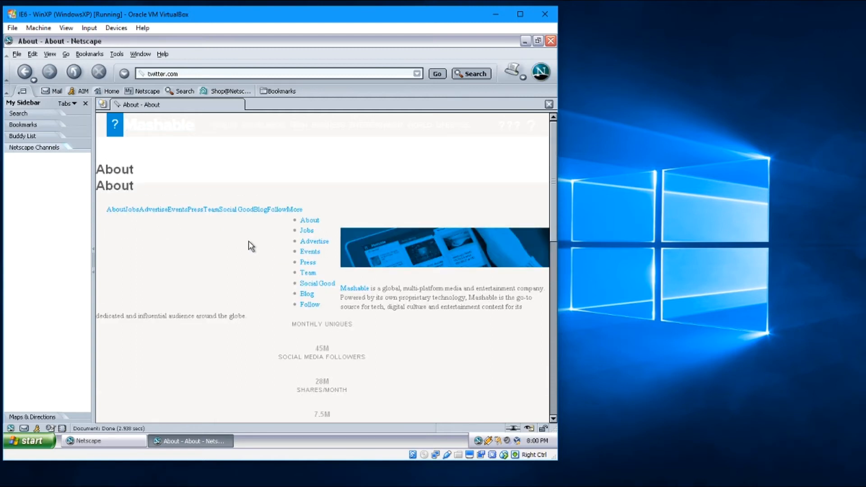
mouse_move(35, 92)
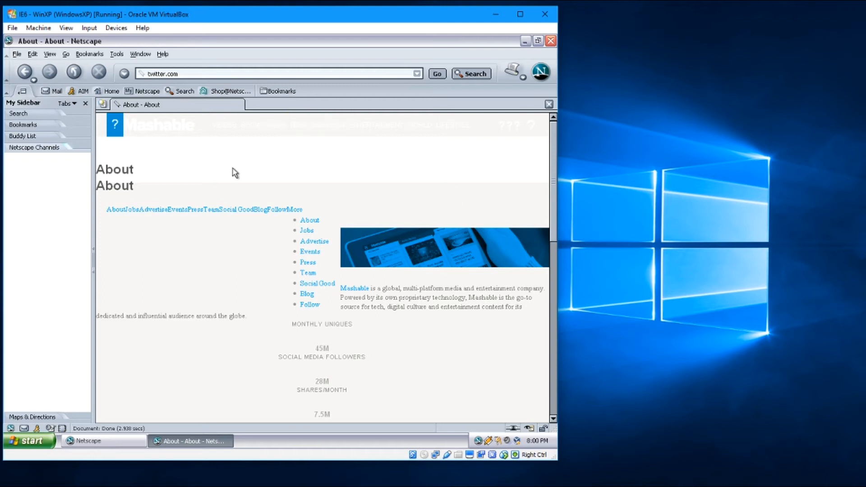
left_click(86, 103)
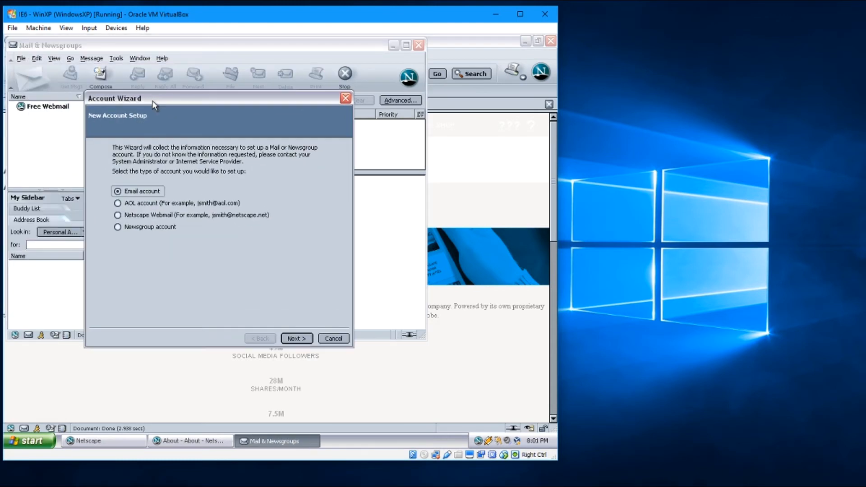
Exit the AOL account wizard and decline Netscape as default mail, suppressing that prompt
left_click(117, 203)
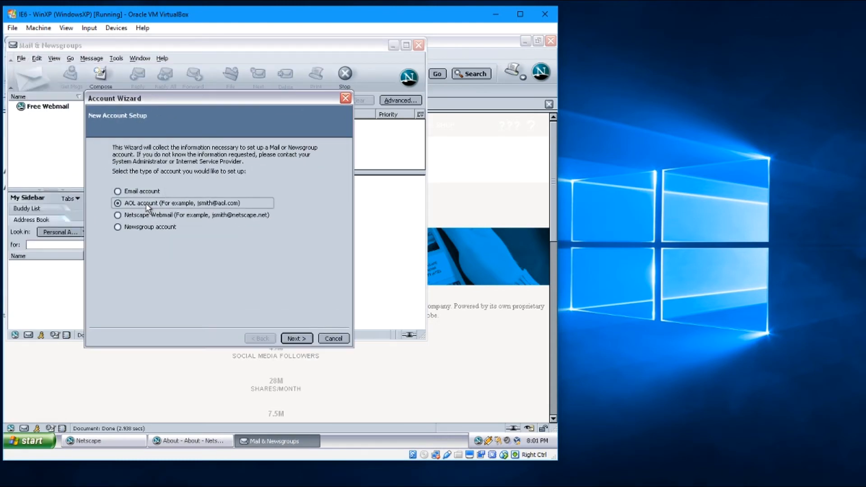
left_click(118, 214)
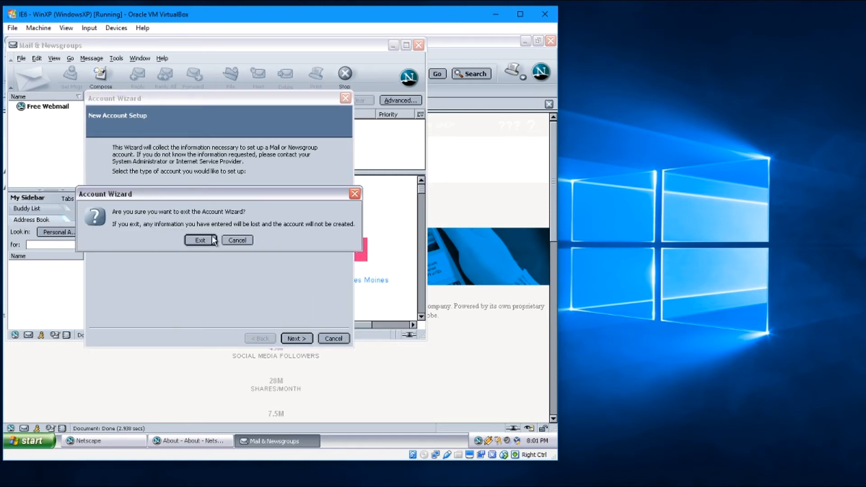
left_click(199, 239)
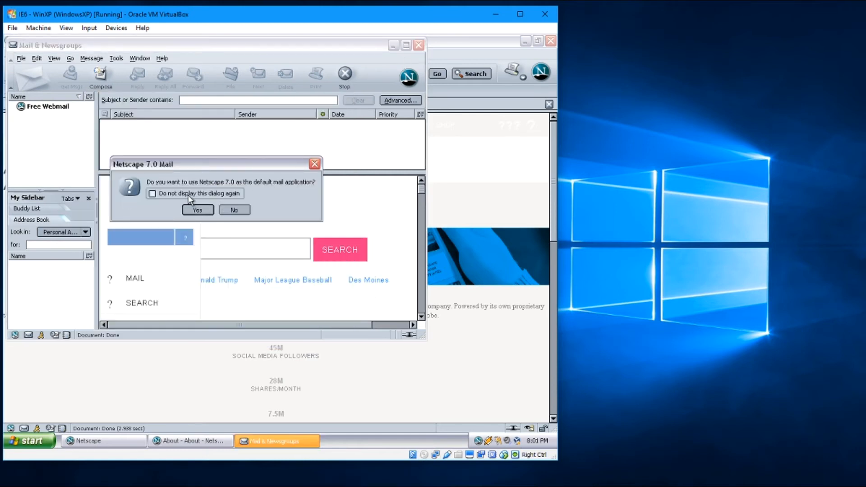
left_click(152, 193)
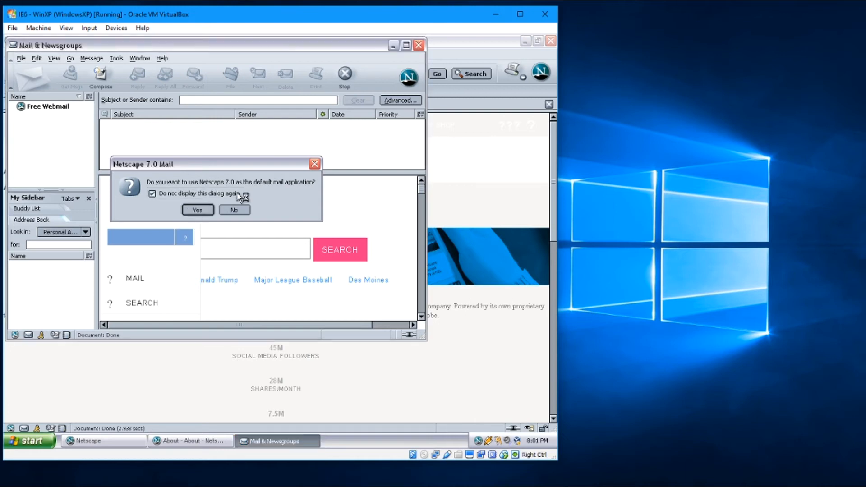
left_click(234, 209)
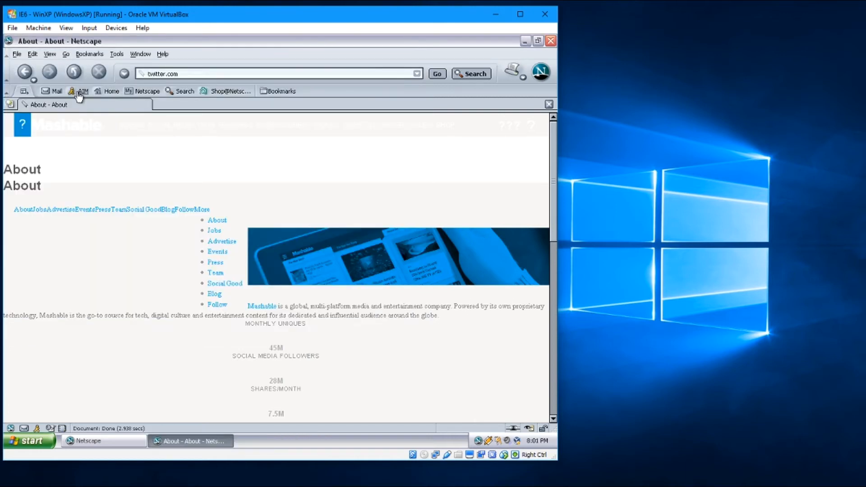
Launch AOL Instant Messenger, move its window, and start setup with an existing screen name
left_click(82, 91)
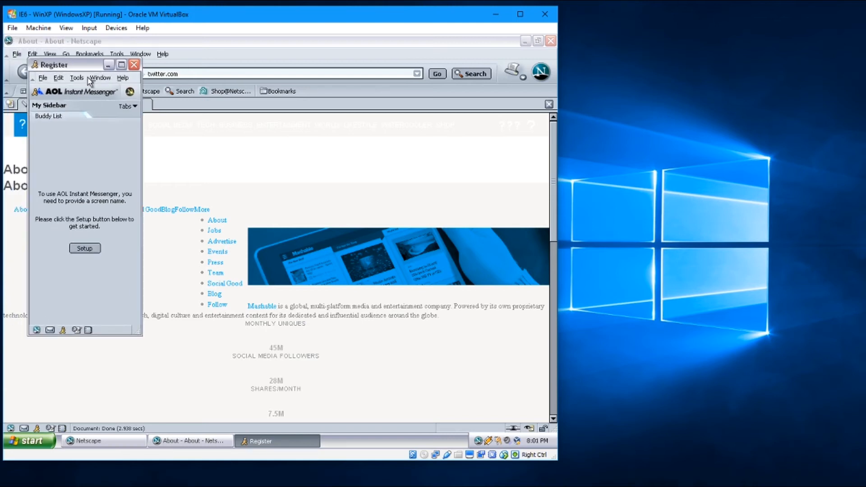
left_click_drag(71, 65, 102, 103)
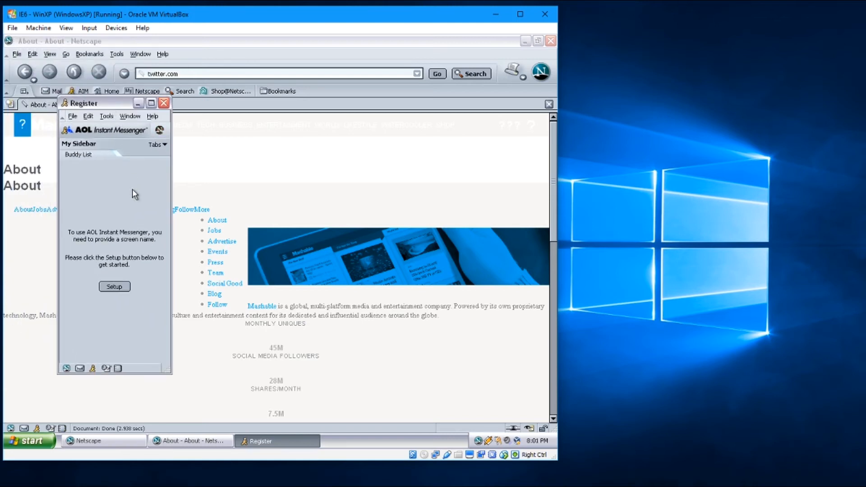
mouse_move(101, 256)
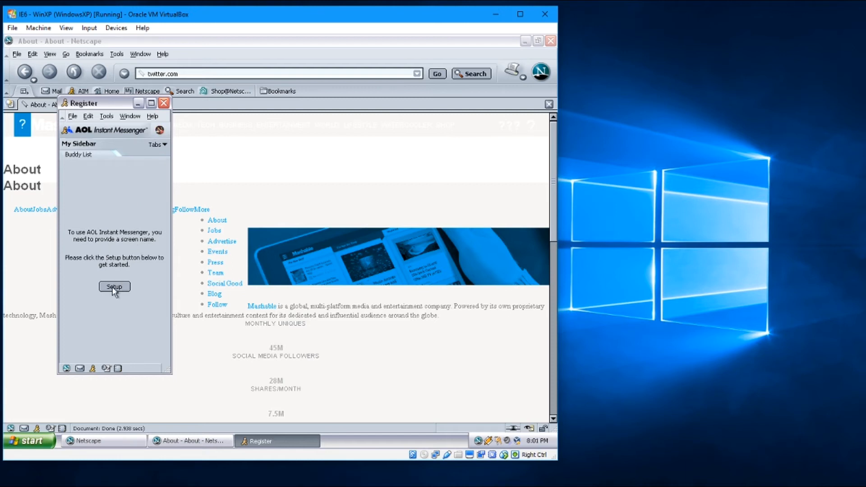
left_click(113, 287)
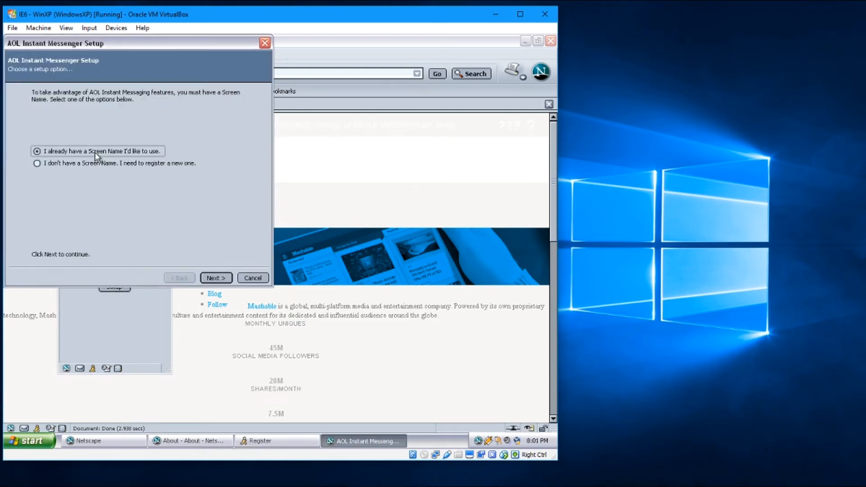
left_click(37, 163)
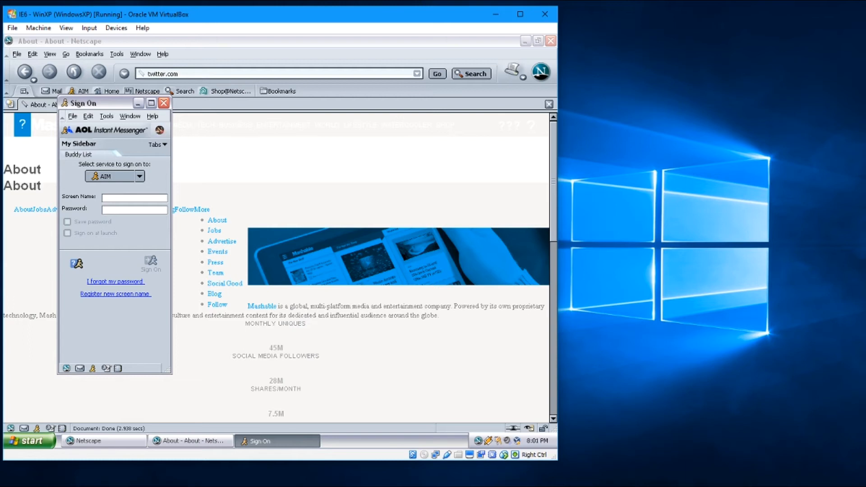
Switch sign-on to ICQ, enter johnsmith999999xx, dismiss the invalid-number alert, and close messenger
left_click(139, 177)
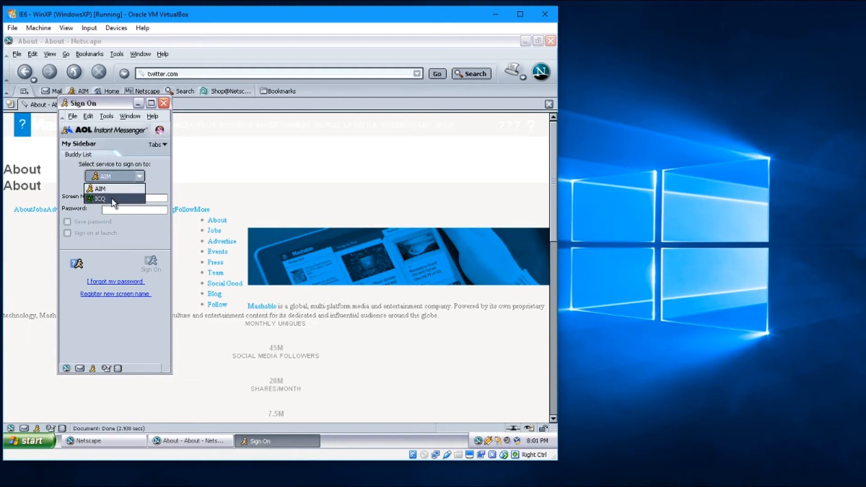
left_click(100, 199)
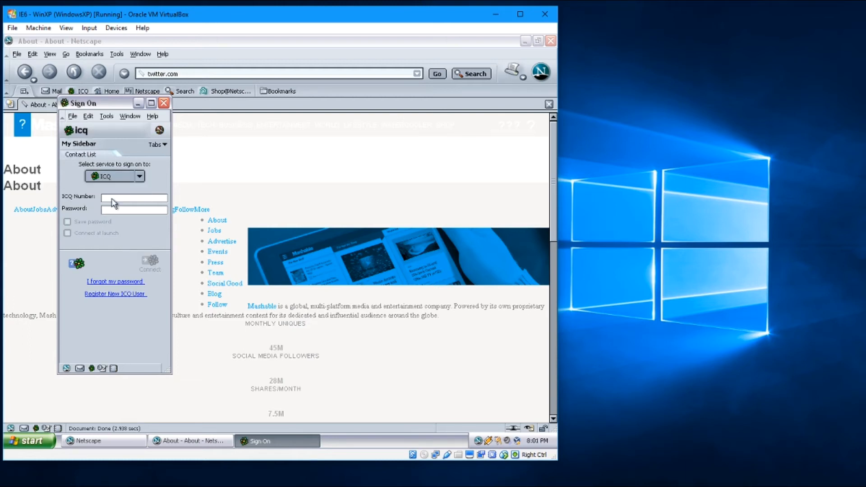
type("johnsmith999999xx")
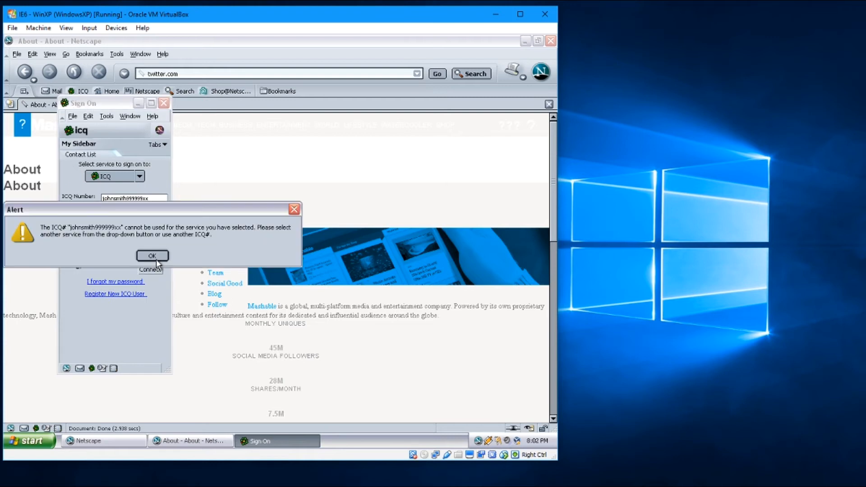
left_click(152, 256)
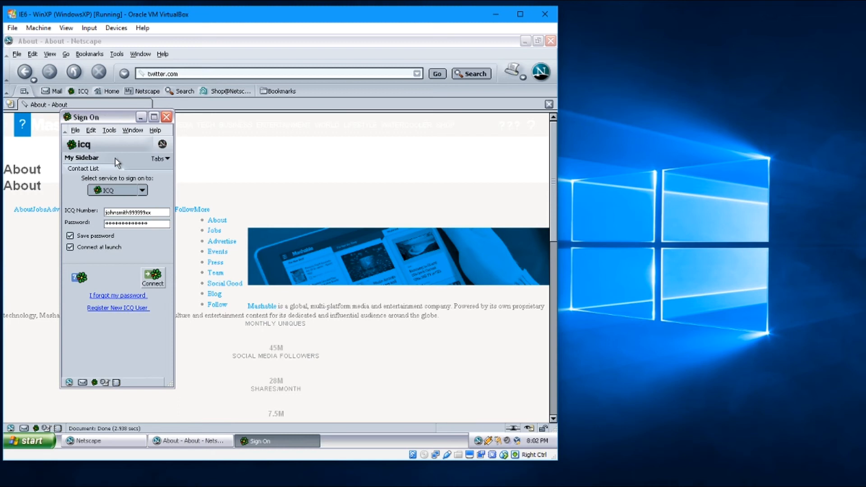
left_click(166, 116)
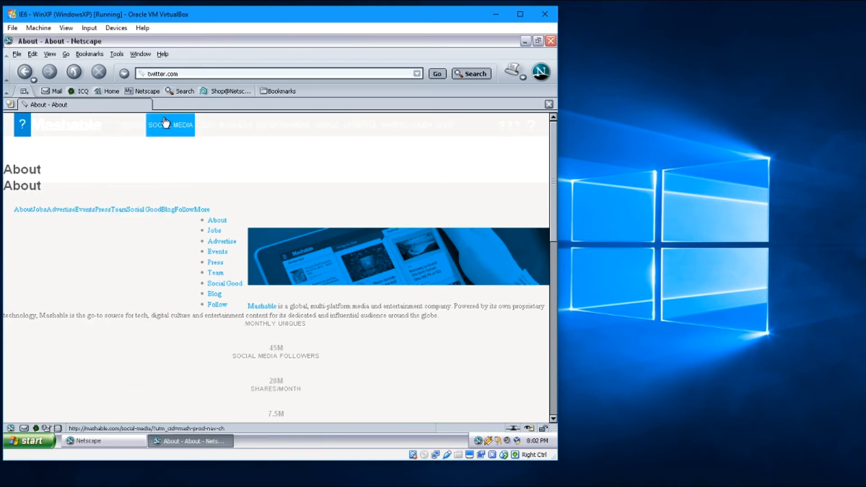
left_click(111, 91)
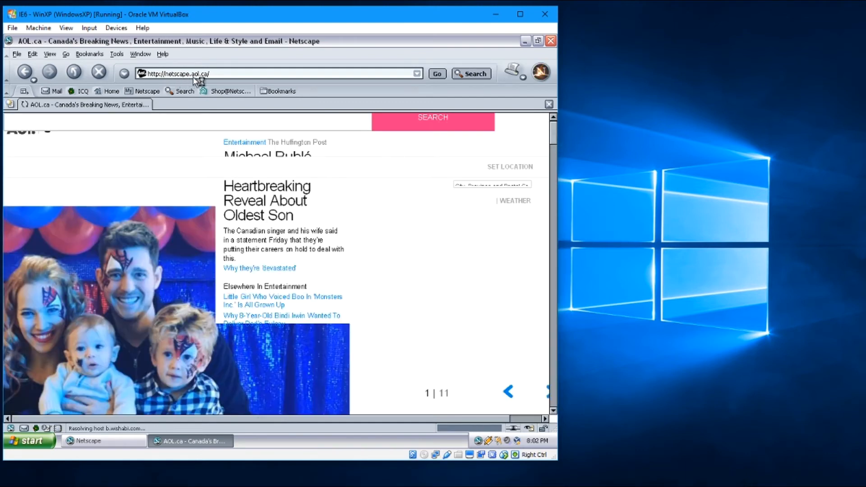
Scroll the AOL news homepage and open the Netscape search channel page
scroll("down", 3)
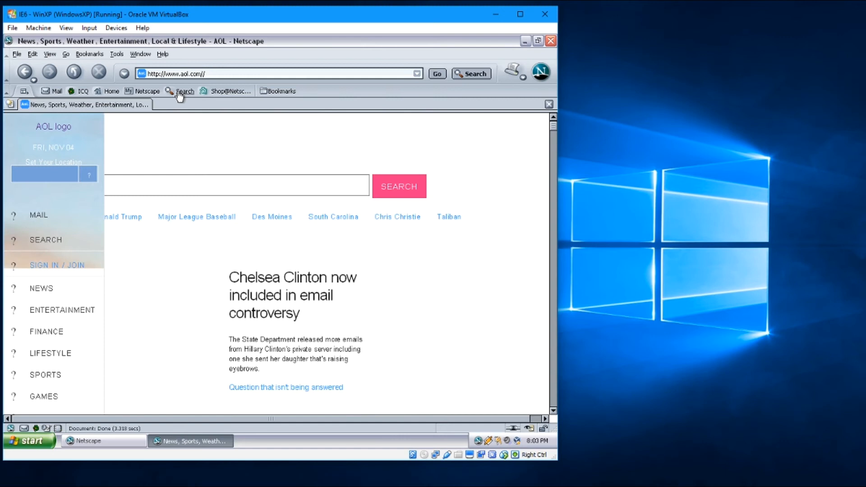
left_click(184, 91)
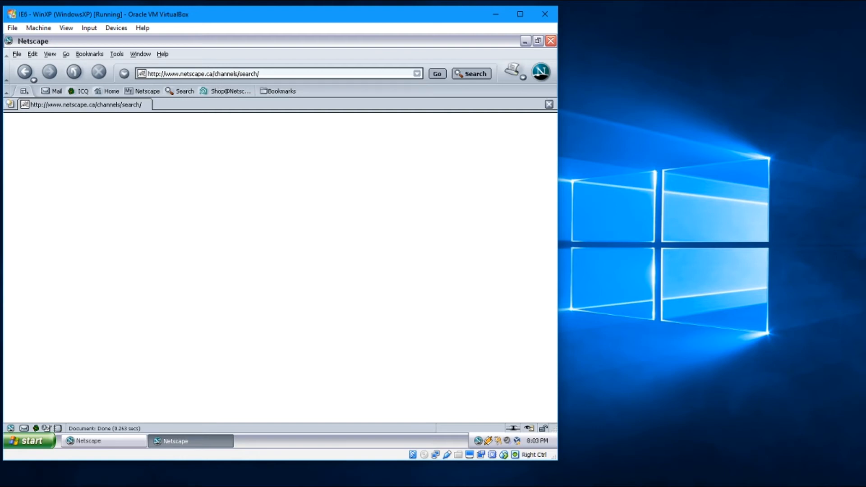
mouse_move(230, 180)
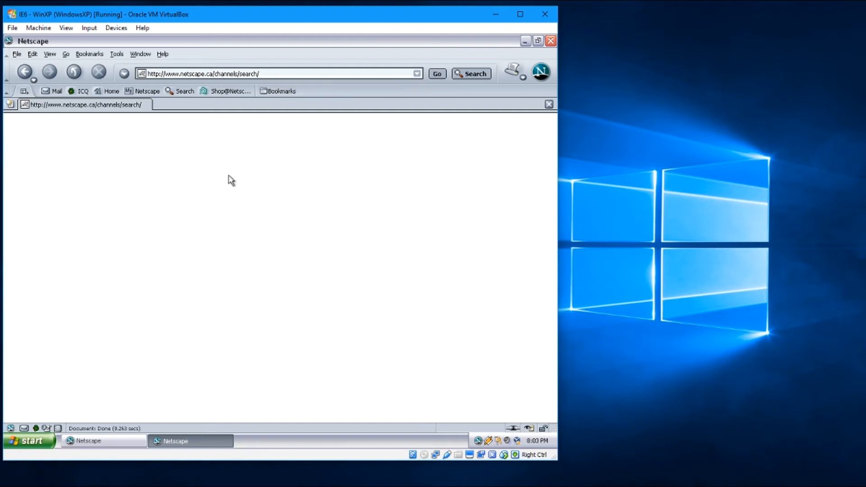
mouse_move(221, 157)
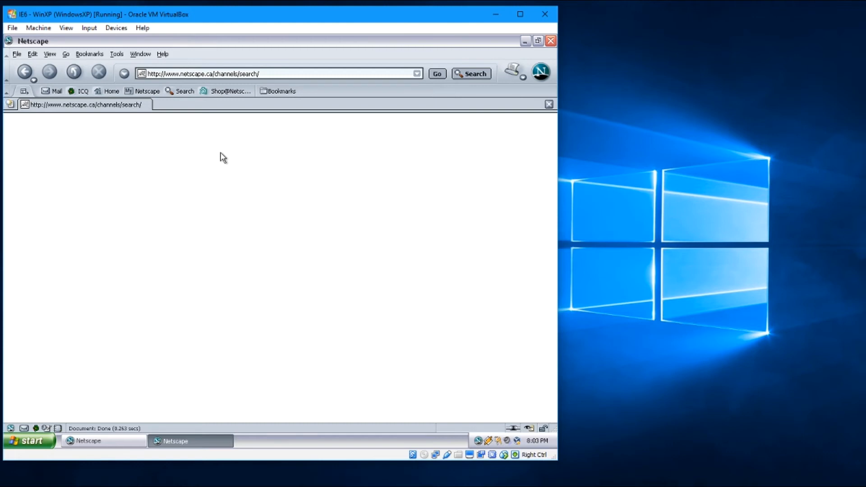
mouse_move(217, 97)
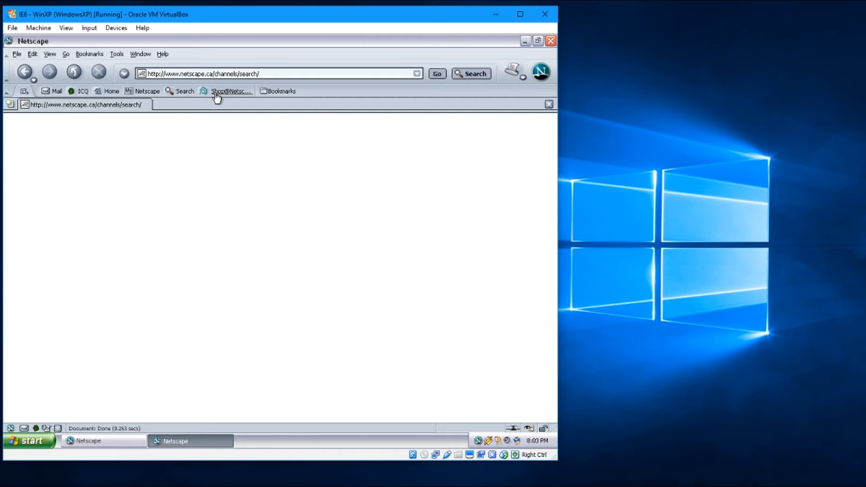
Try the shopping channel, open a Best Of The Web bookmark, and maximize the Composer window
left_click(229, 90)
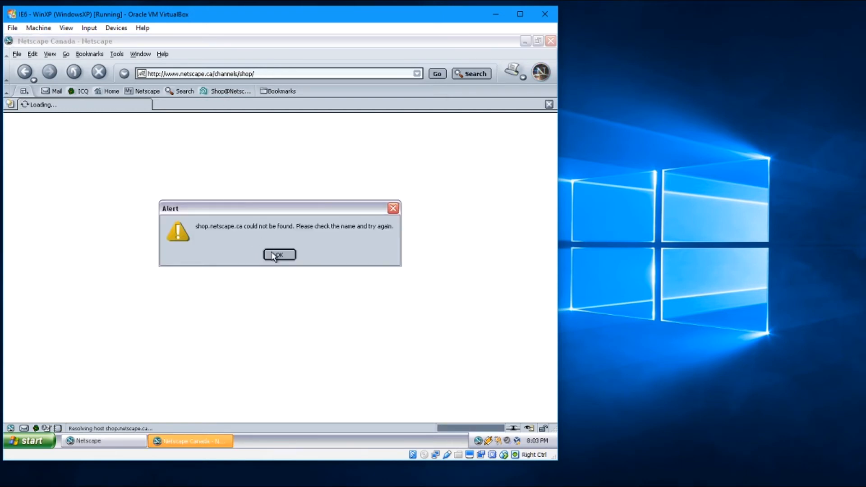
left_click(279, 254)
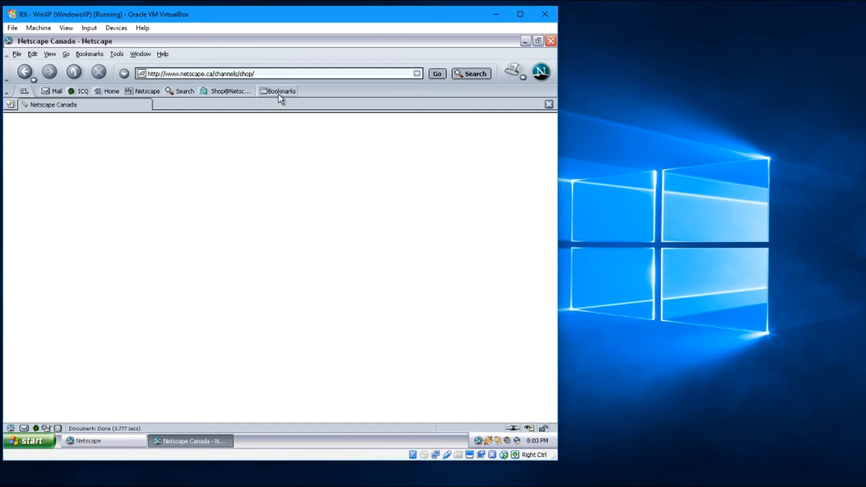
left_click(280, 91)
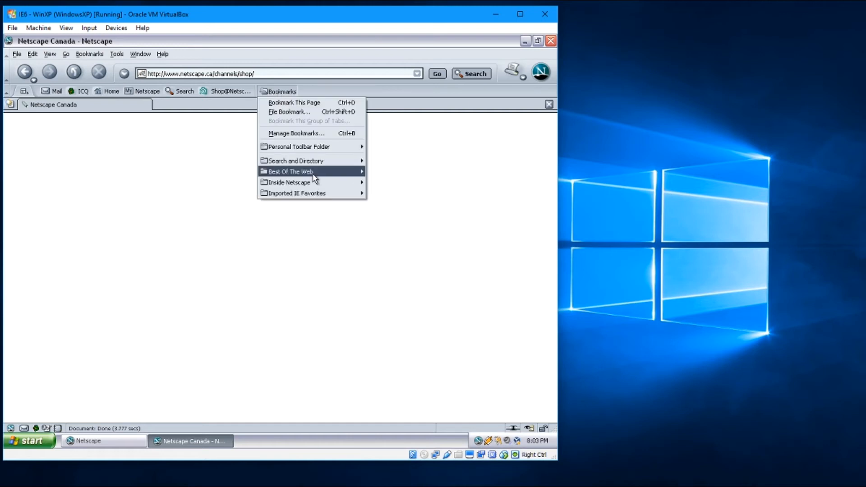
mouse_move(312, 172)
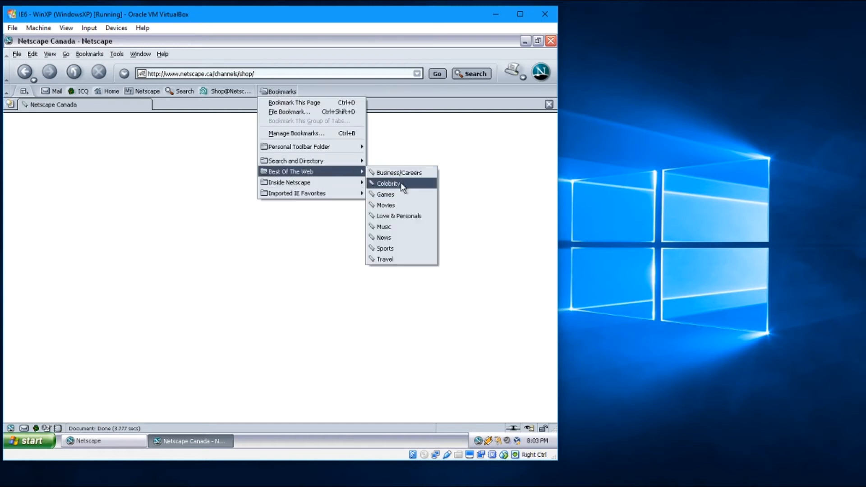
mouse_move(394, 237)
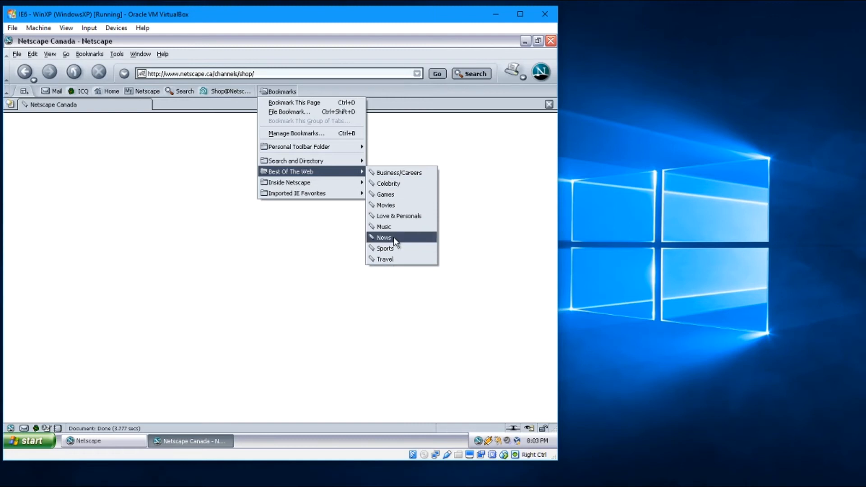
left_click(383, 237)
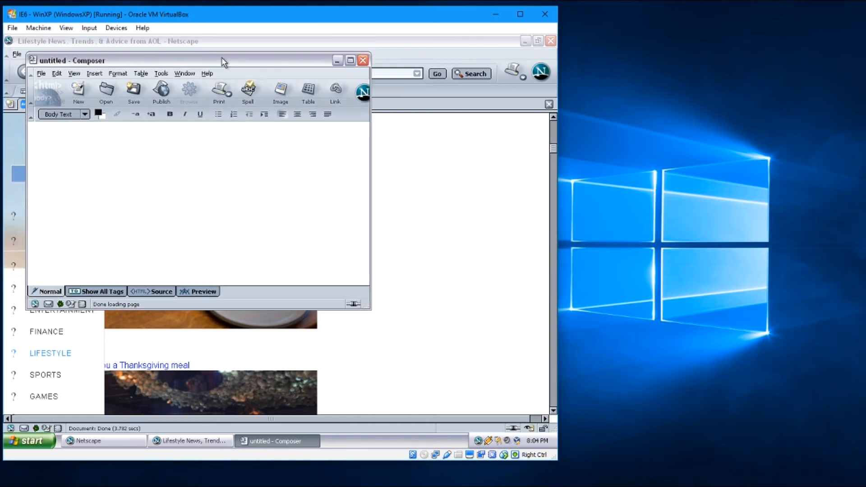
left_click(350, 60)
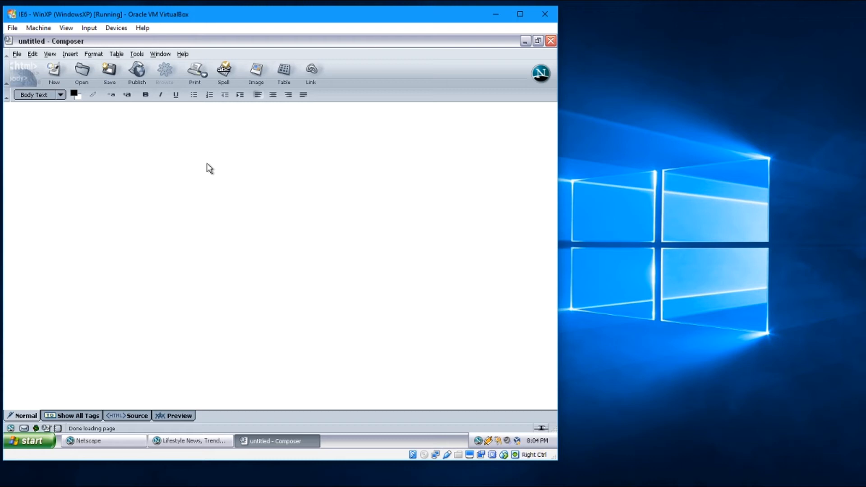
Type the lines 'My very first website!', 'It is rad.' and 'Send donations.' in Composer
type("My very first")
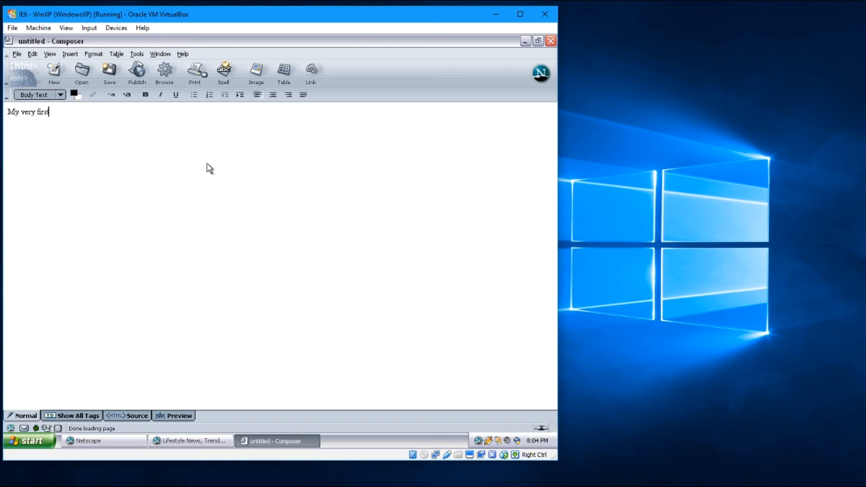
type("websi")
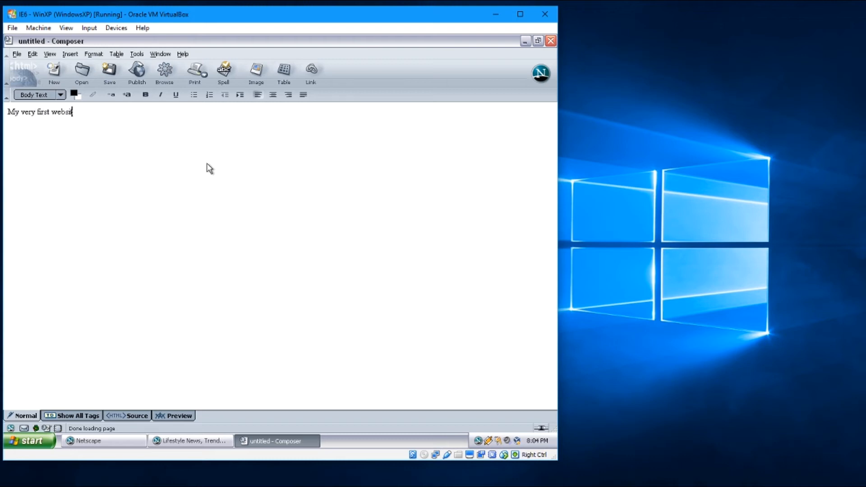
type("e!")
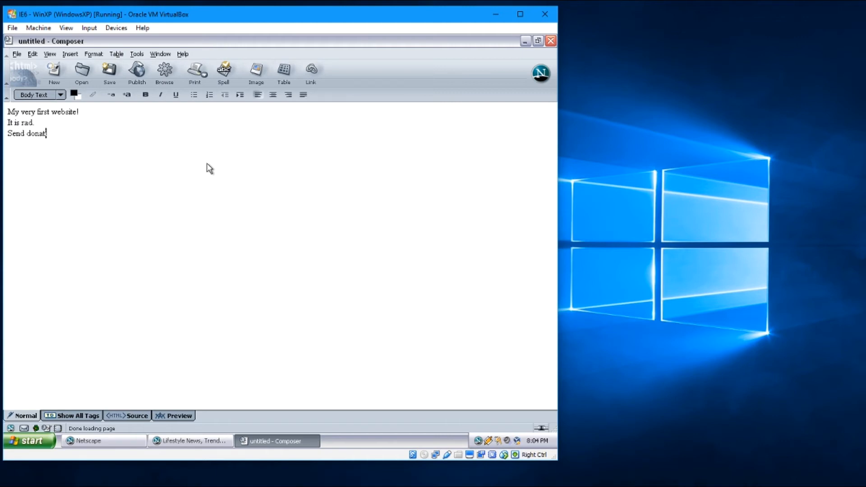
type("ions.")
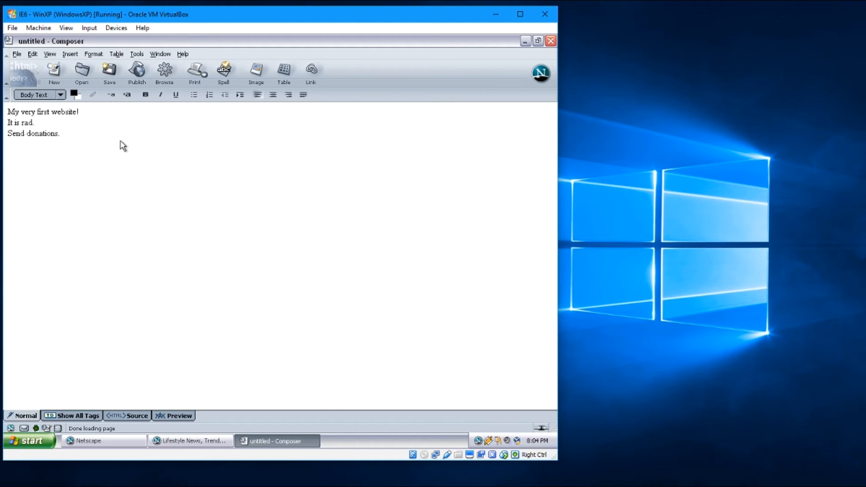
Make the first line a Heading 1 and turn 'Send donations.' into a link
triple_click(42, 111)
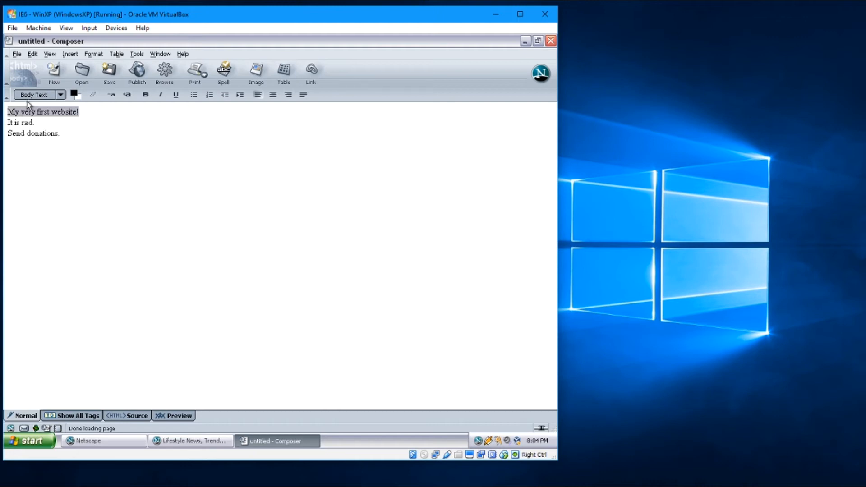
left_click(35, 94)
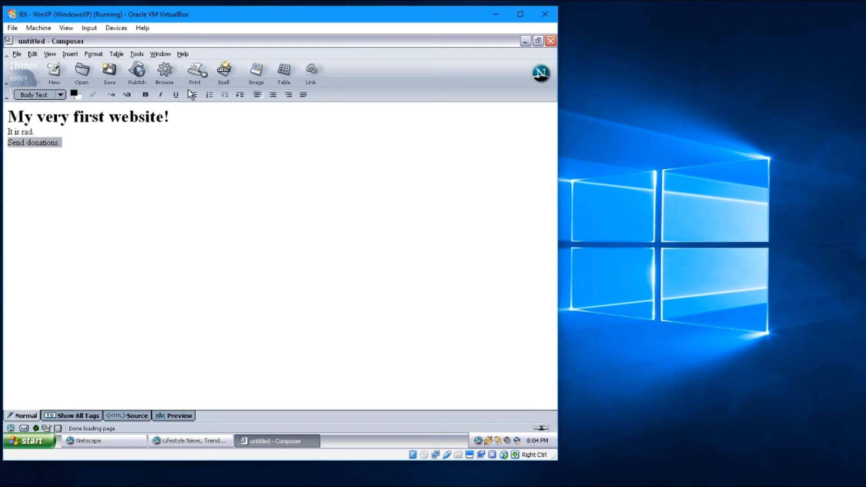
left_click(310, 72)
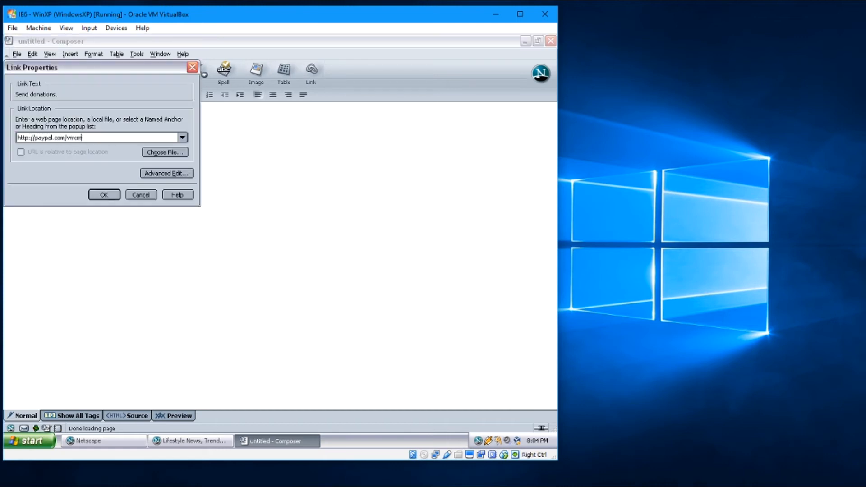
left_click(103, 194)
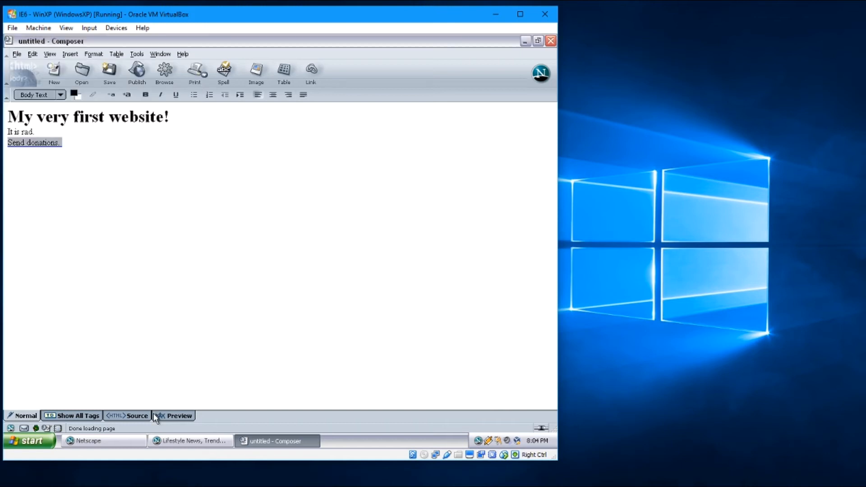
Check the page in Source and Preview views, then close Composer
left_click(131, 415)
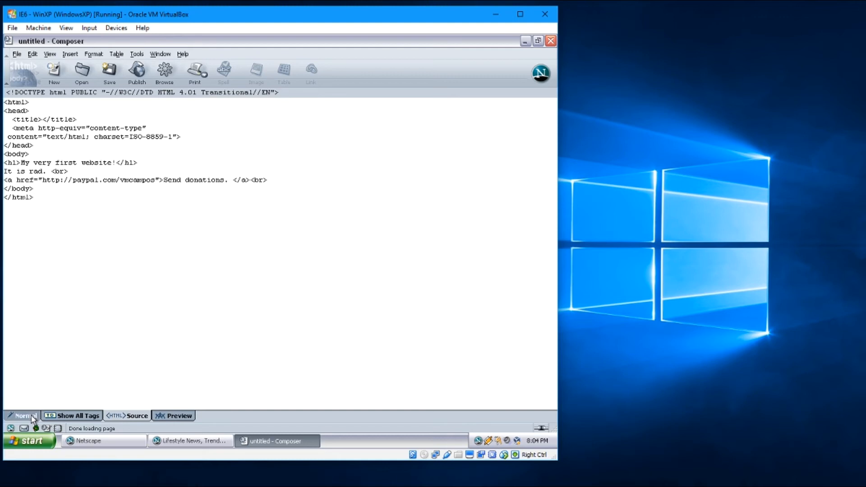
left_click(22, 415)
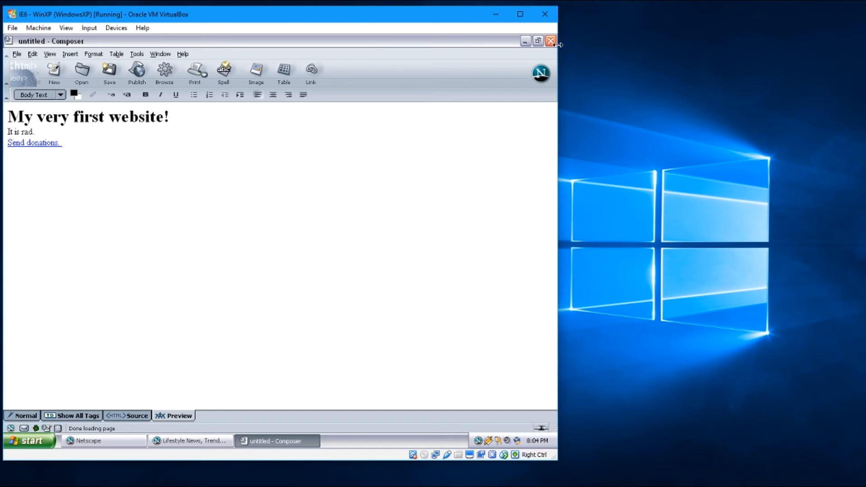
left_click(550, 40)
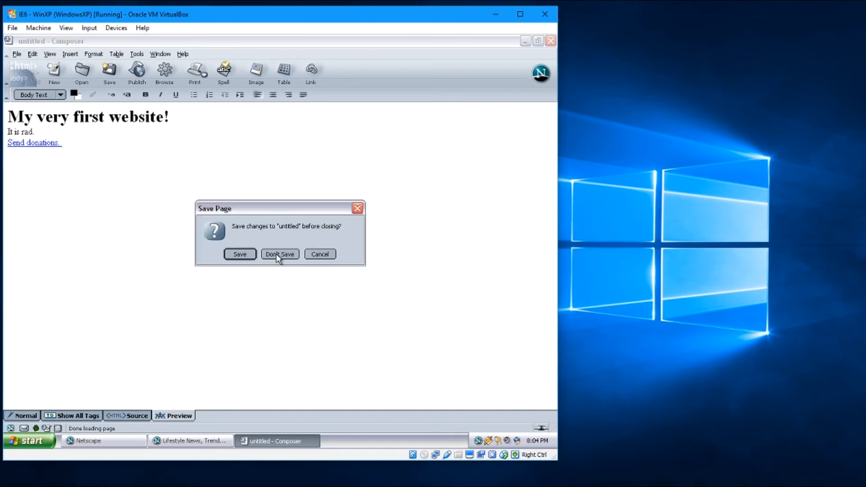
Discard the unsaved Composer page, dismiss the ICQ alert, and choose a Newsgroup account
left_click(280, 254)
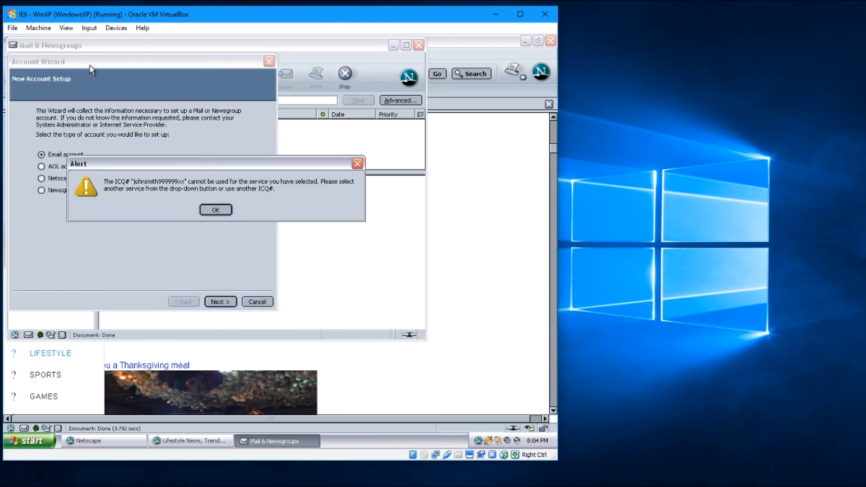
left_click(215, 210)
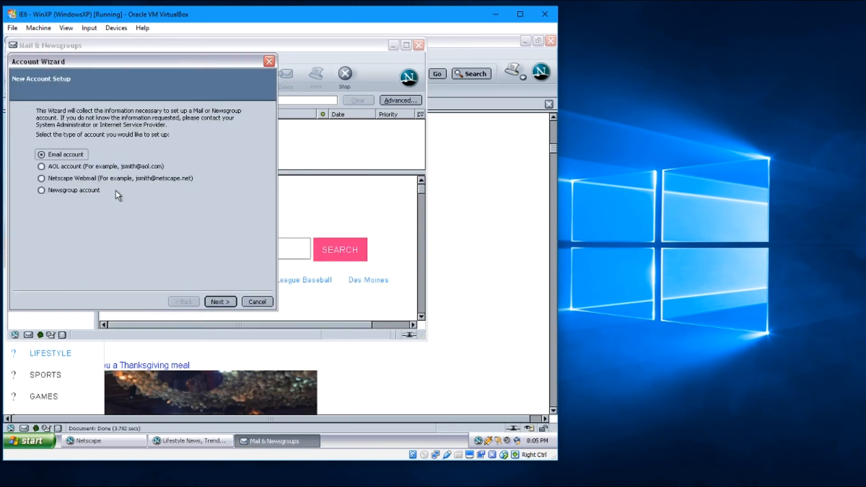
mouse_move(92, 208)
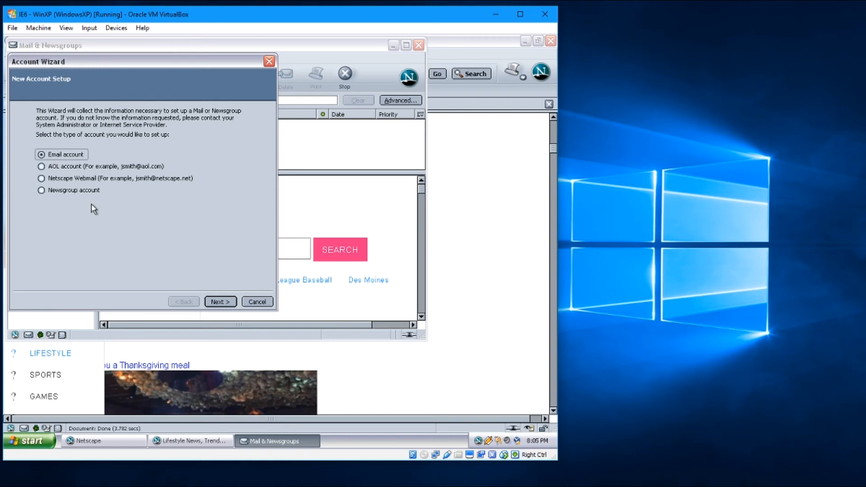
left_click(42, 190)
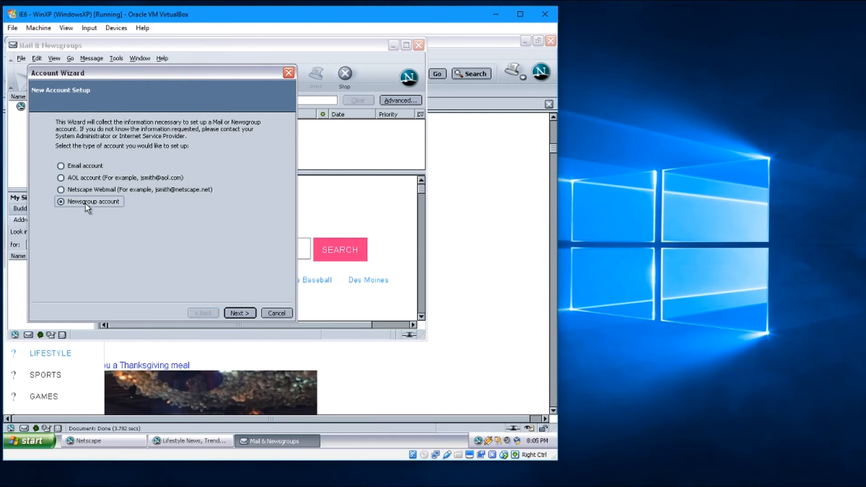
left_click(239, 312)
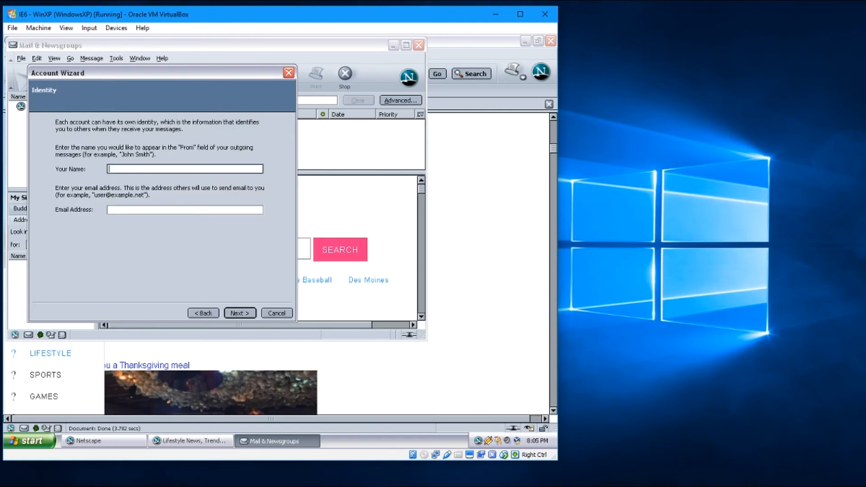
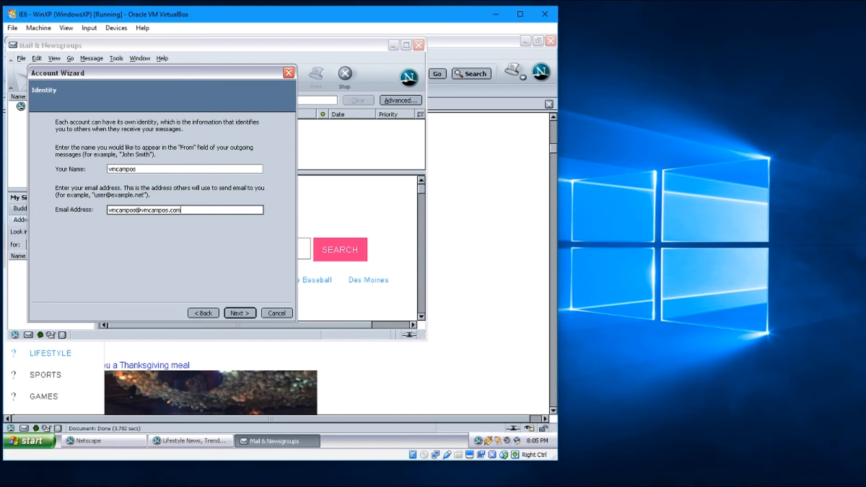
left_click(239, 313)
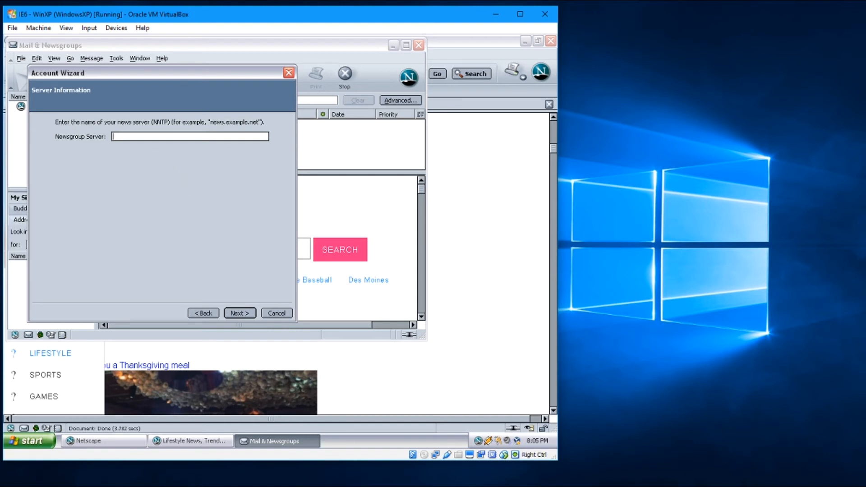
type("news2.neva.ru")
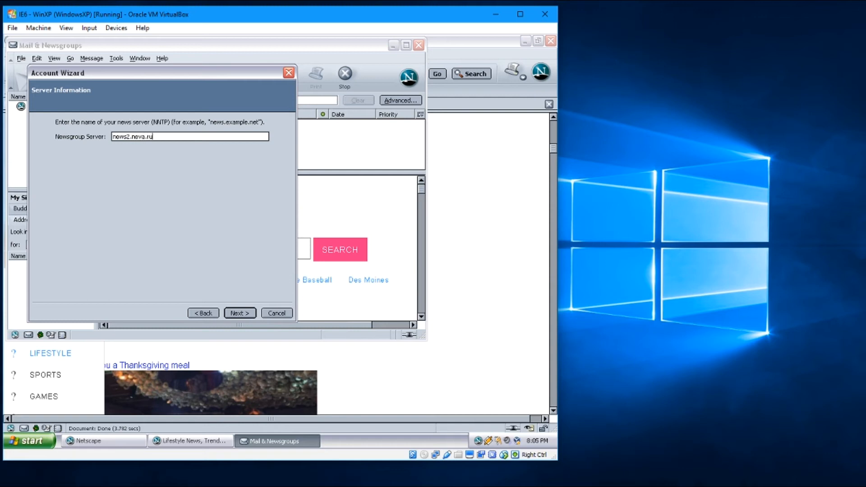
left_click(239, 313)
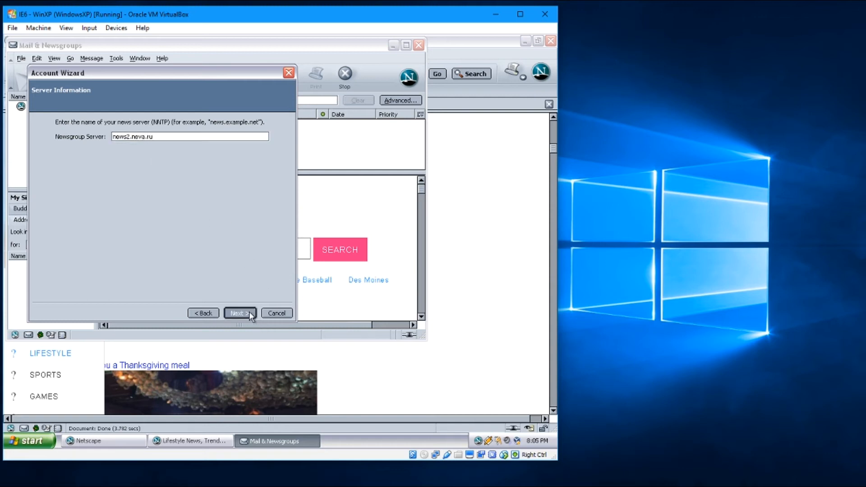
left_click(239, 313)
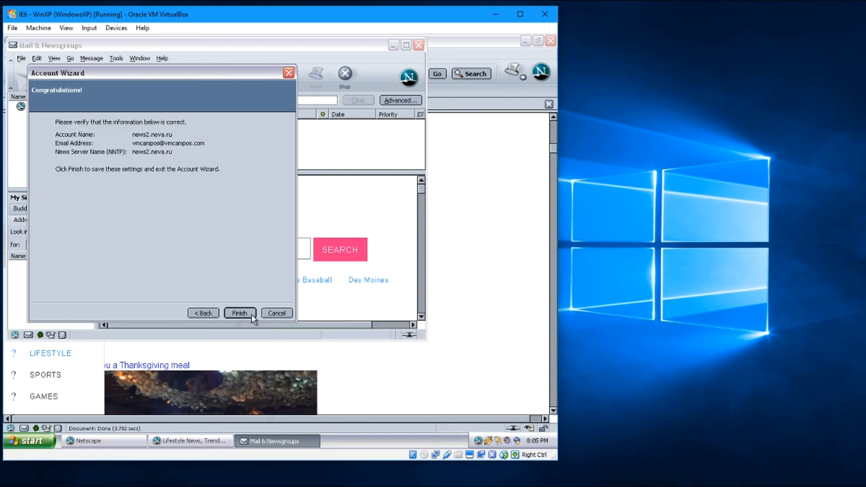
Finish the news2.neva.ru account, maximize Mail & Newsgroups, and open the account page
left_click(239, 313)
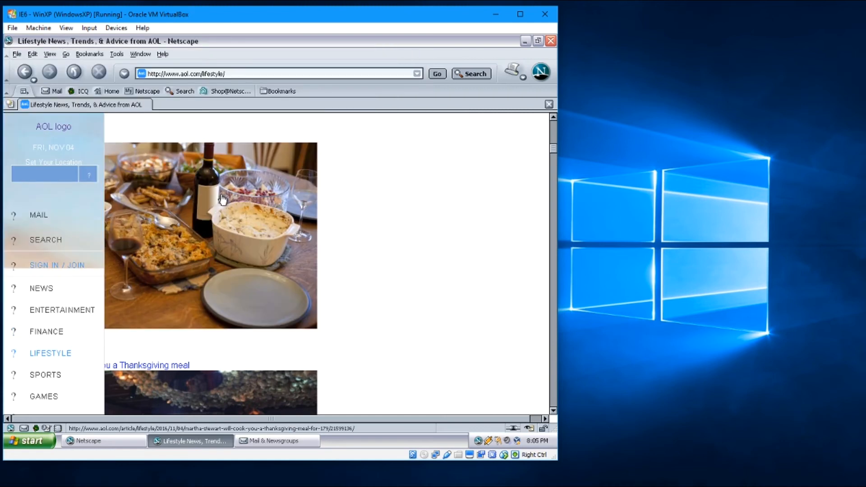
left_click(276, 440)
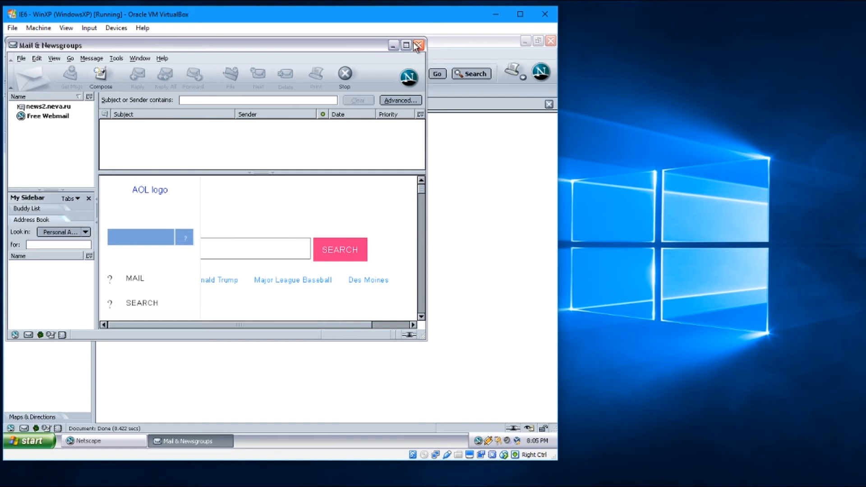
left_click(406, 45)
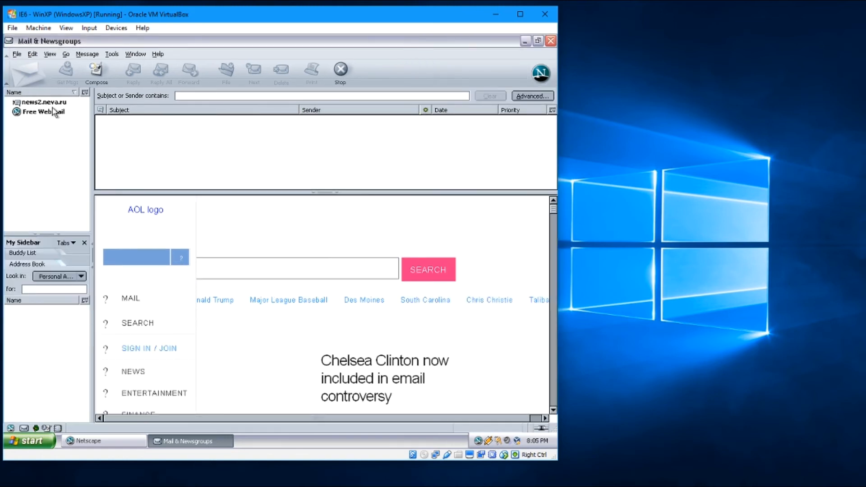
left_click(44, 102)
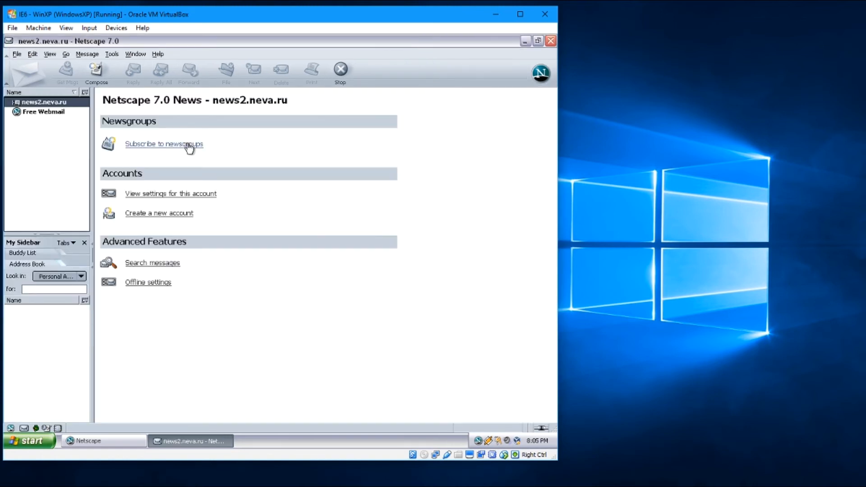
Open the subscription list and expand the borland and borland.public newsgroup branches
left_click(163, 143)
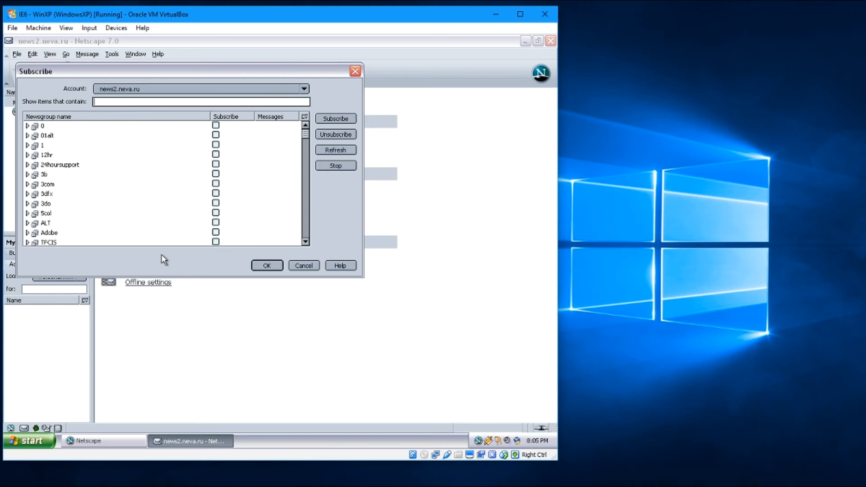
scroll("down", 3)
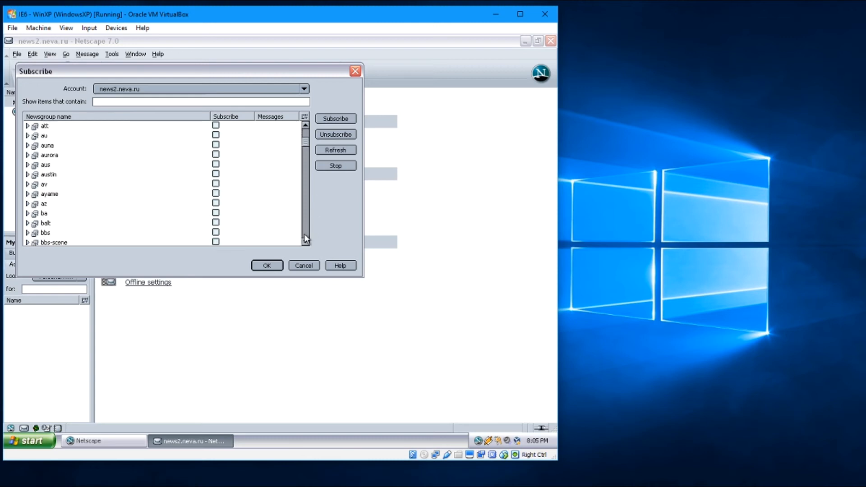
scroll("down", 3)
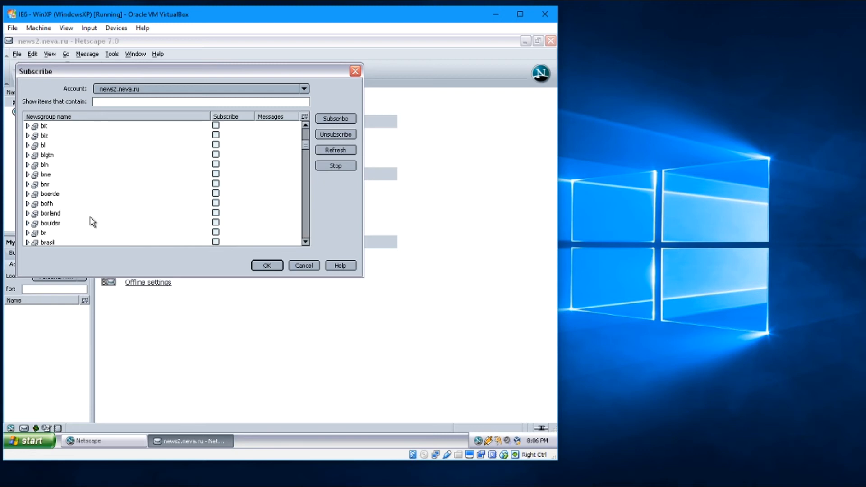
left_click(50, 213)
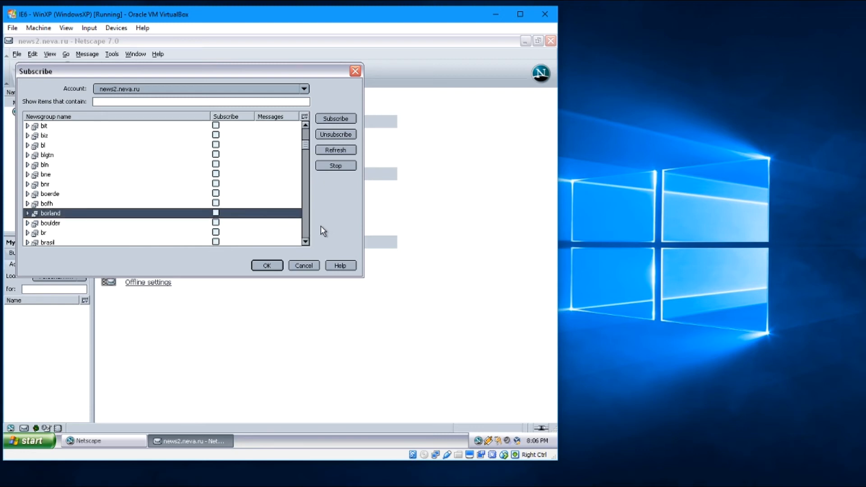
left_click(50, 224)
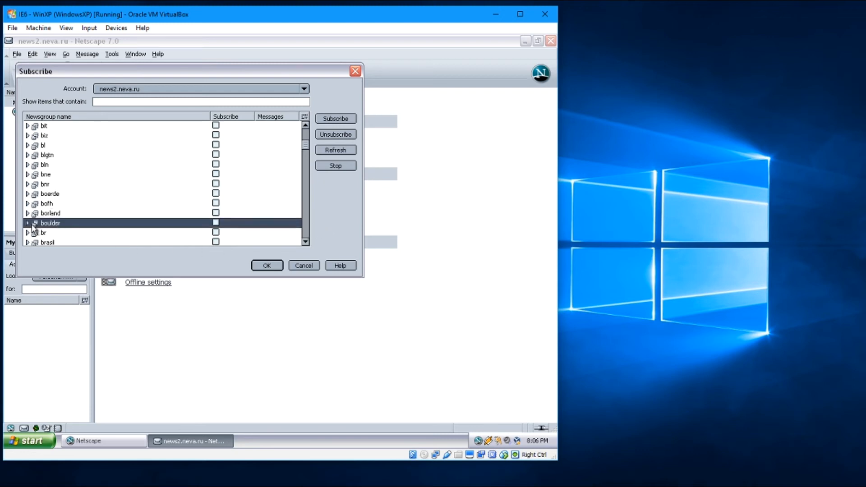
left_click(50, 213)
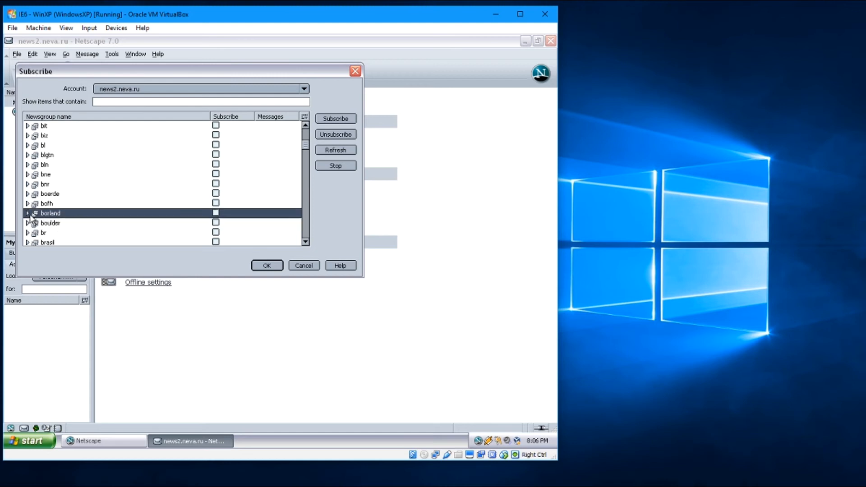
left_click(27, 213)
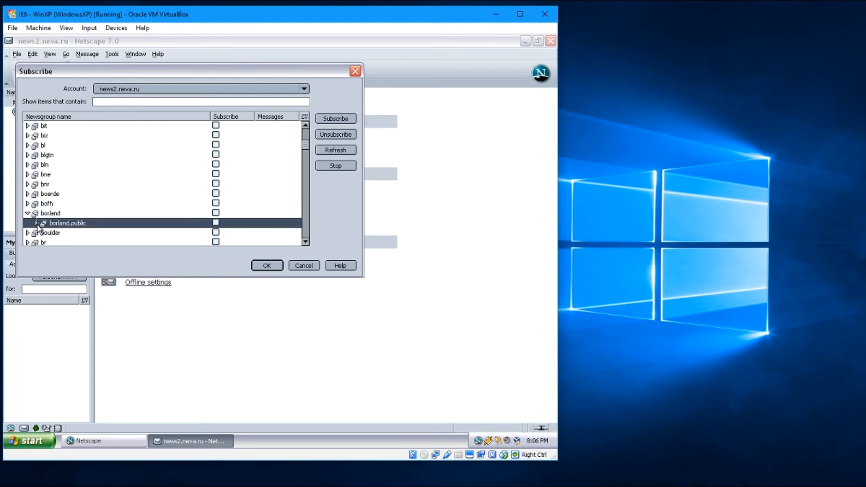
left_click(37, 223)
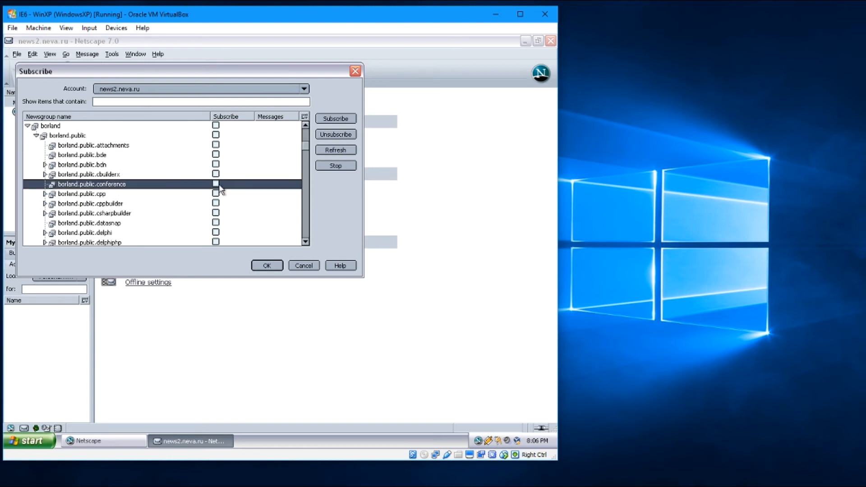
Subscribe to borland.public.conference, read its message, and return to the account page
left_click(302, 265)
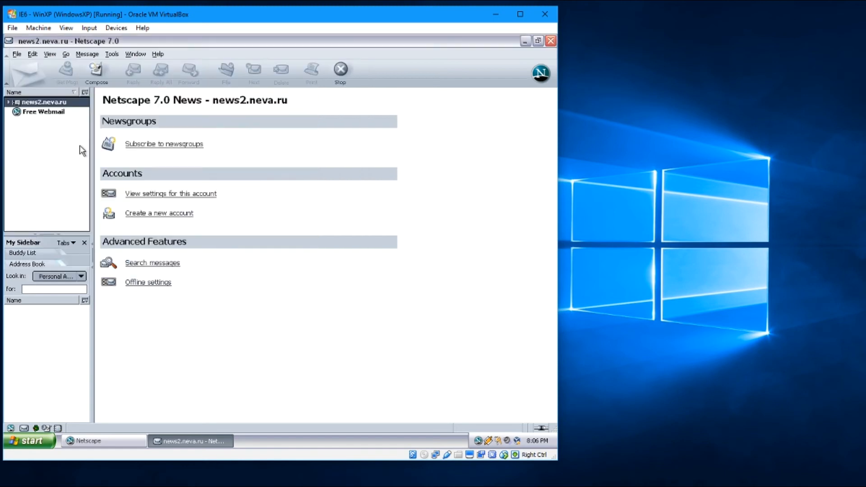
left_click(7, 103)
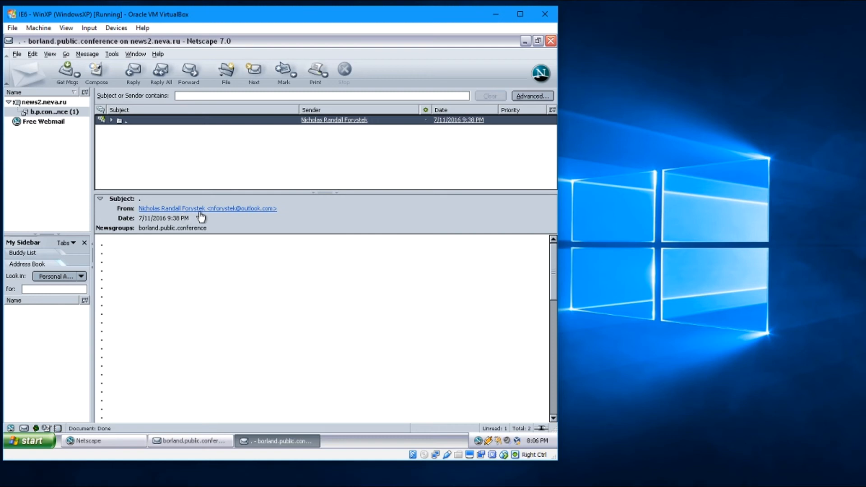
mouse_move(206, 217)
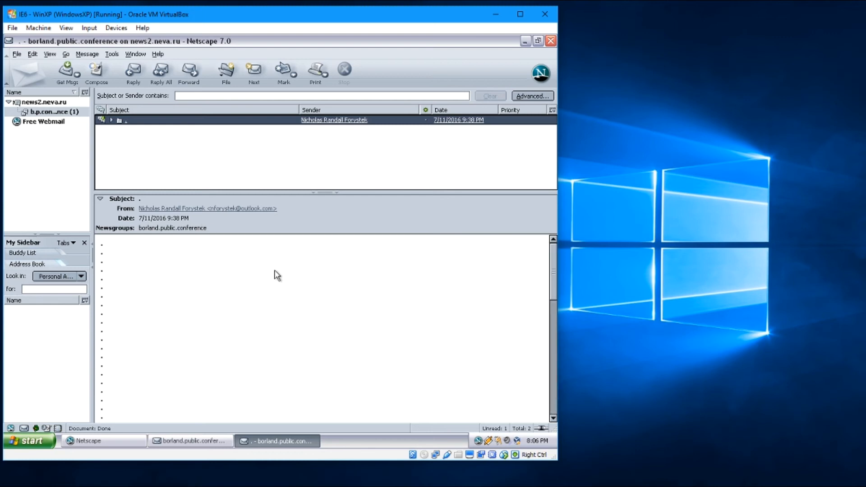
left_click(43, 101)
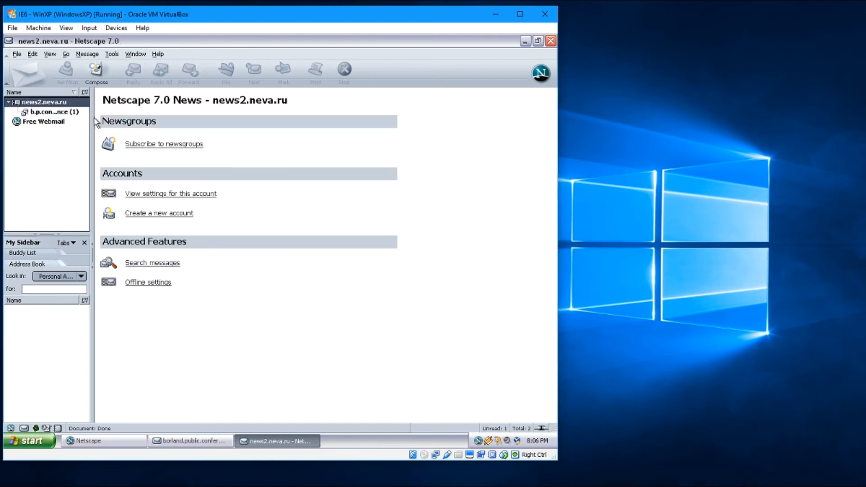
Subscribe to internet.hellas.gr from the internet newsgroup branch
left_click(163, 143)
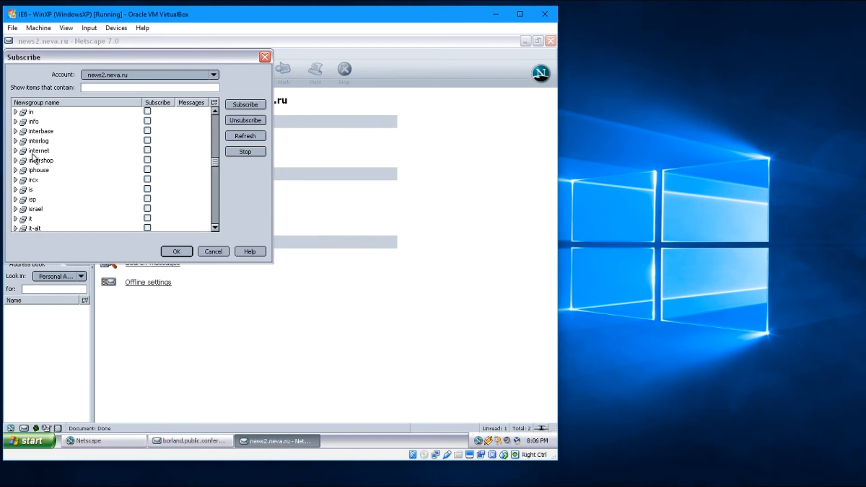
left_click(16, 150)
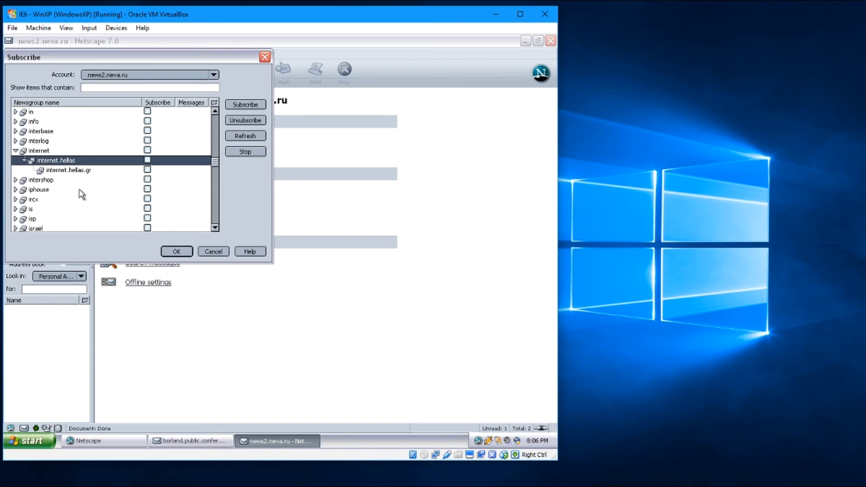
mouse_move(72, 177)
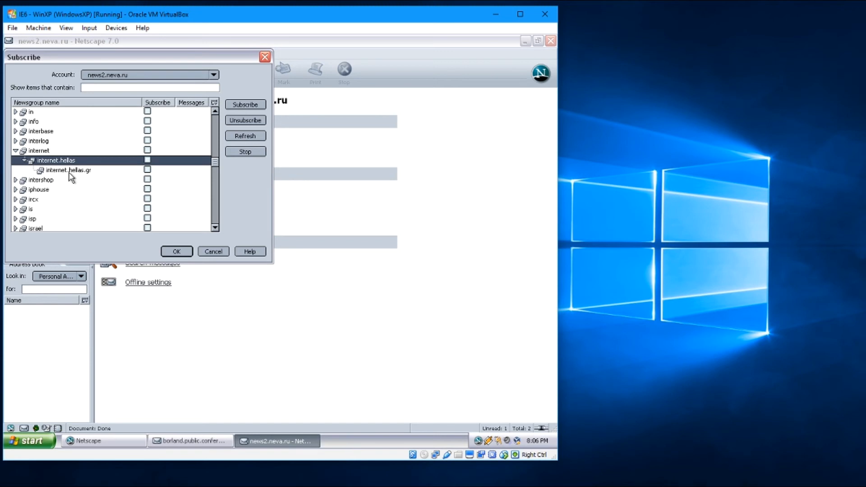
left_click(148, 169)
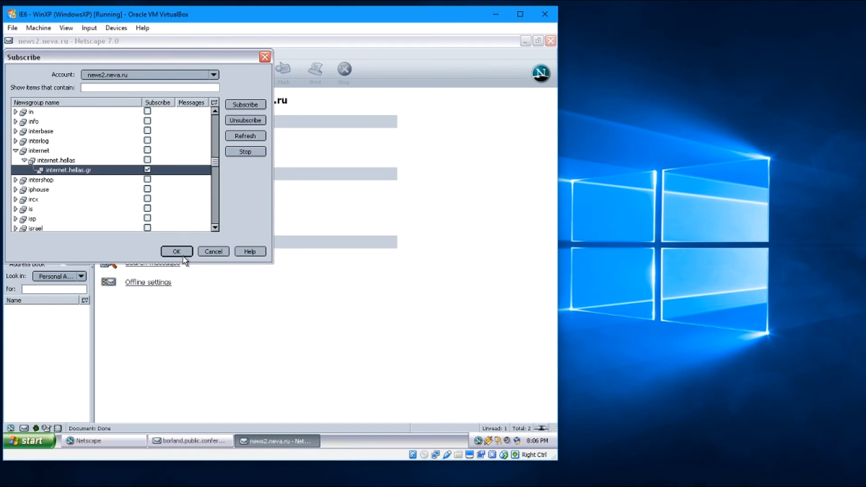
left_click(176, 251)
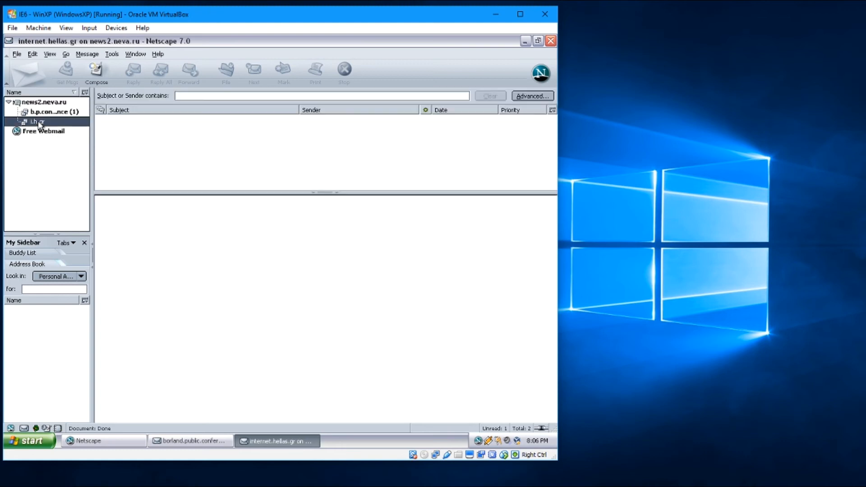
View internet.hellas.gr and borland.public.conference, then return to the account page
left_click(36, 122)
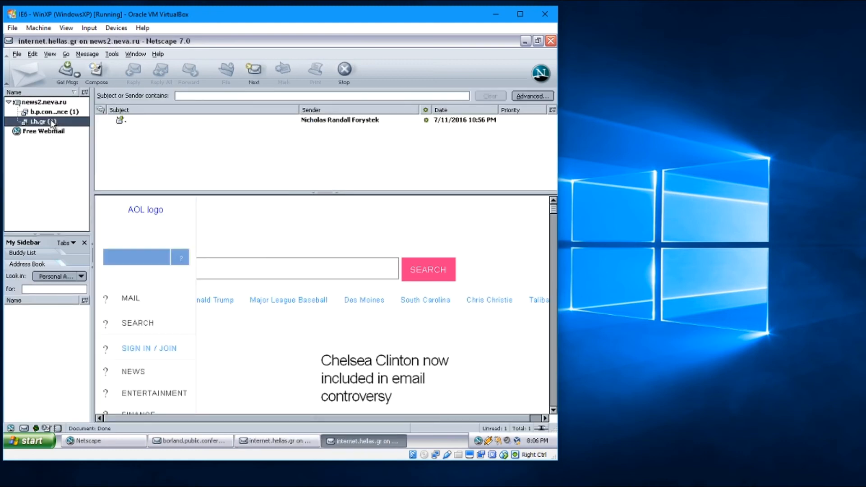
left_click(51, 111)
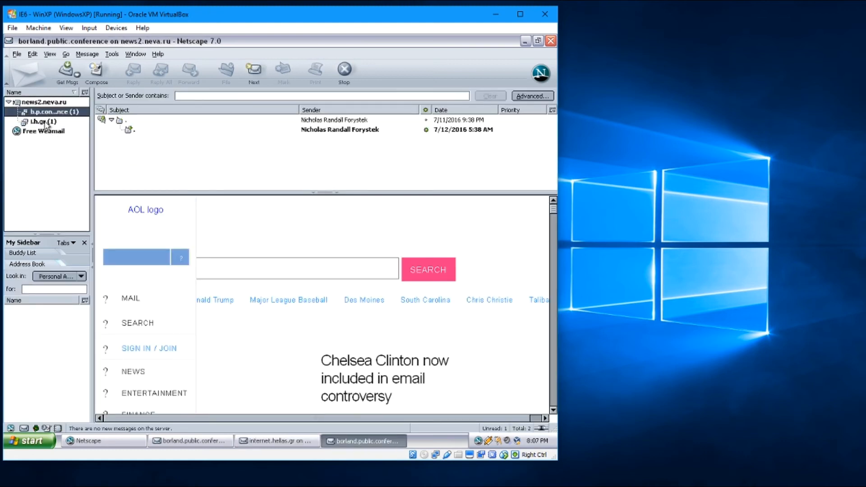
left_click(44, 102)
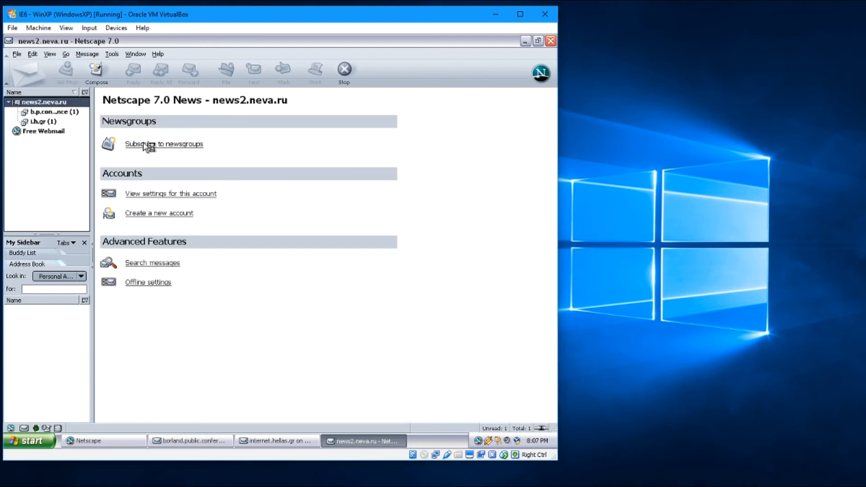
Filter the newsgroup list for 'x-files' and subscribe to alt.tv.x-files
left_click(164, 144)
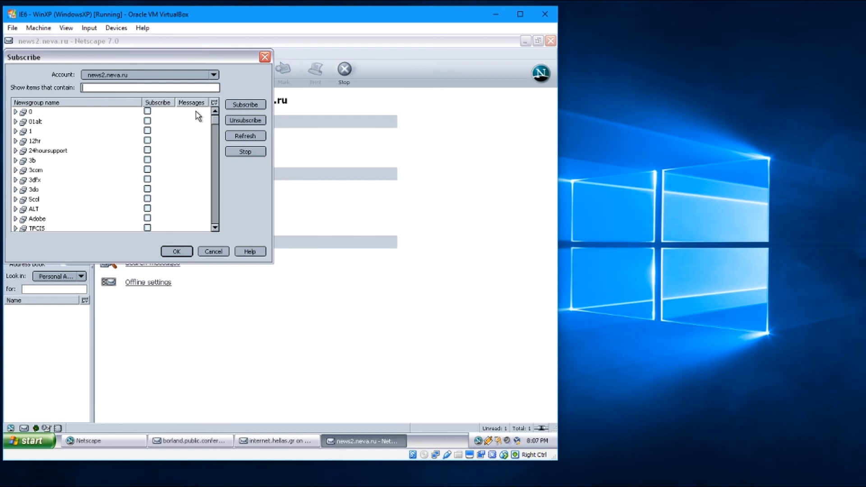
mouse_move(198, 115)
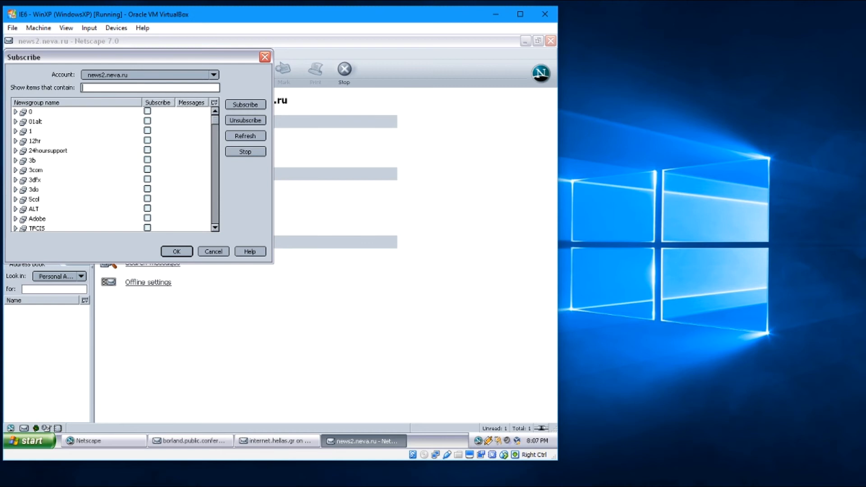
type("x-files")
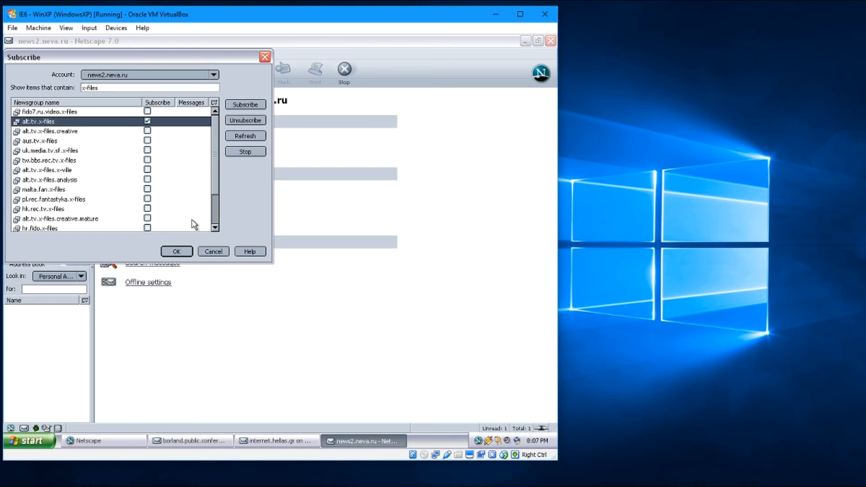
left_click(176, 251)
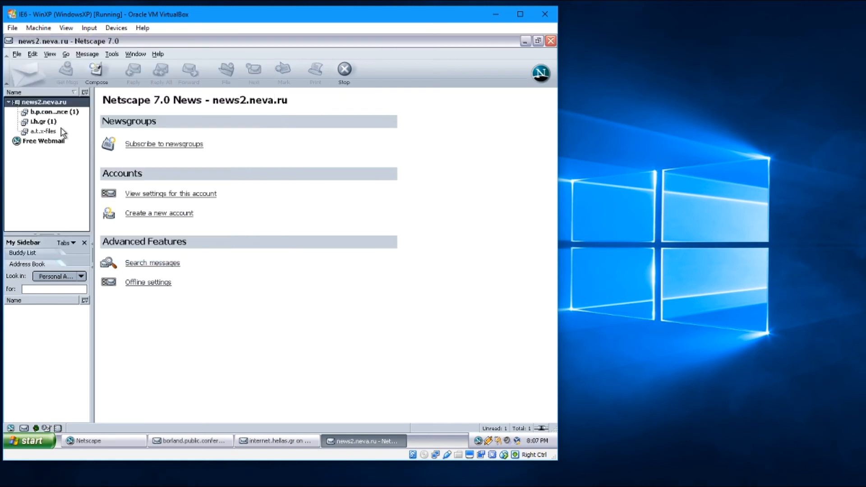
Open alt.tv.x-files and download its newest 500 message headers
left_click(43, 131)
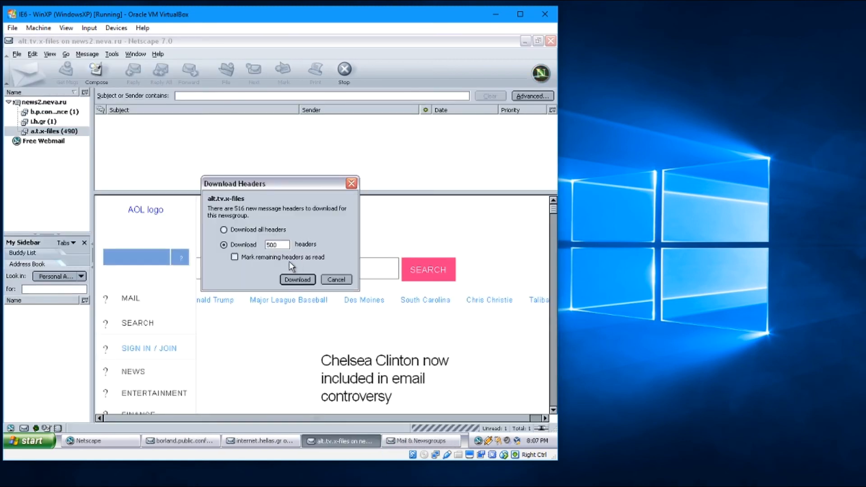
left_click(224, 230)
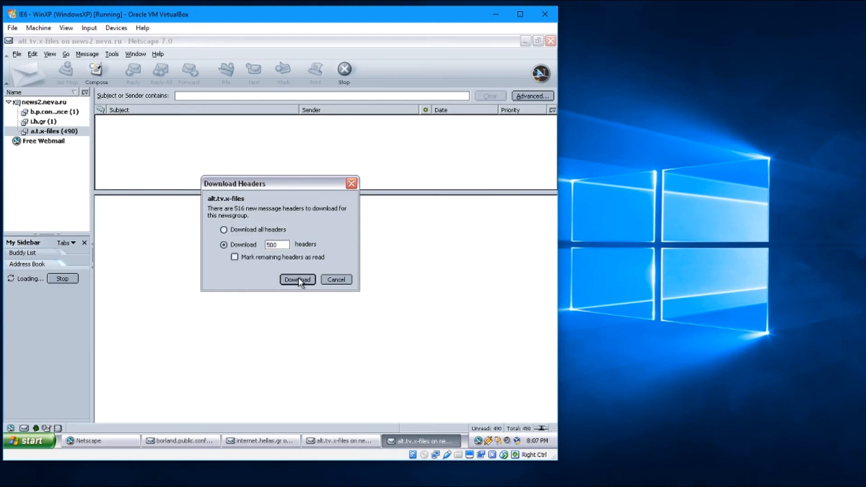
left_click_drag(278, 184, 301, 164)
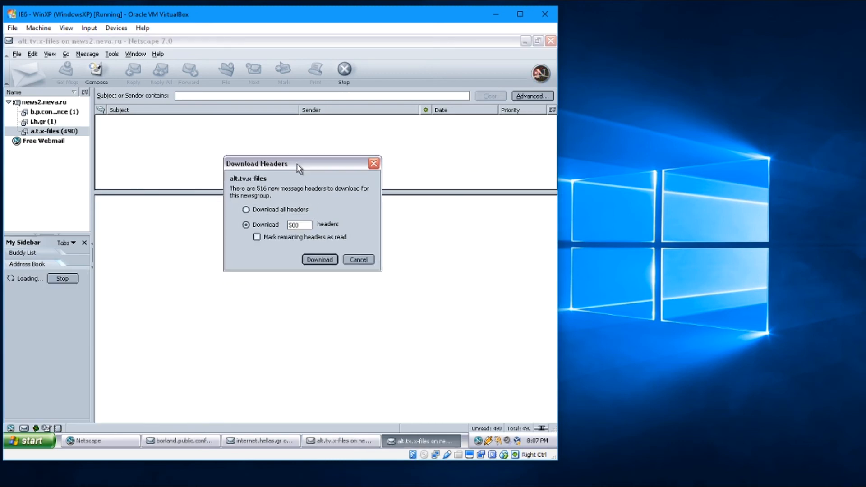
left_click(318, 259)
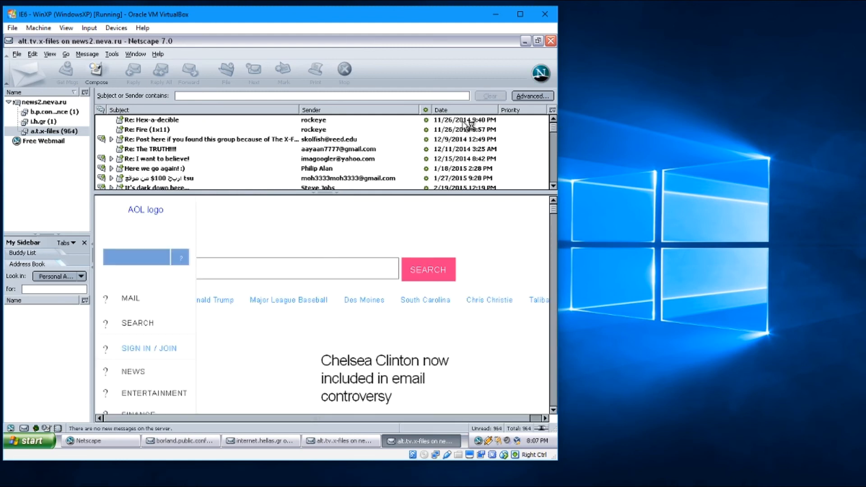
Read 'Re: Hex-a-decible', 'Re: Fire (1x11)', 'The Sqonk' and 'Happy 55th Birthday Fox Mulder!' posts
left_click(151, 120)
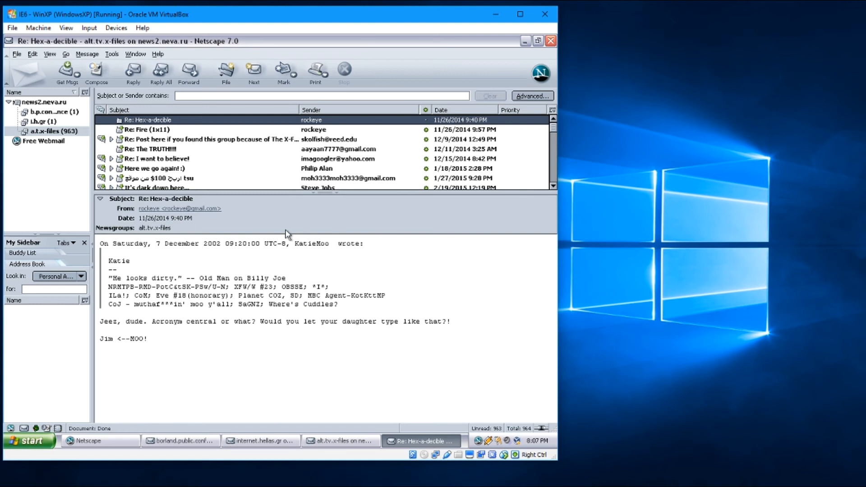
mouse_move(150, 255)
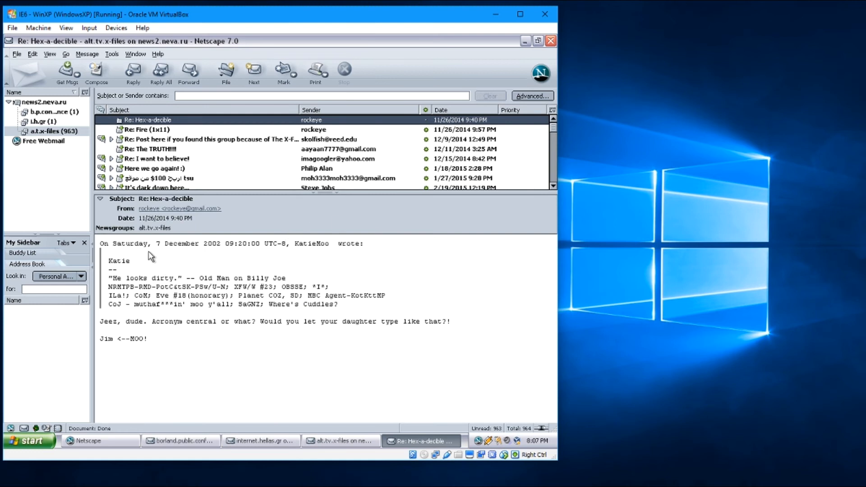
mouse_move(295, 260)
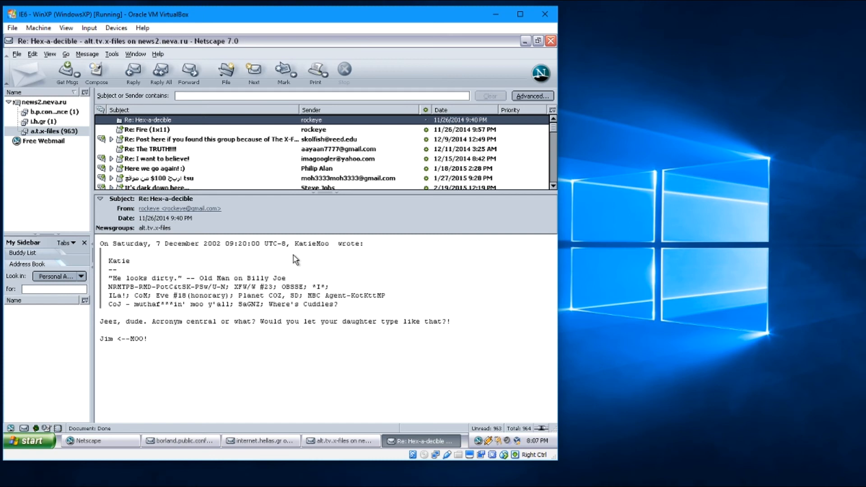
mouse_move(138, 315)
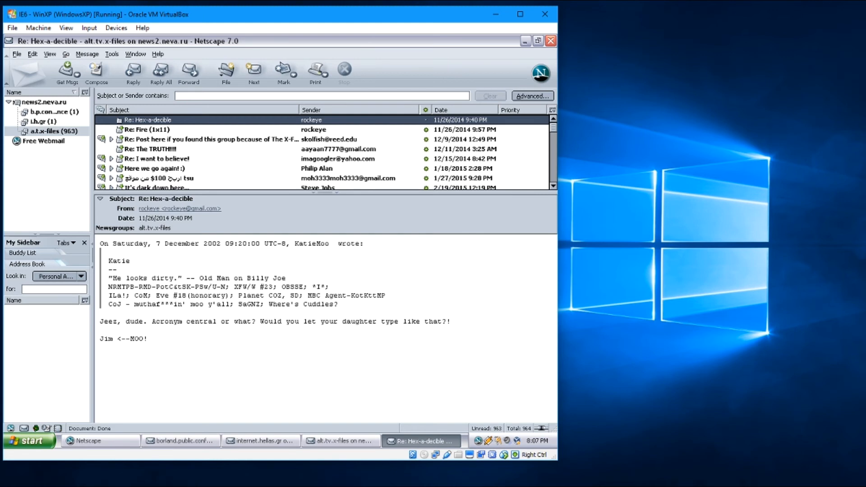
mouse_move(162, 333)
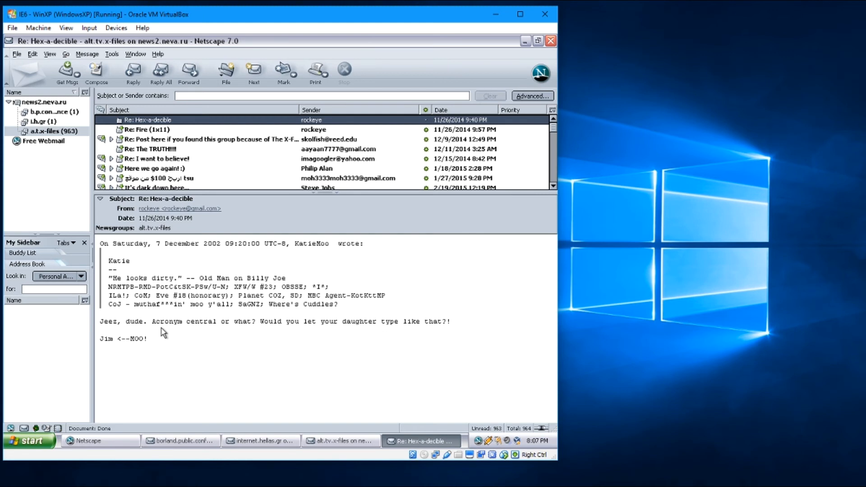
mouse_move(154, 135)
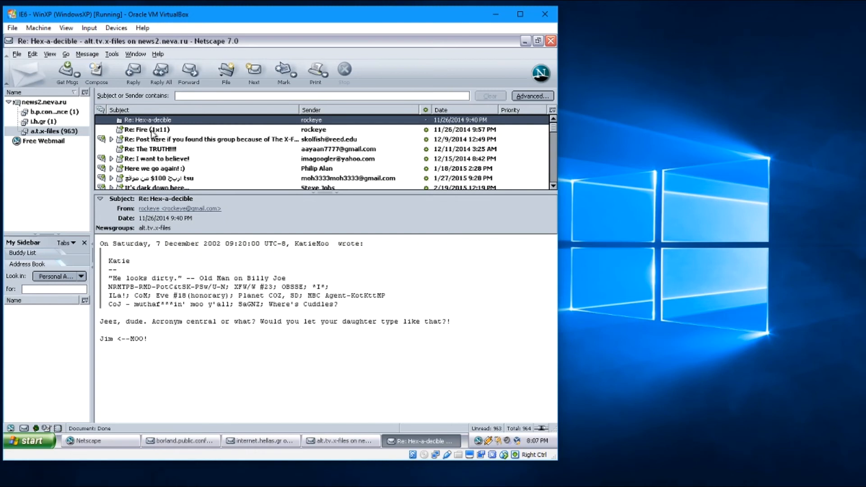
left_click(146, 130)
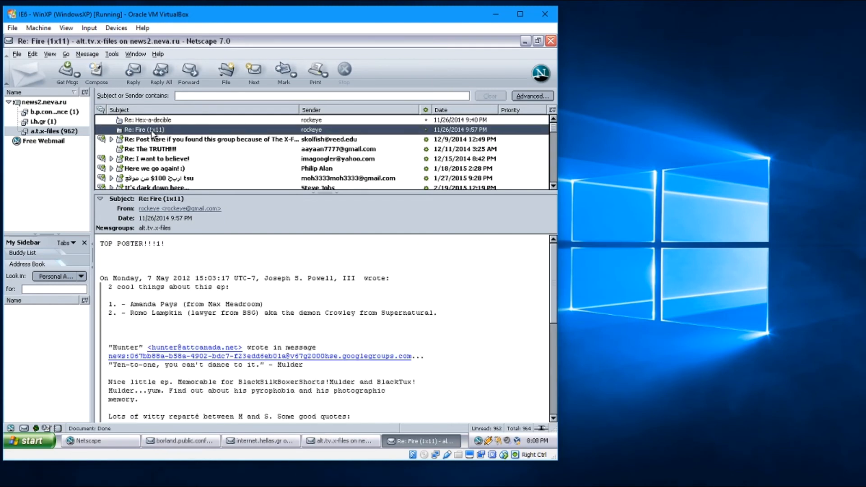
mouse_move(236, 299)
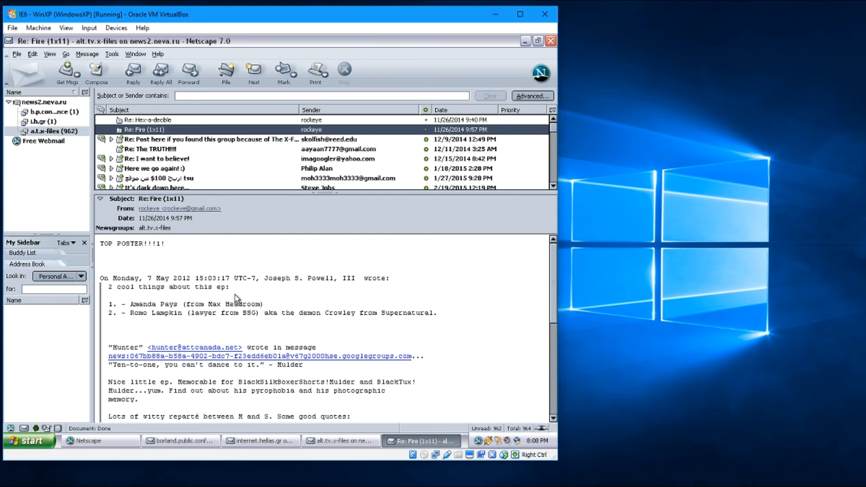
mouse_move(301, 293)
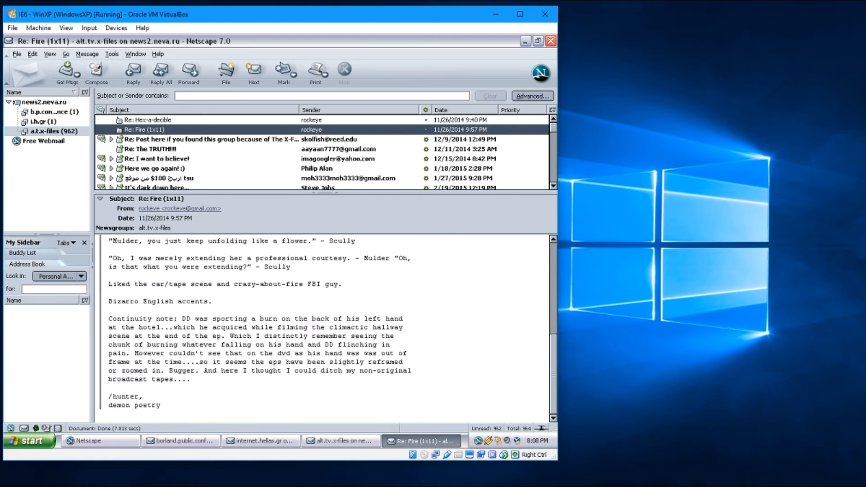
scroll("down", 3)
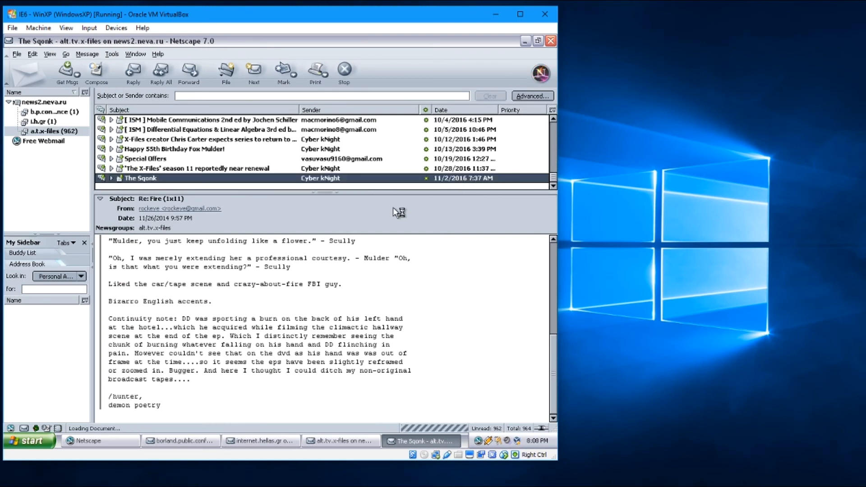
left_click(140, 177)
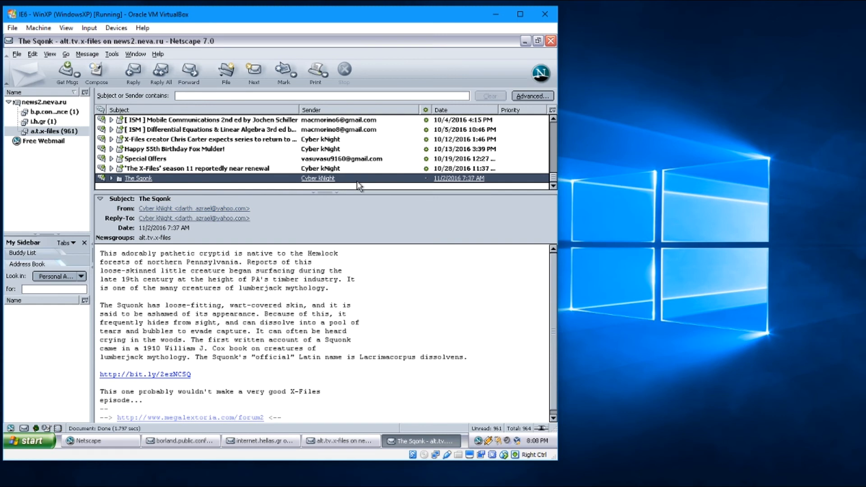
mouse_move(358, 187)
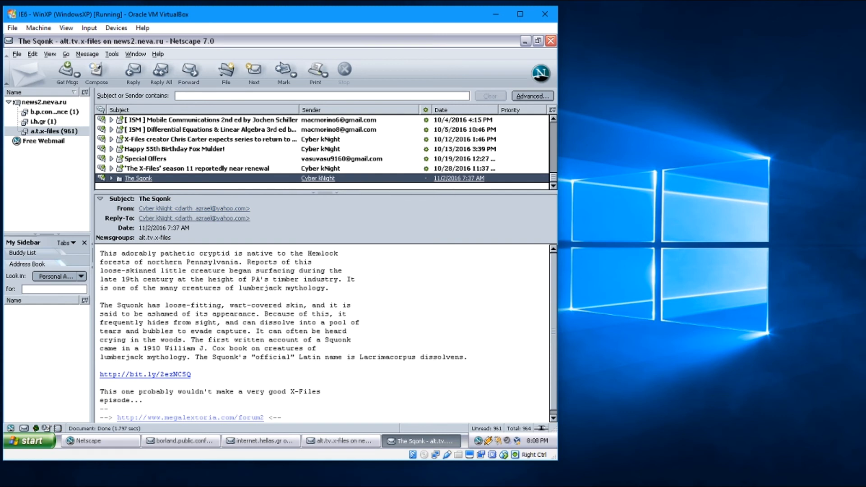
mouse_move(164, 204)
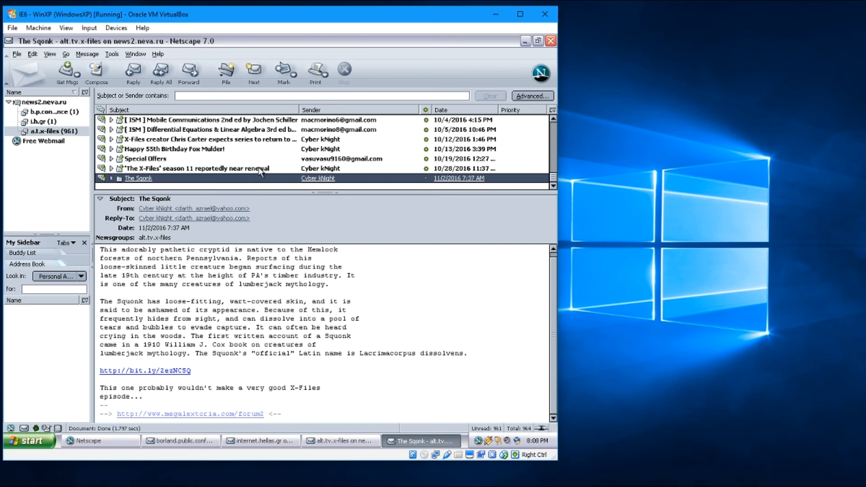
left_click(177, 149)
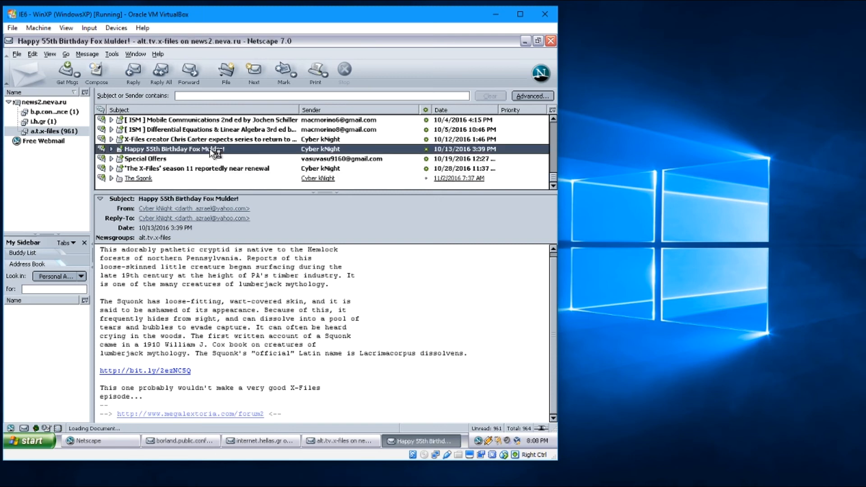
left_click(171, 148)
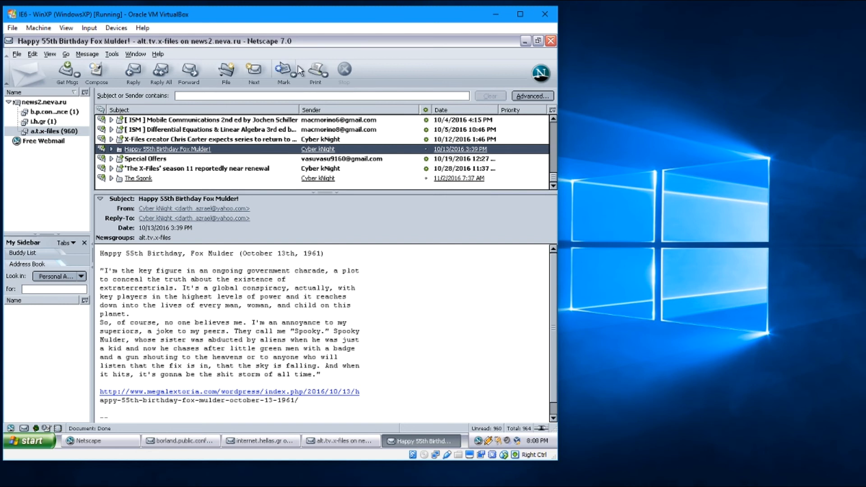
mouse_move(336, 52)
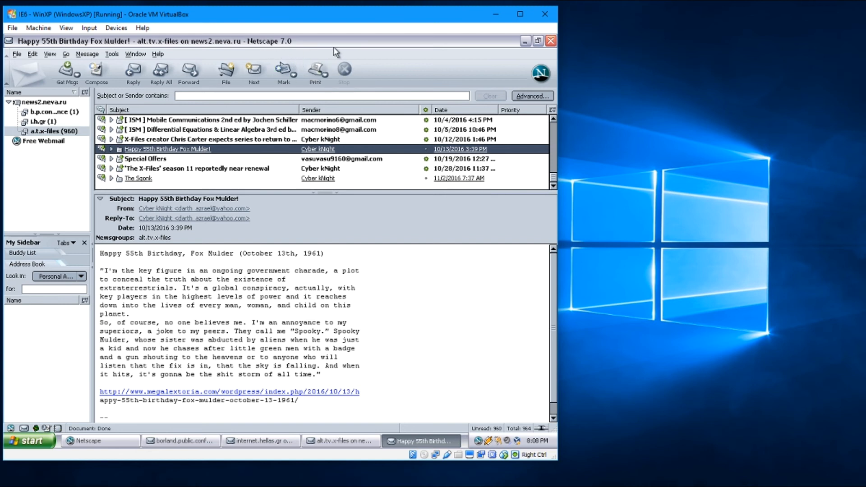
mouse_move(538, 61)
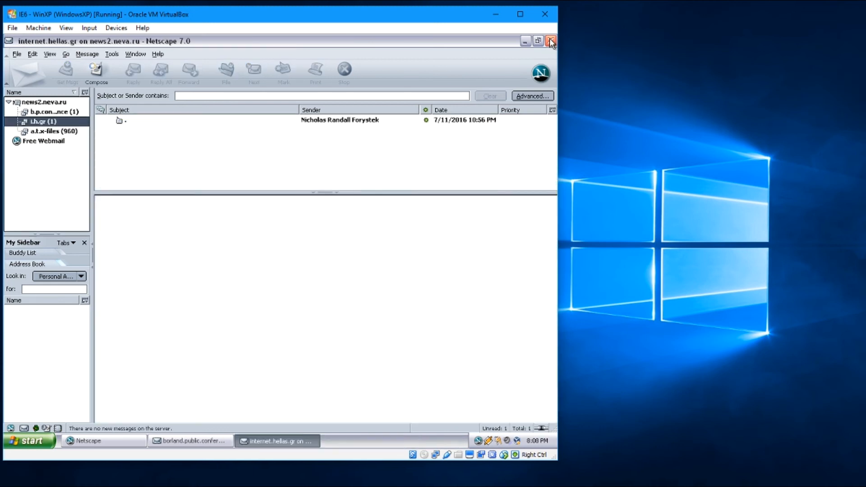
Close the newsgroup and Netscape browser windows and acknowledge the Quick Launch notice
left_click(550, 41)
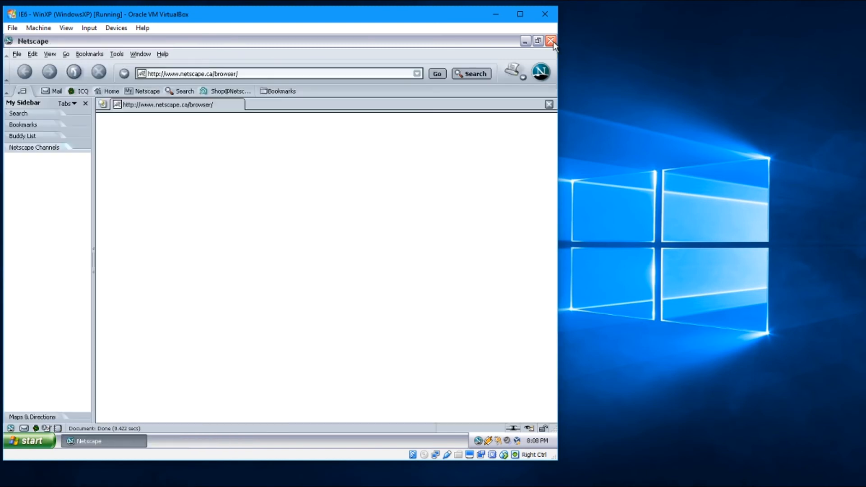
left_click(550, 41)
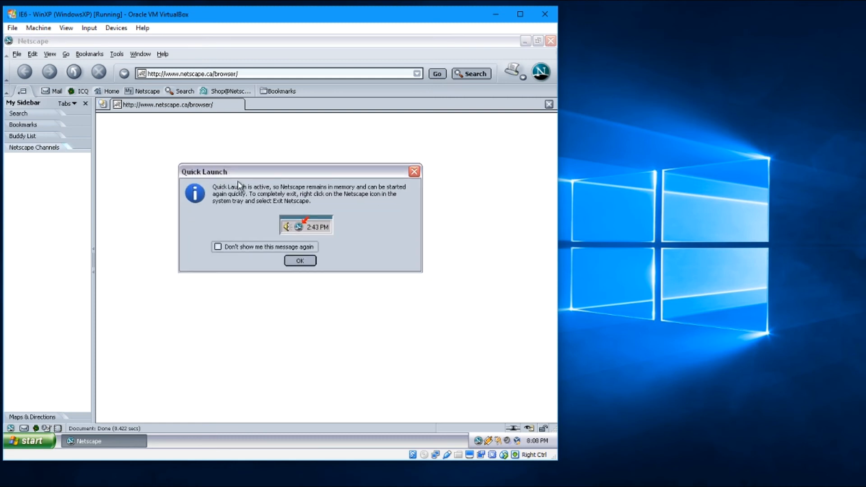
left_click(300, 260)
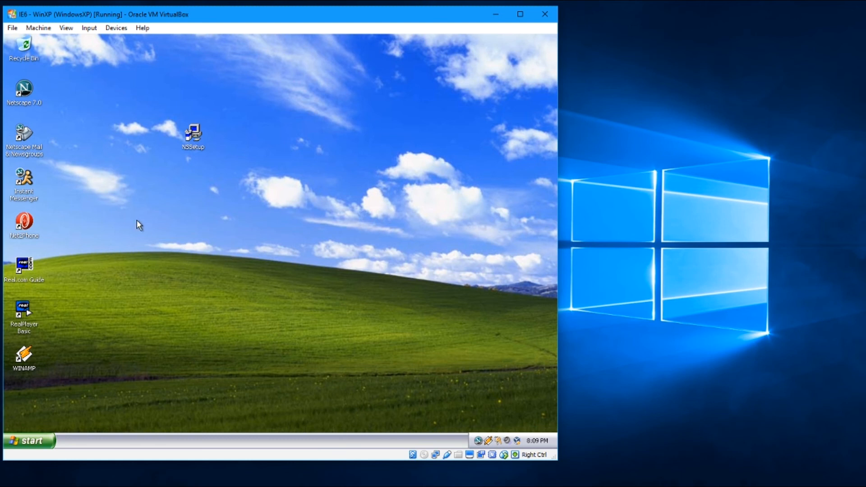
left_click(24, 91)
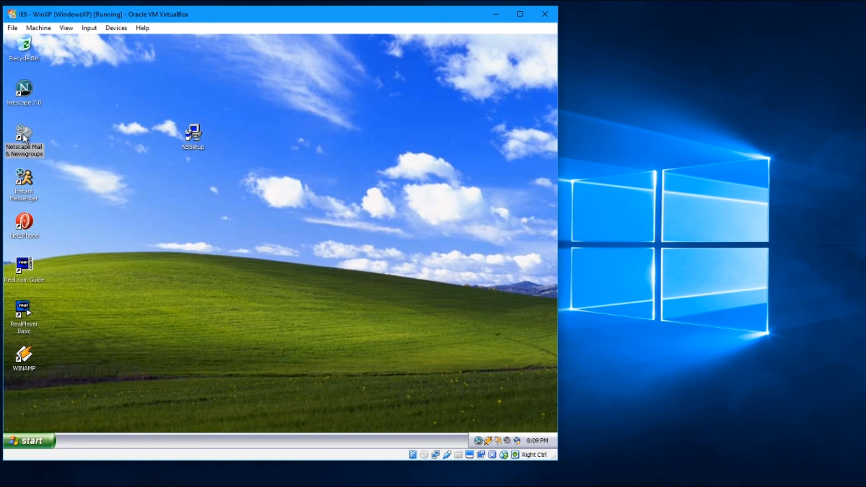
left_click(24, 185)
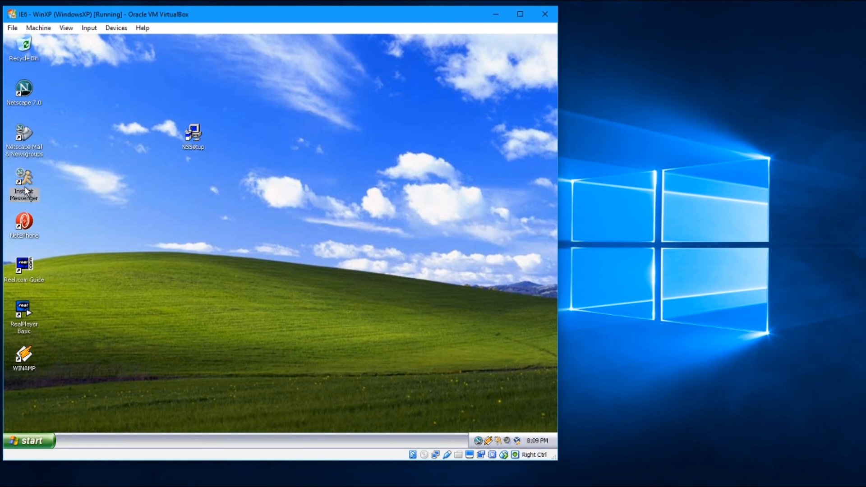
mouse_move(24, 223)
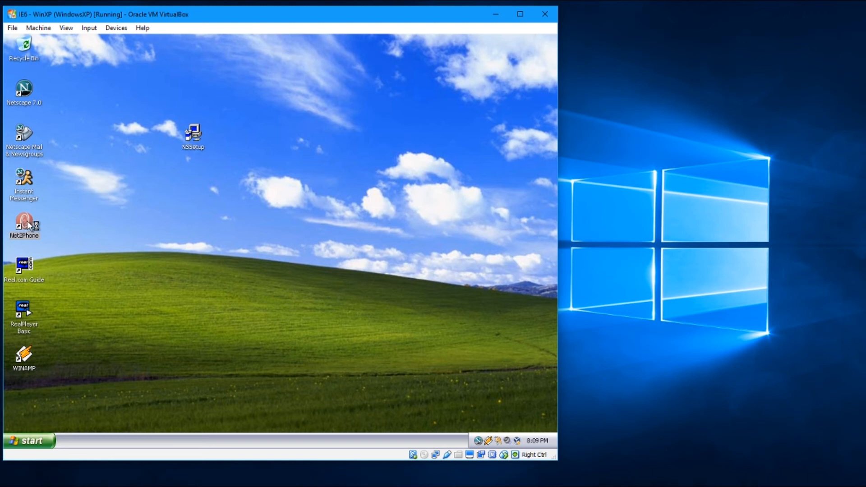
Launch Net2Phone, accept its license, unblock it in the firewall, and close the failed registration
double_click(24, 224)
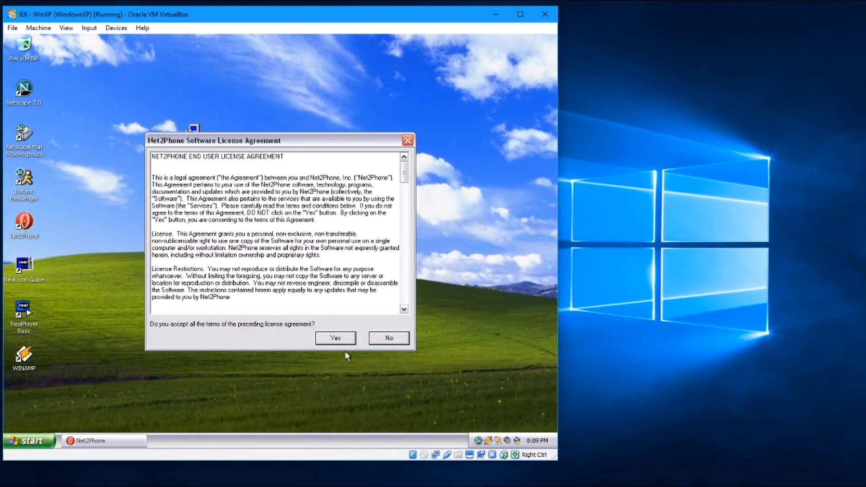
left_click(335, 337)
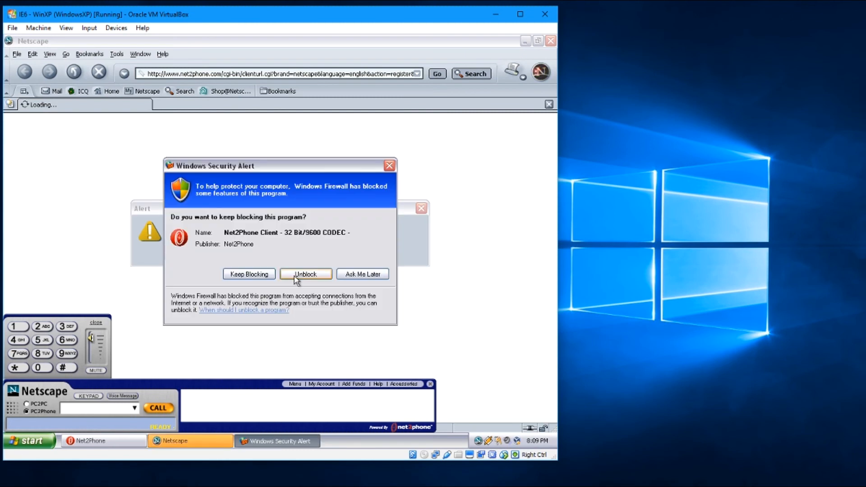
left_click(305, 274)
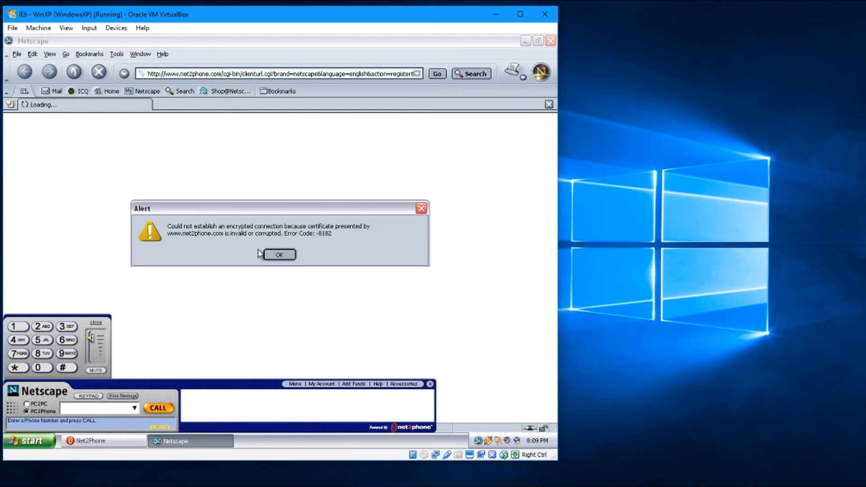
left_click(278, 255)
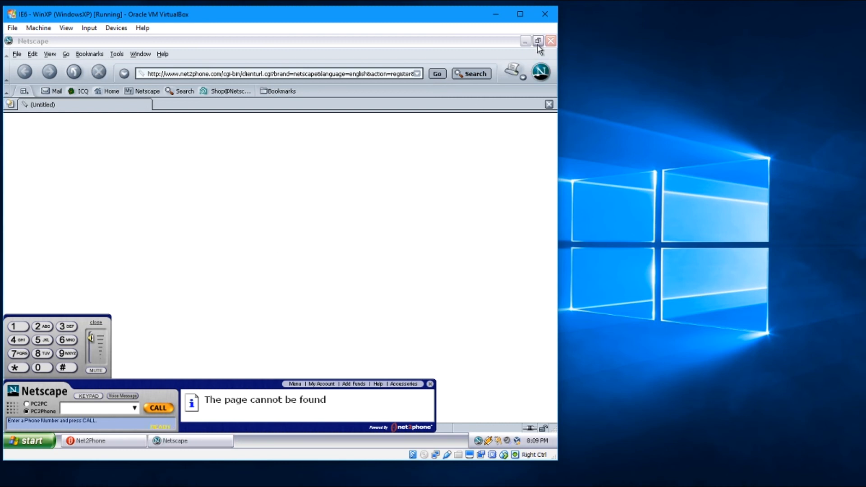
left_click(550, 41)
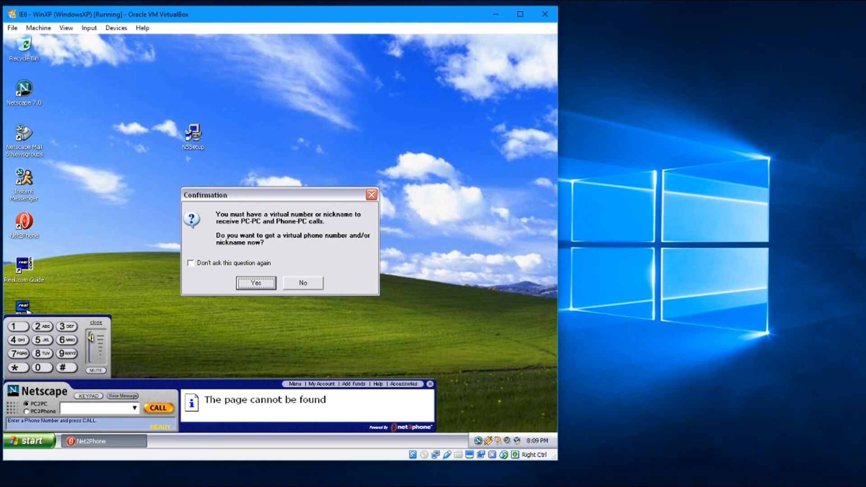
mouse_move(280, 277)
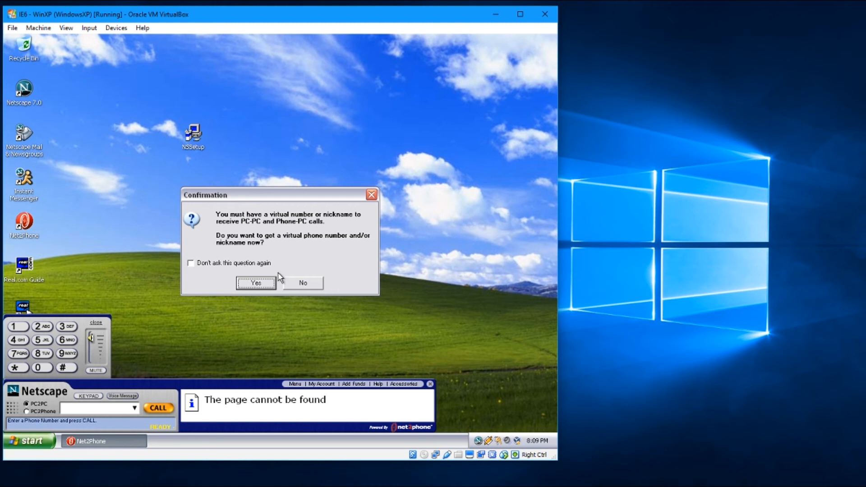
Agree to a virtual phone number, dismiss the certificate error, and close the dialer
left_click(302, 282)
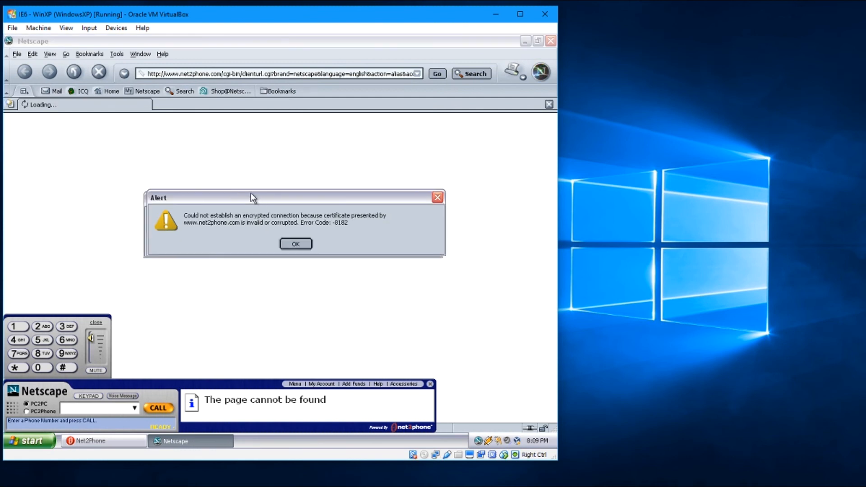
left_click(295, 244)
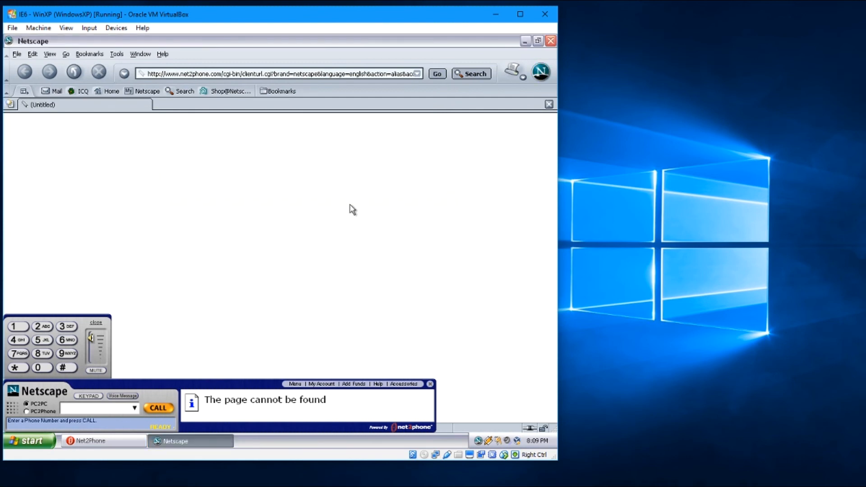
left_click(550, 40)
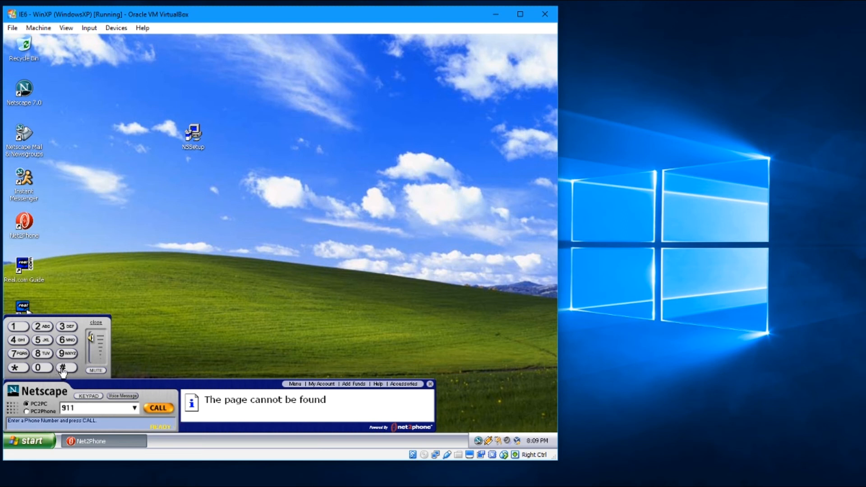
left_click(431, 384)
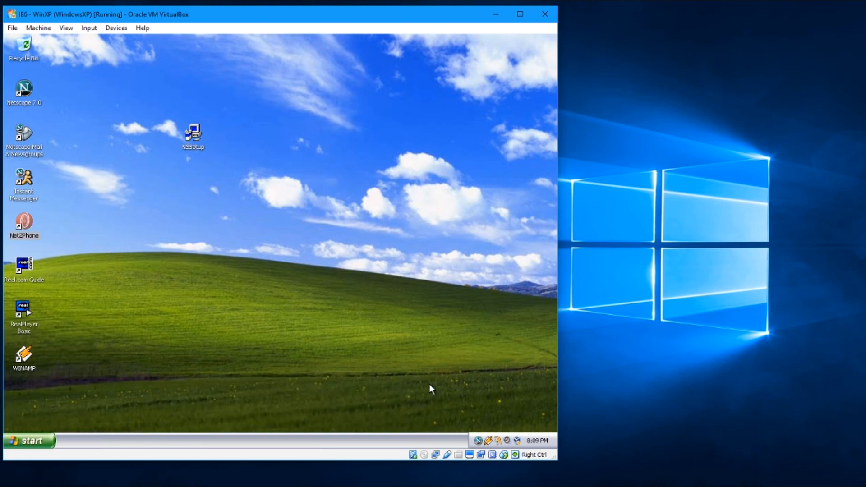
Close Netscape 7.0 after it fails to reach realguide.real.com, returning to the desktop
left_click(24, 265)
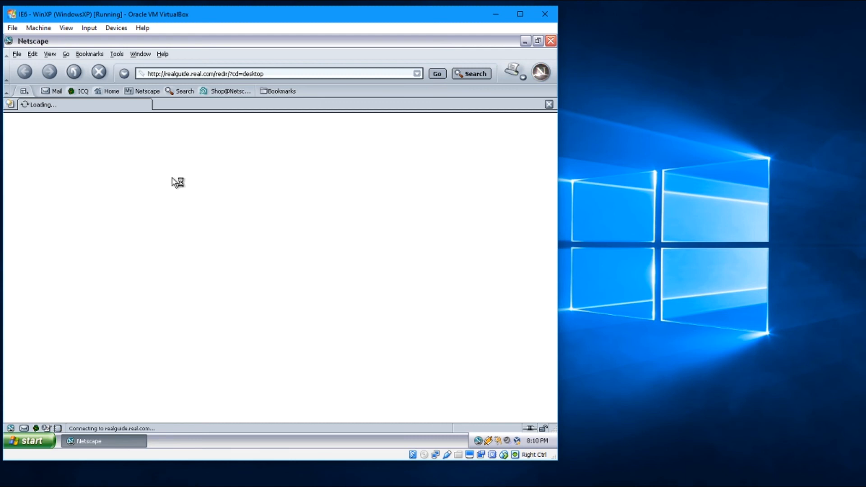
mouse_move(215, 71)
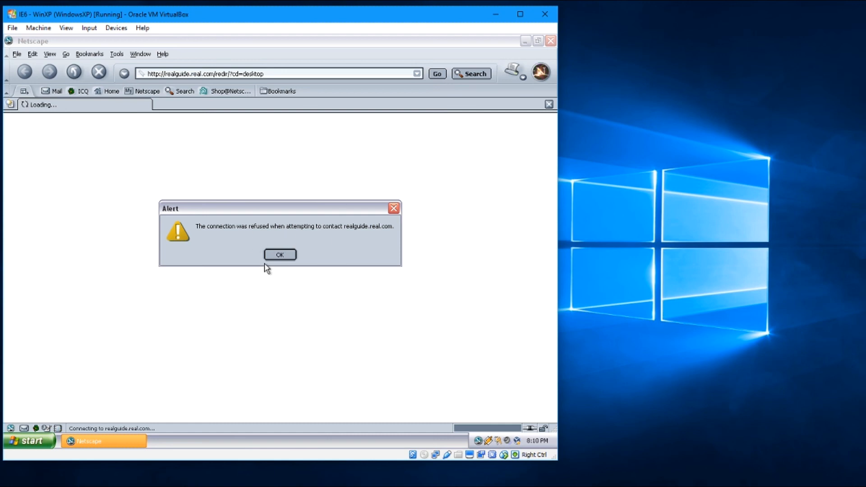
left_click(280, 255)
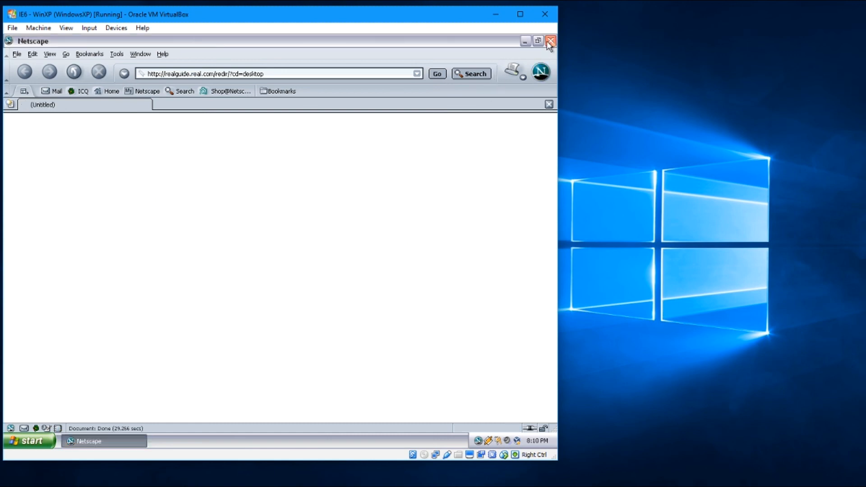
left_click(549, 41)
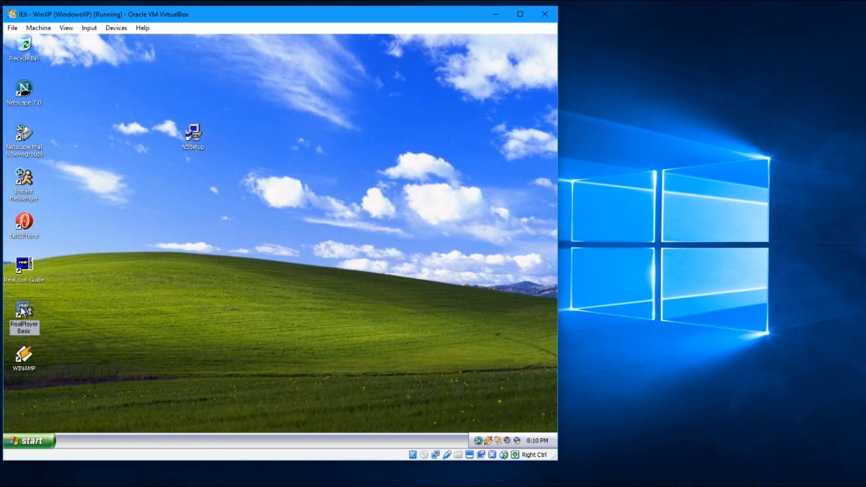
double_click(24, 315)
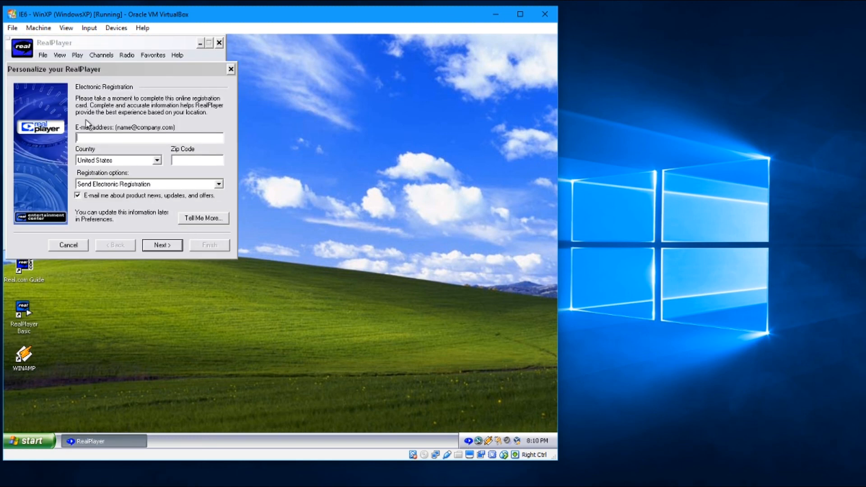
left_click(68, 244)
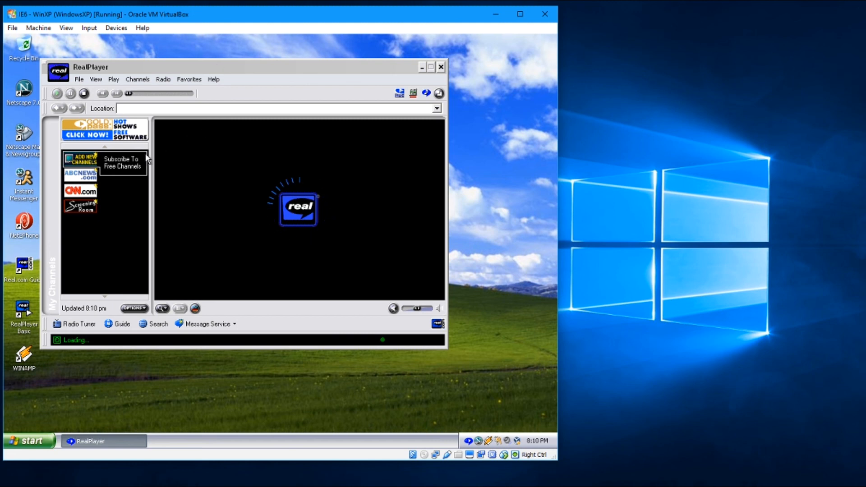
left_click(81, 191)
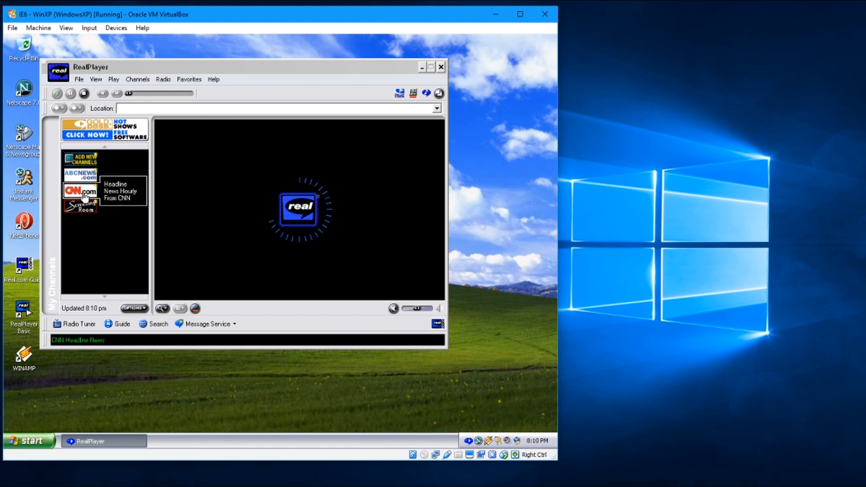
mouse_move(81, 207)
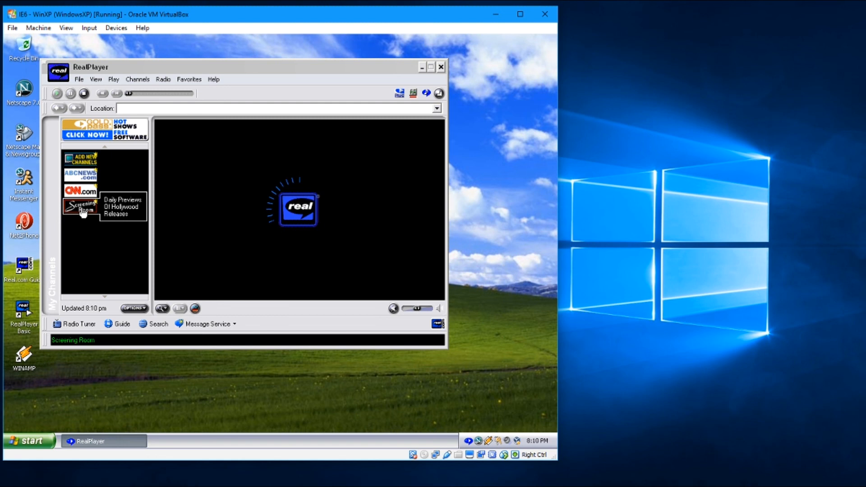
left_click(81, 207)
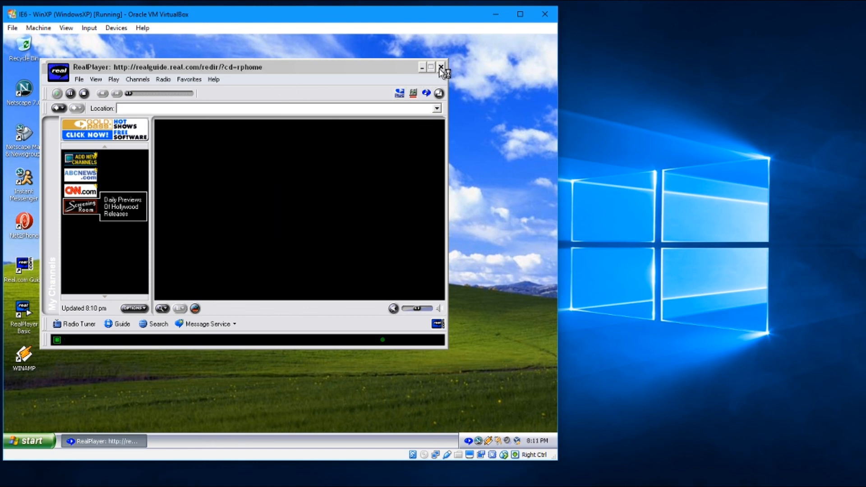
left_click(440, 66)
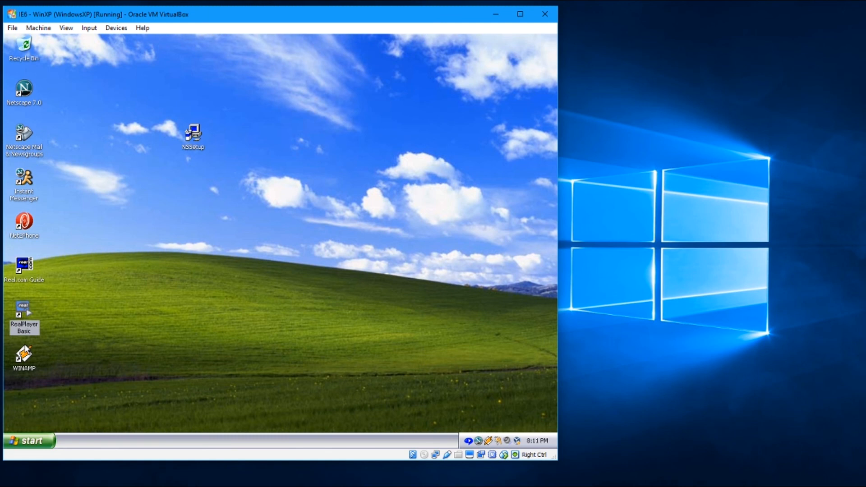
Launch Winamp from its desktop shortcut and nudge the player windows up-left
left_click(24, 357)
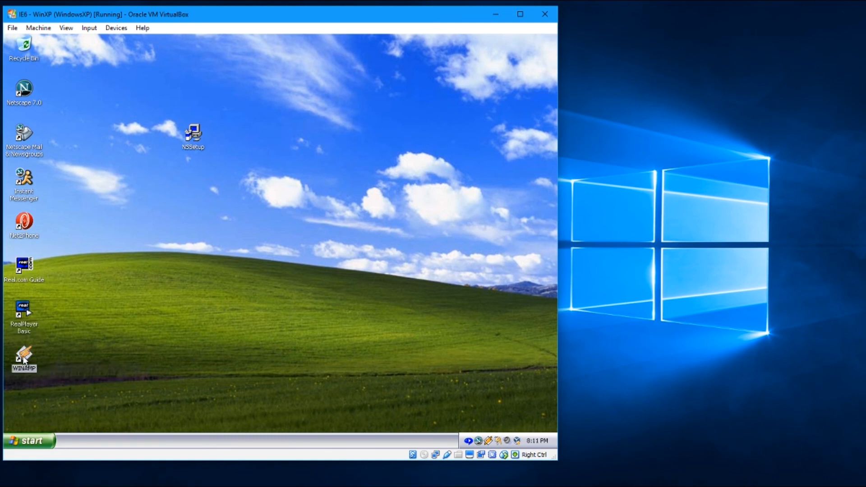
double_click(24, 357)
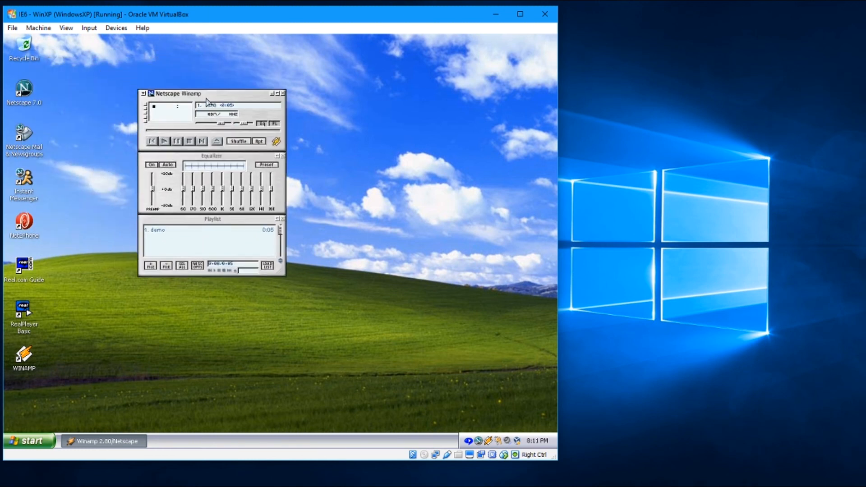
left_click_drag(210, 93, 196, 87)
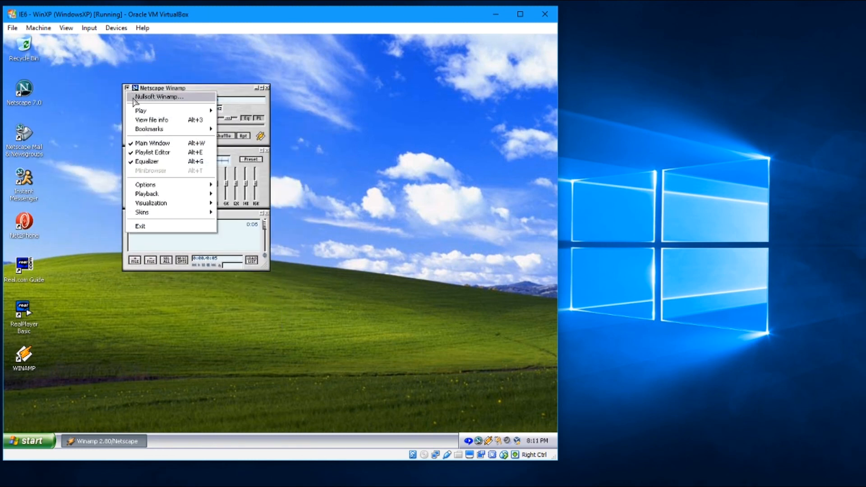
mouse_move(156, 99)
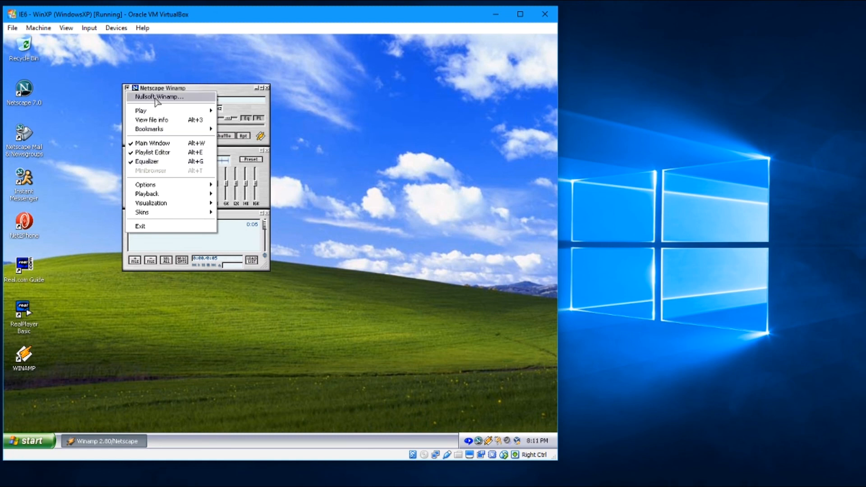
View the Winamp About box's Credits and Version history, then close it
left_click(160, 97)
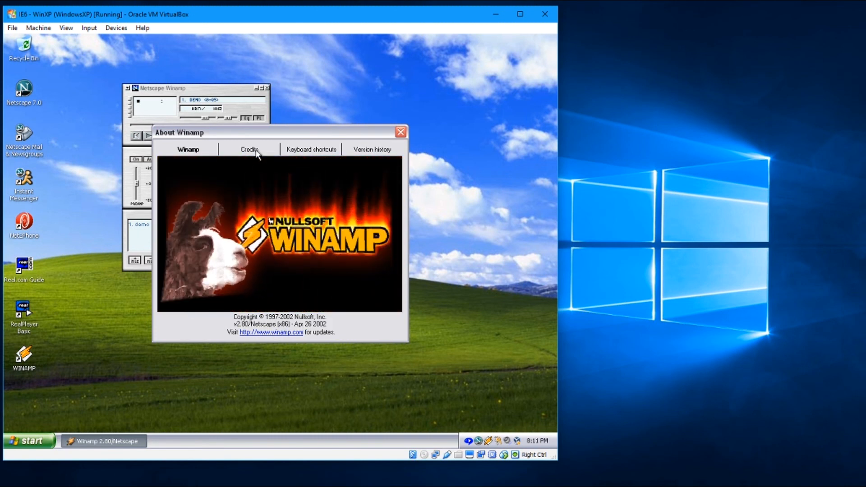
left_click(249, 149)
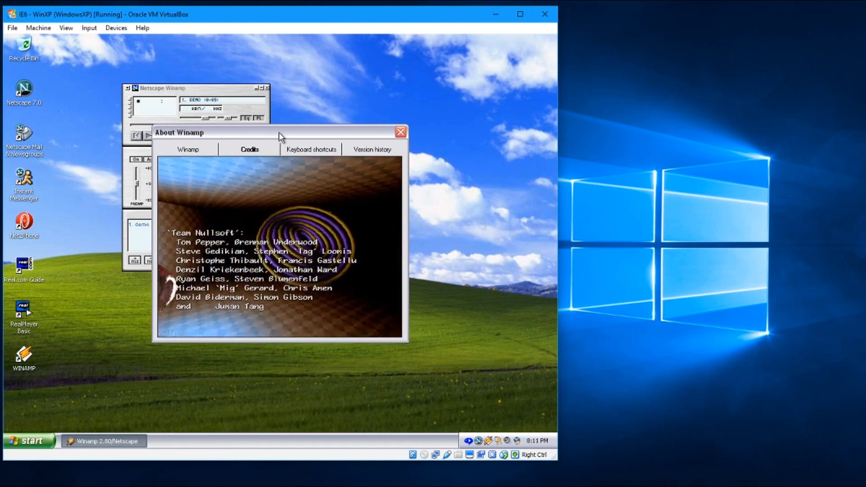
left_click(372, 149)
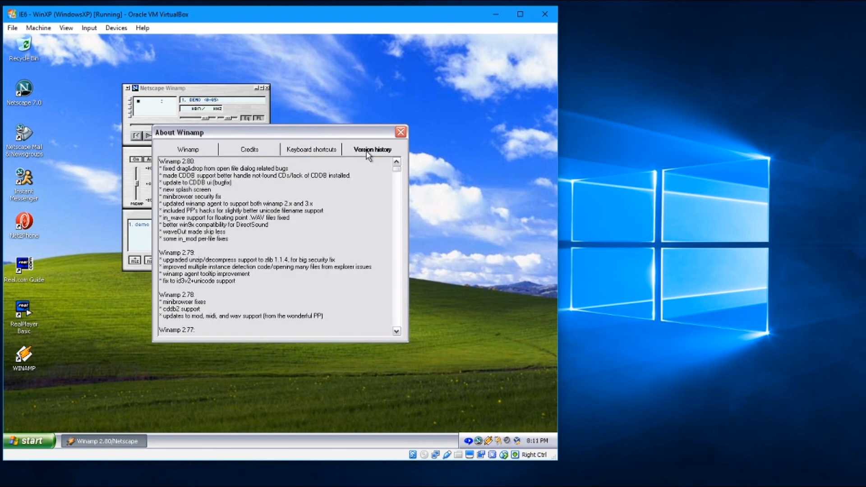
left_click(400, 132)
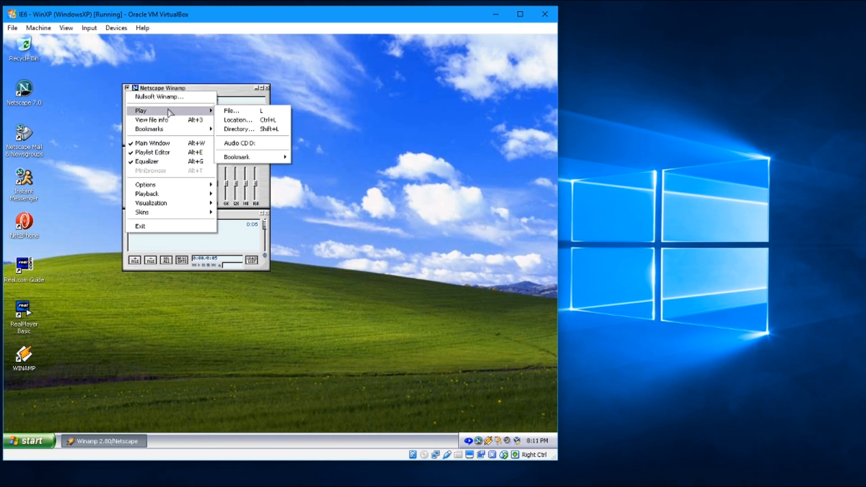
Open and play the demo track from the Winamp folder via Play > File
left_click(231, 111)
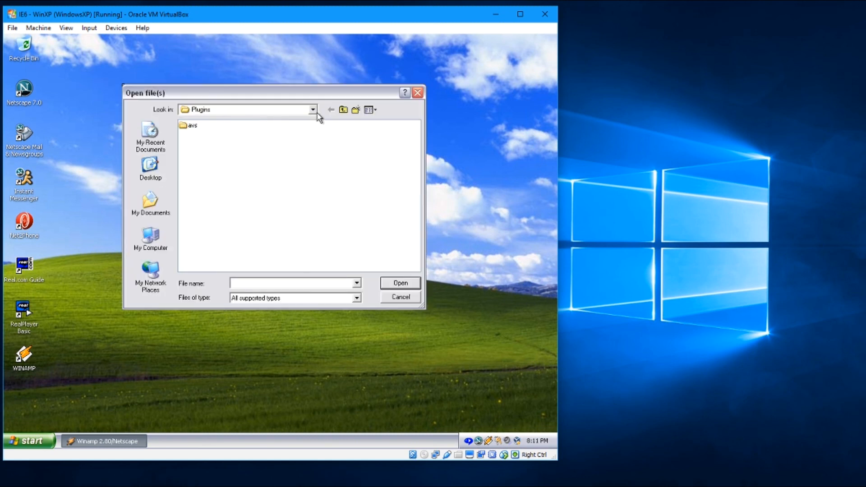
left_click(343, 109)
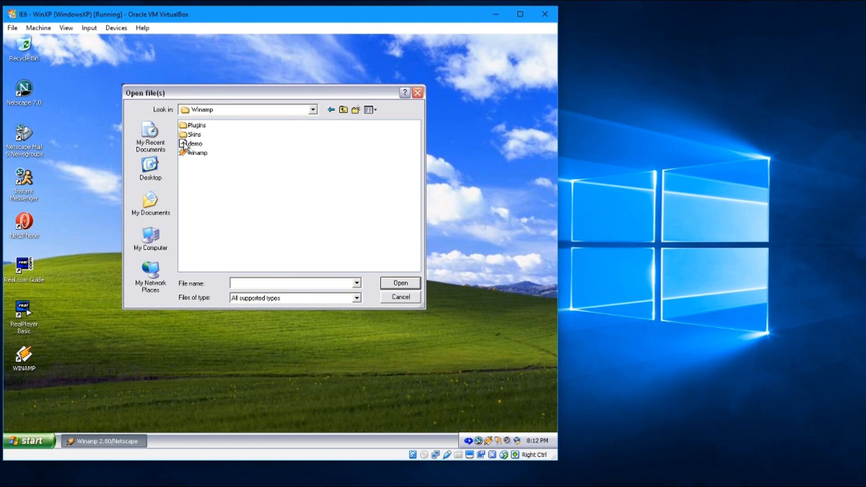
double_click(194, 143)
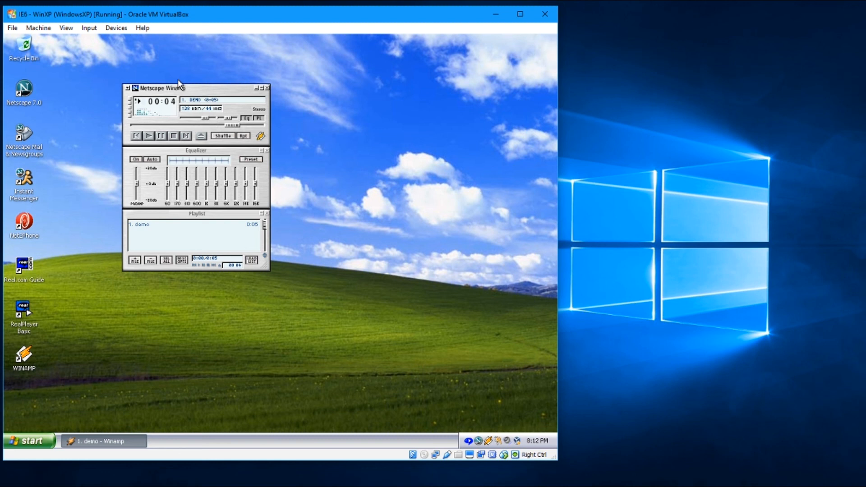
Move the player windows right and replay the demo track
left_click(173, 136)
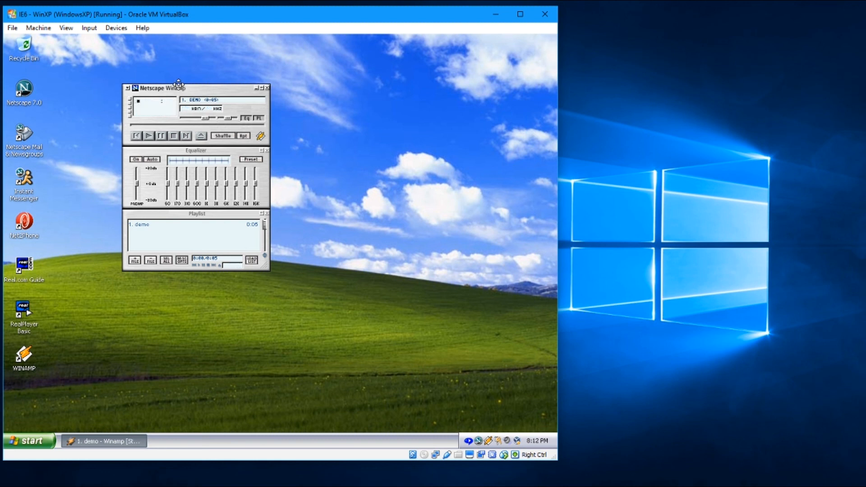
left_click_drag(160, 87, 221, 84)
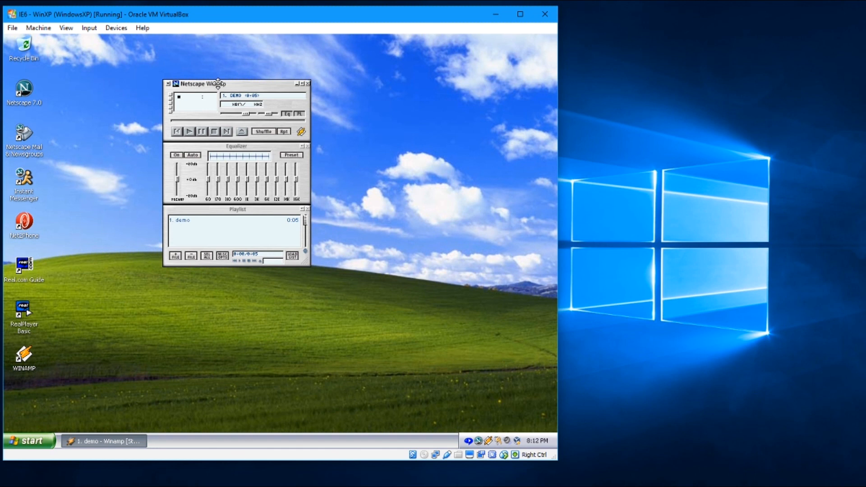
left_click(189, 131)
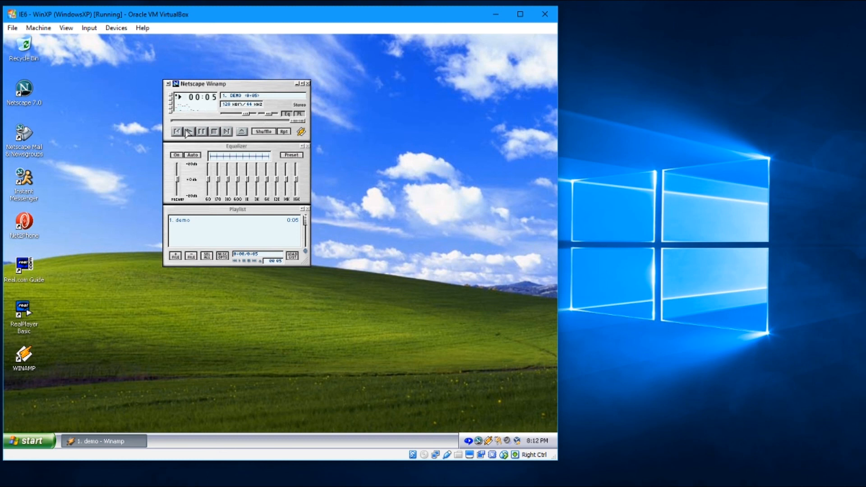
left_click(214, 131)
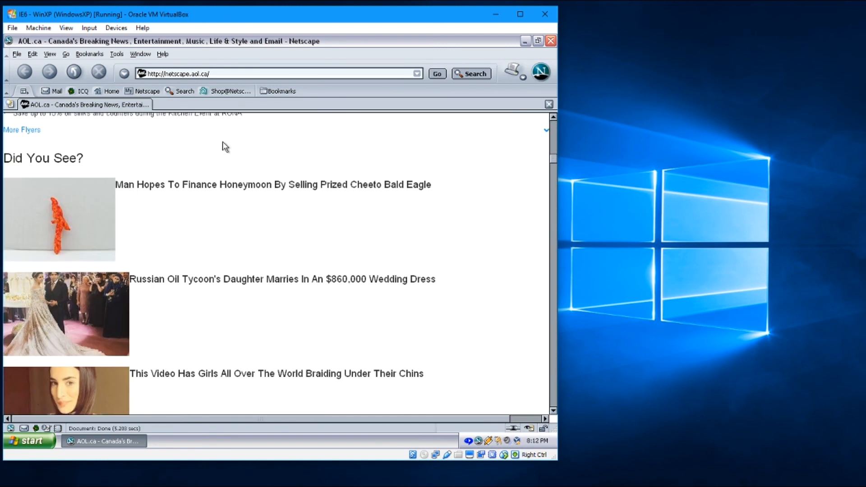
Scroll through the Huffington Post article on Daveed Diggs, then close Netscape 7.0
scroll("down", 3)
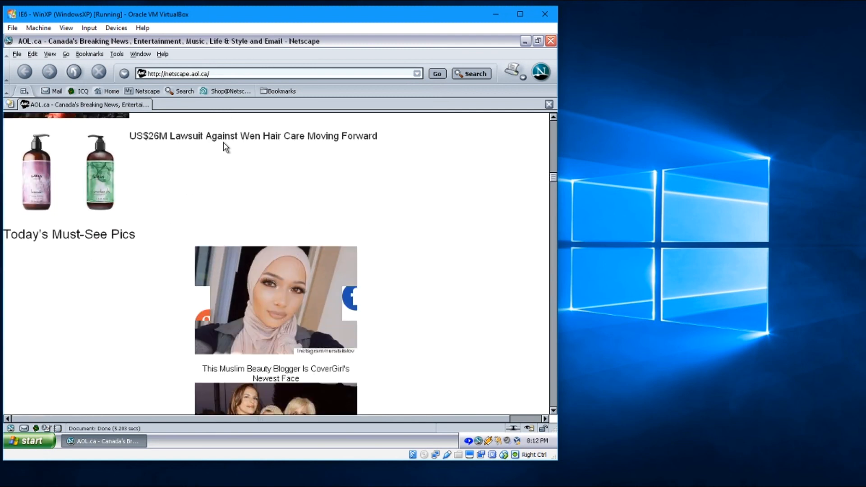
scroll("down", 3)
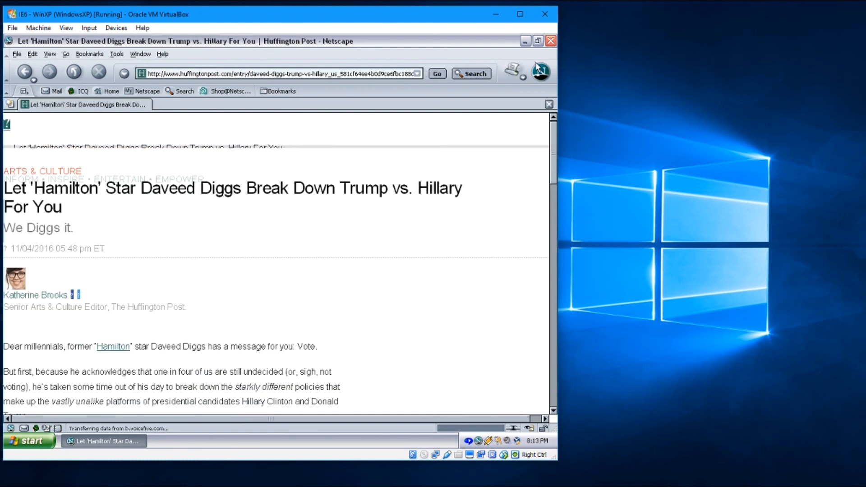
left_click(551, 41)
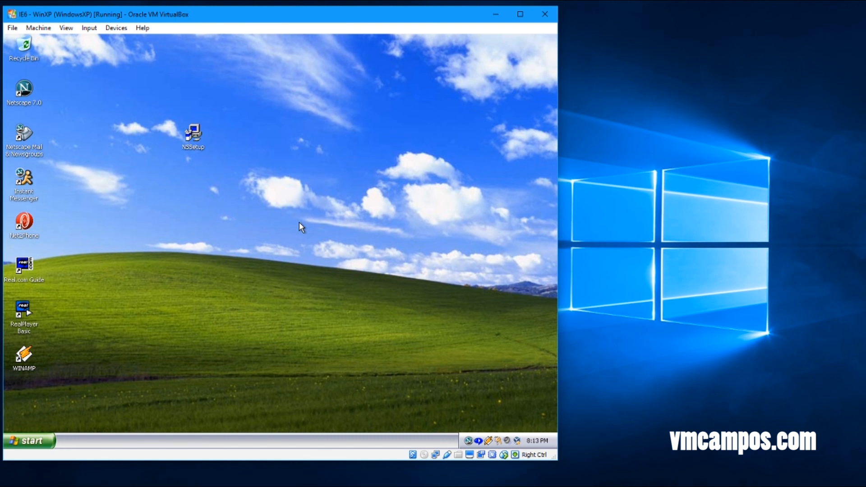
mouse_move(295, 235)
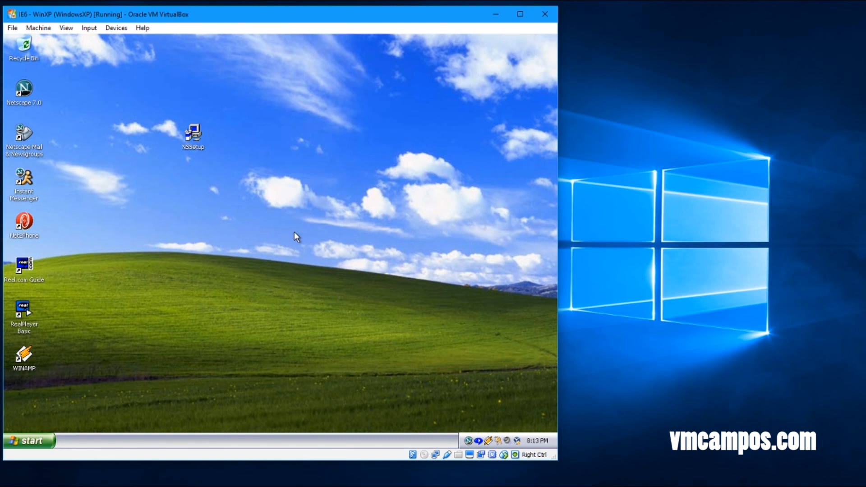
mouse_move(297, 226)
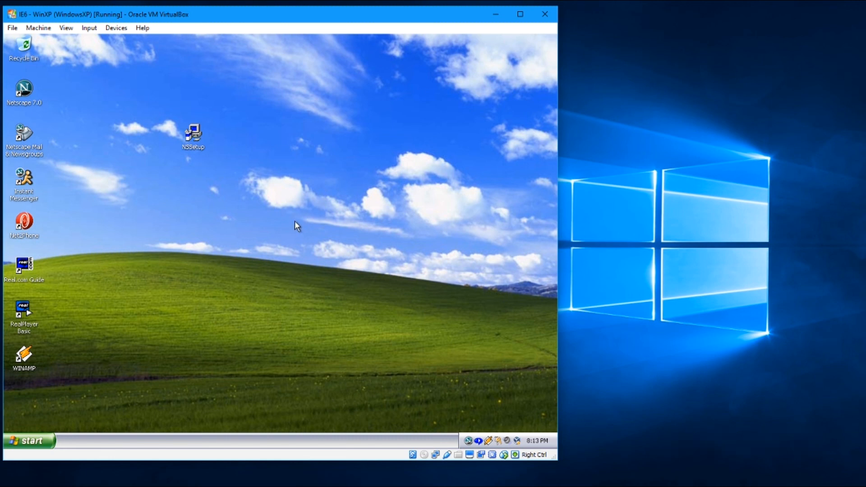